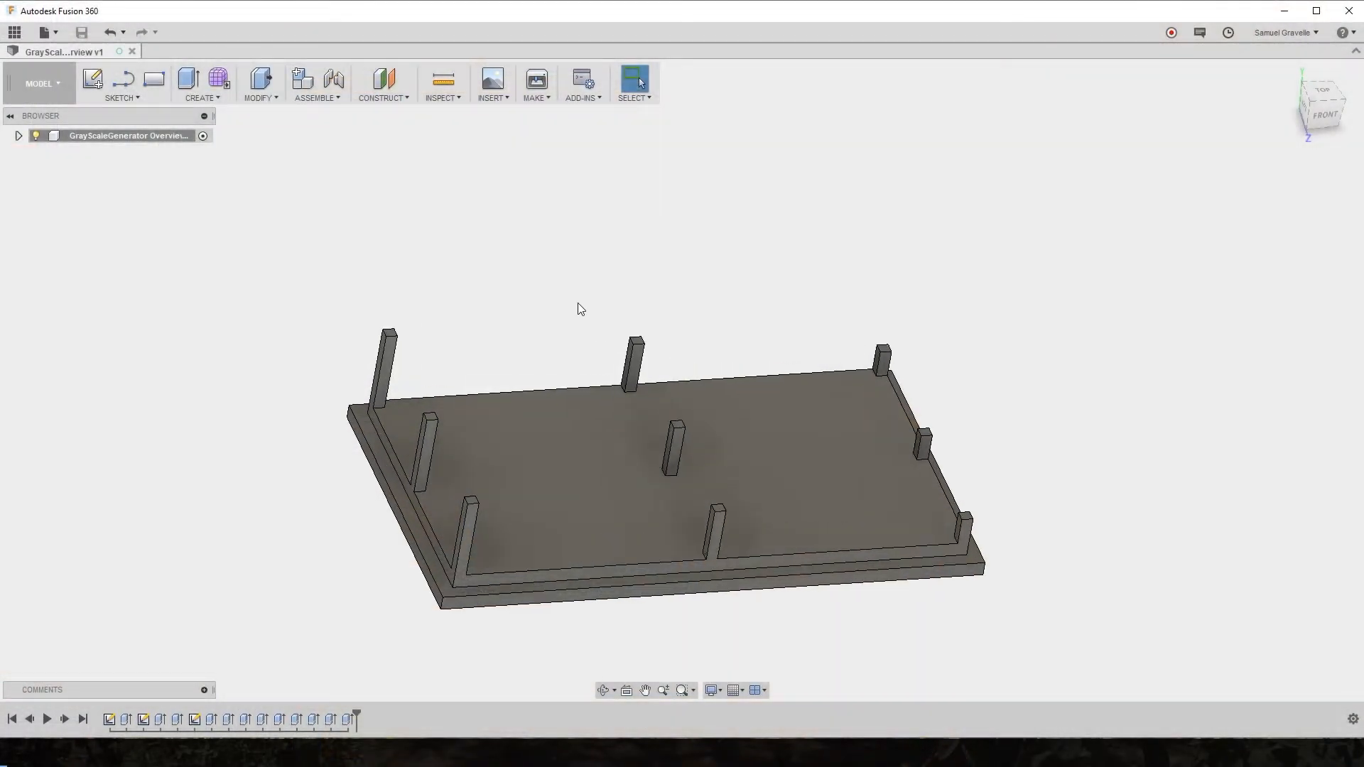
mouse_move(621, 292)
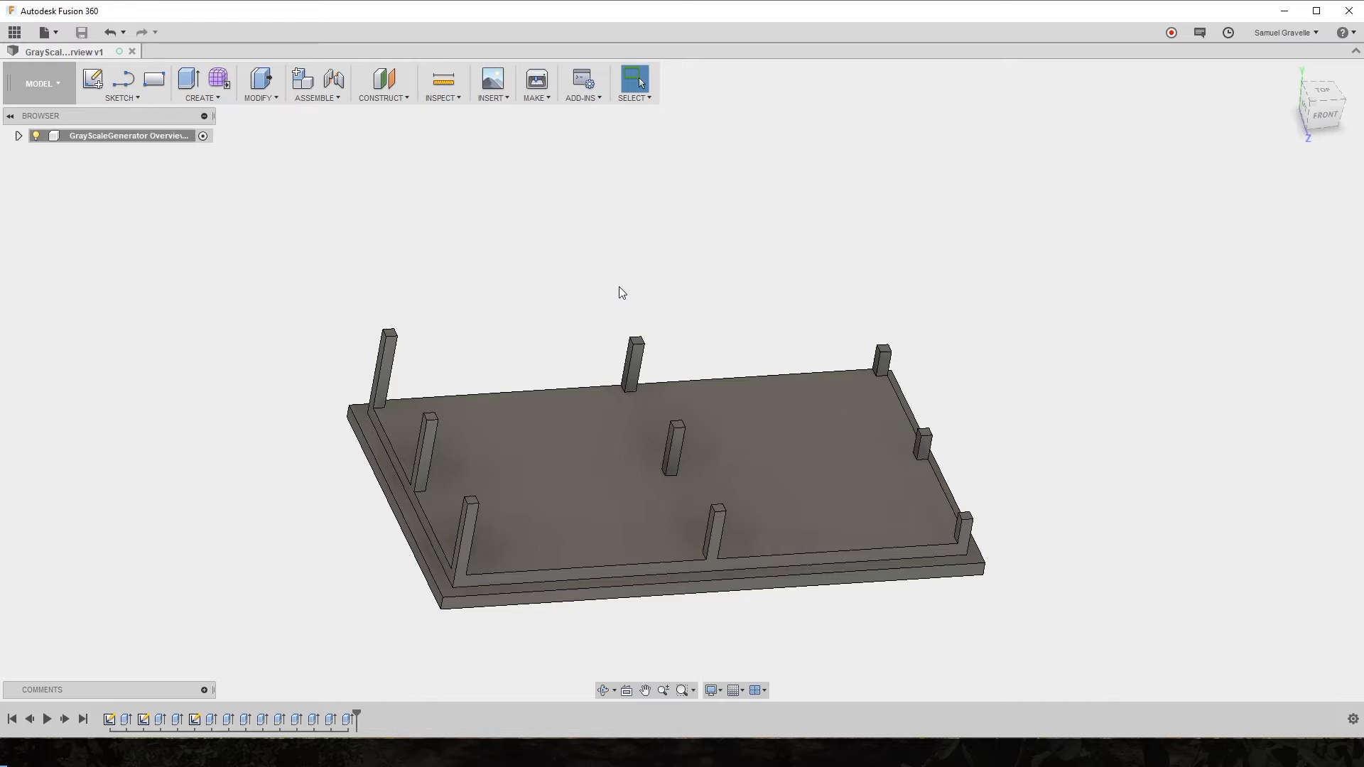
mouse_move(567, 314)
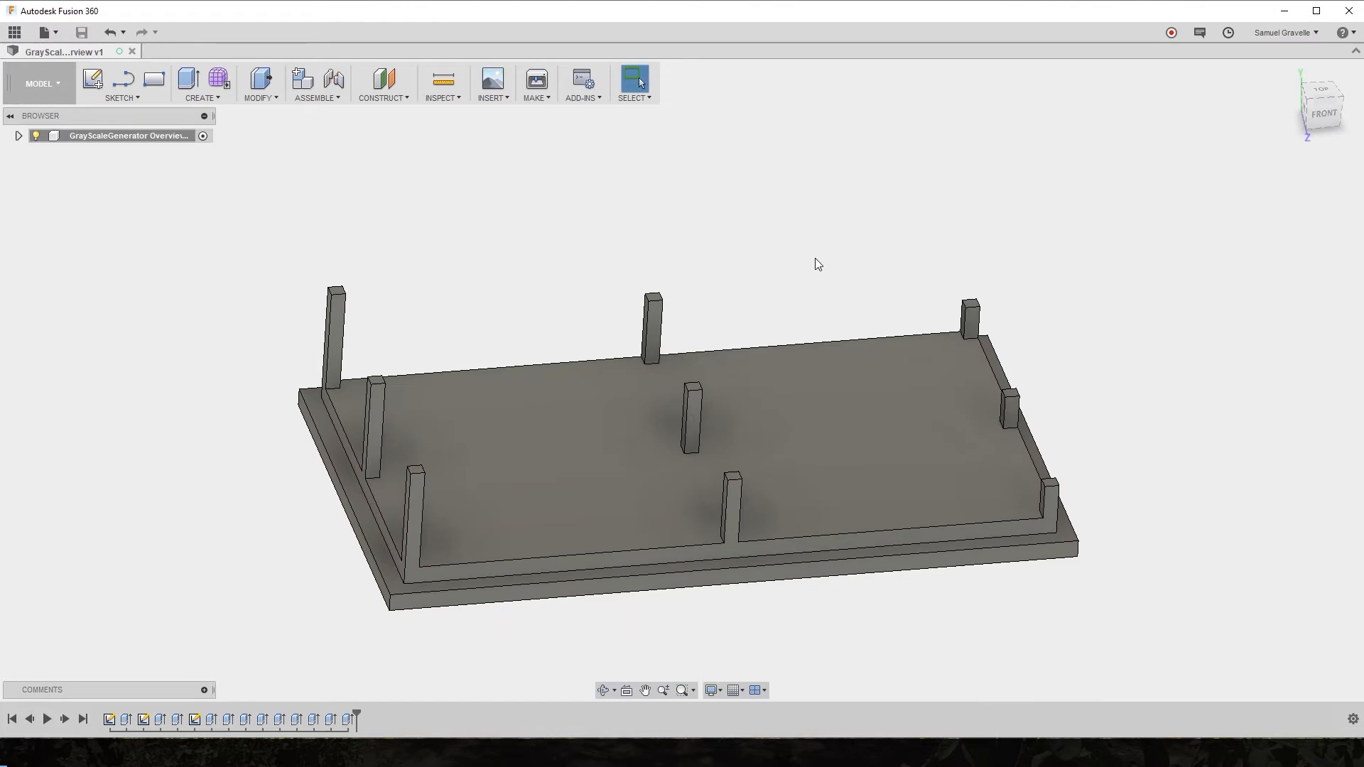
mouse_move(786, 293)
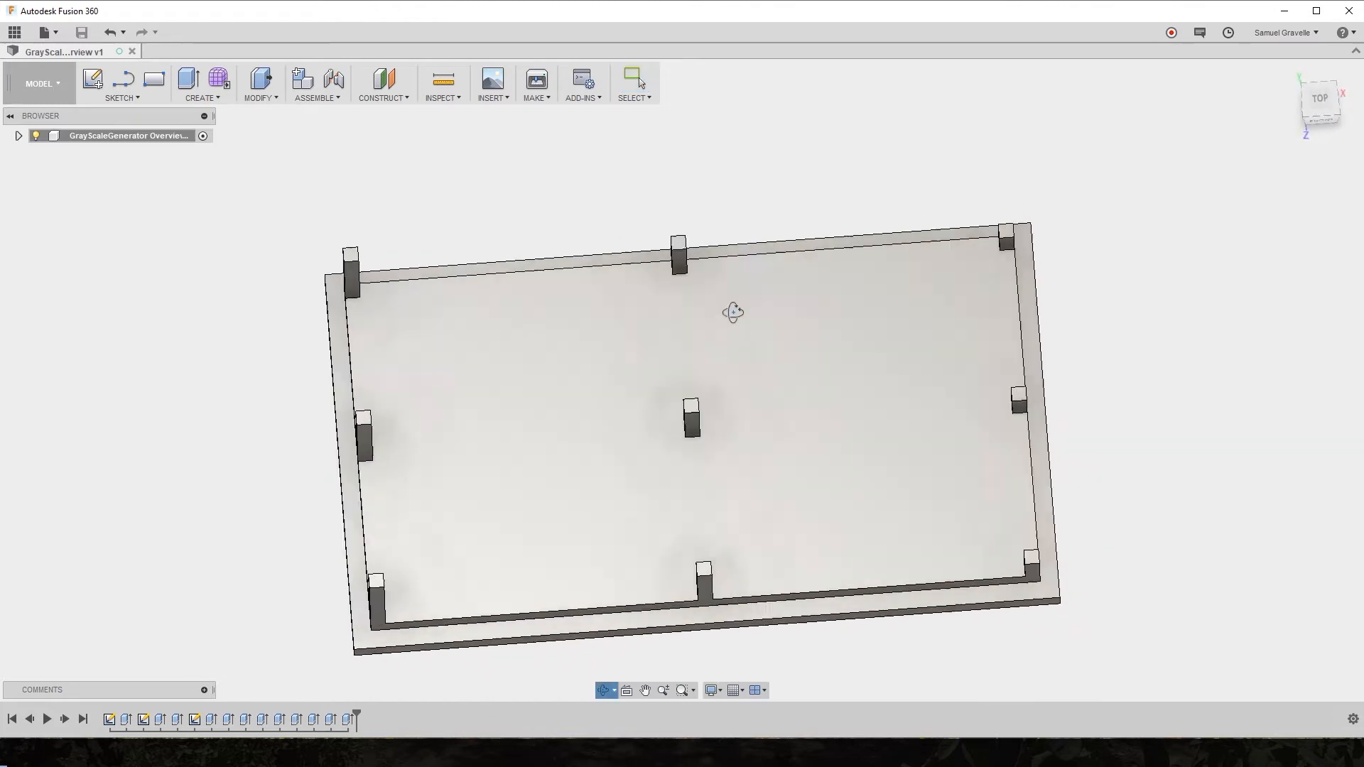
left_click(1318, 102)
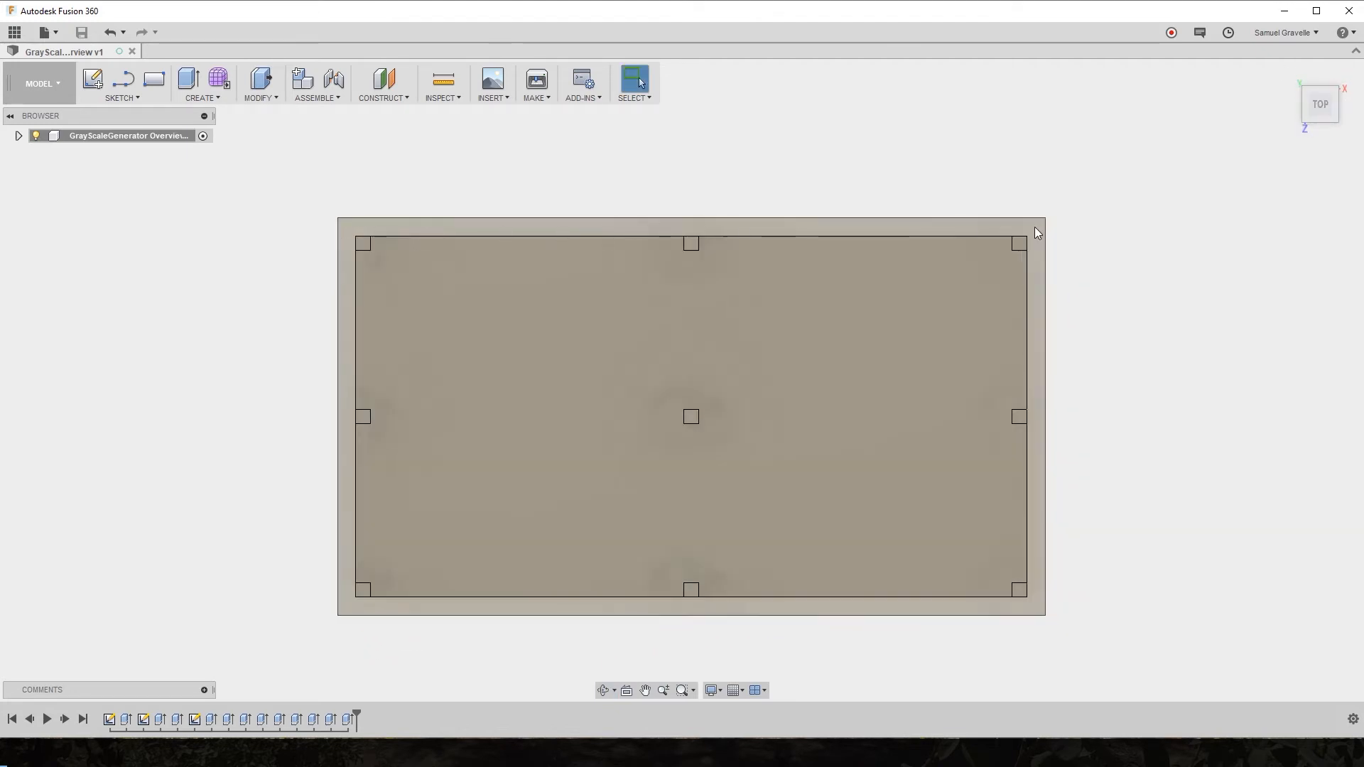
mouse_move(368, 606)
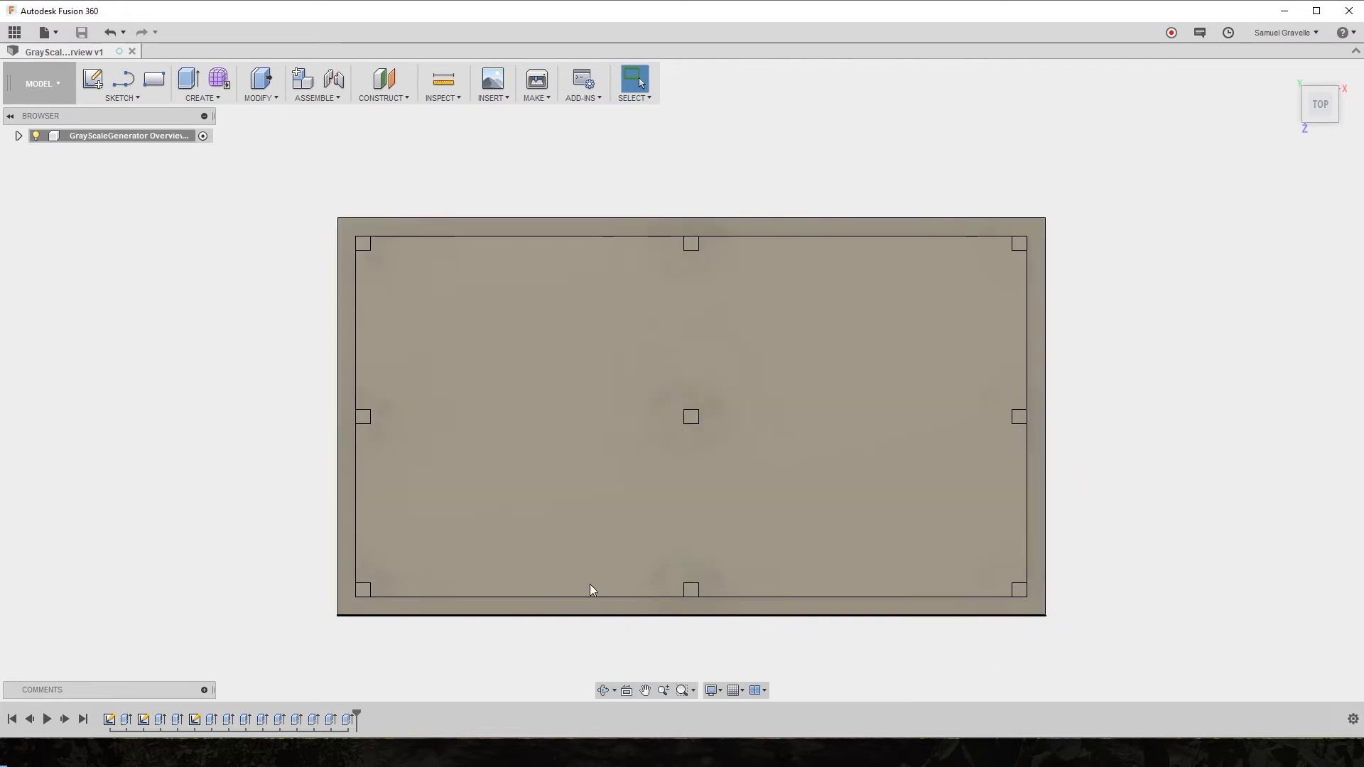
mouse_move(871, 145)
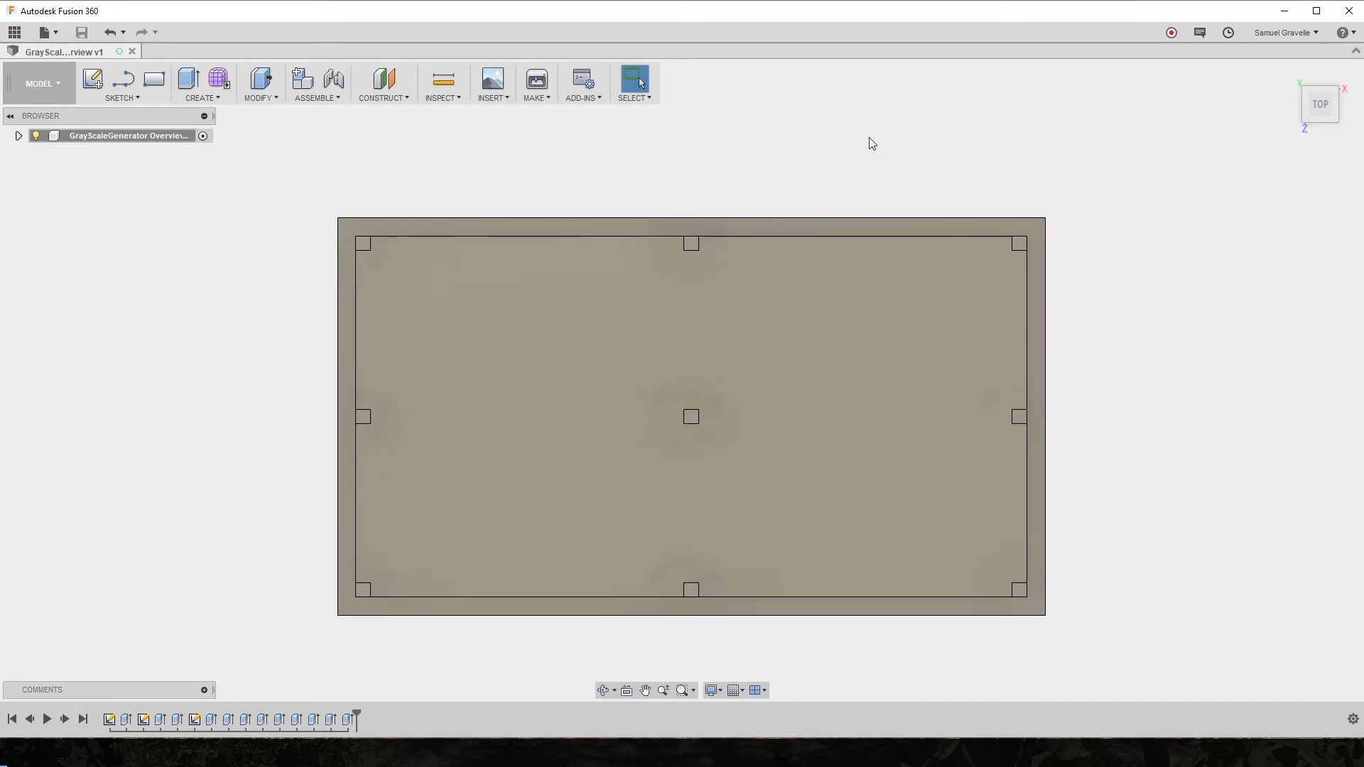
mouse_move(854, 162)
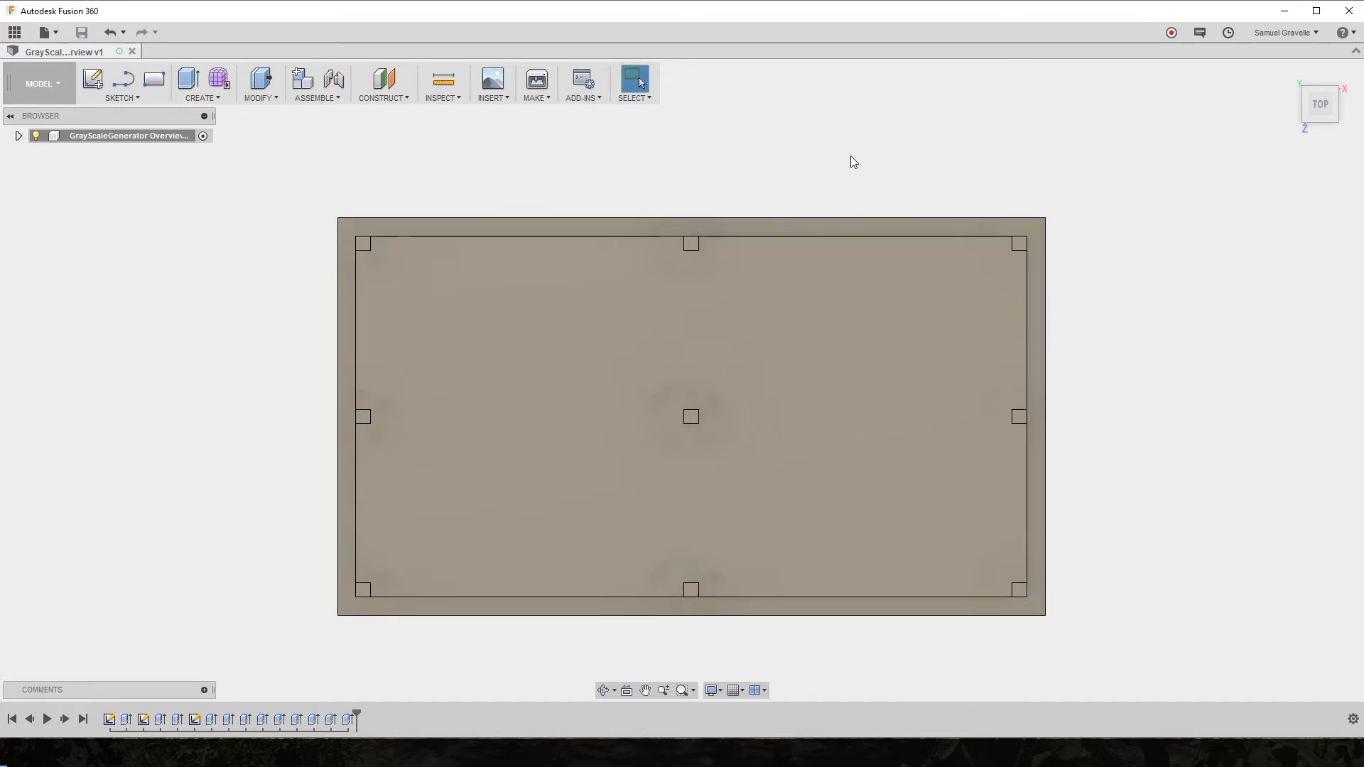
mouse_move(757, 180)
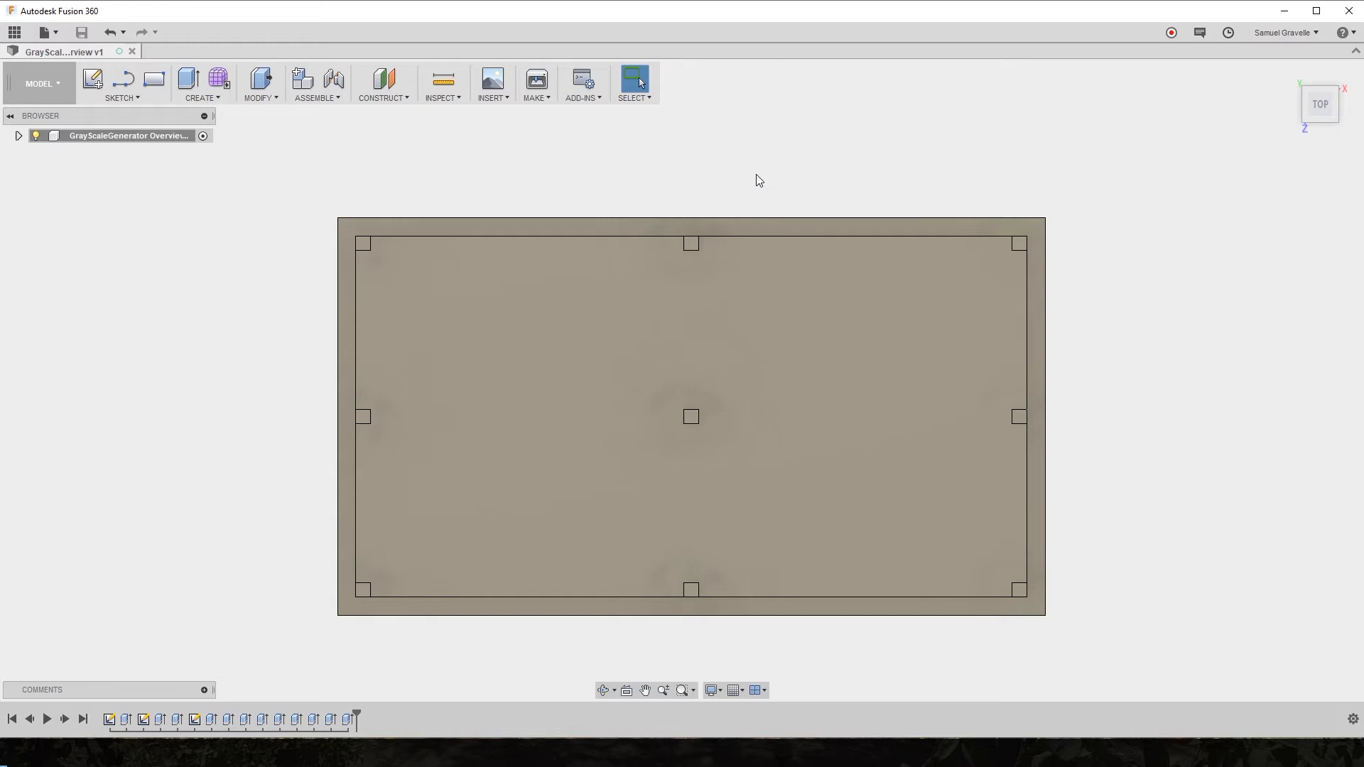
mouse_move(687, 207)
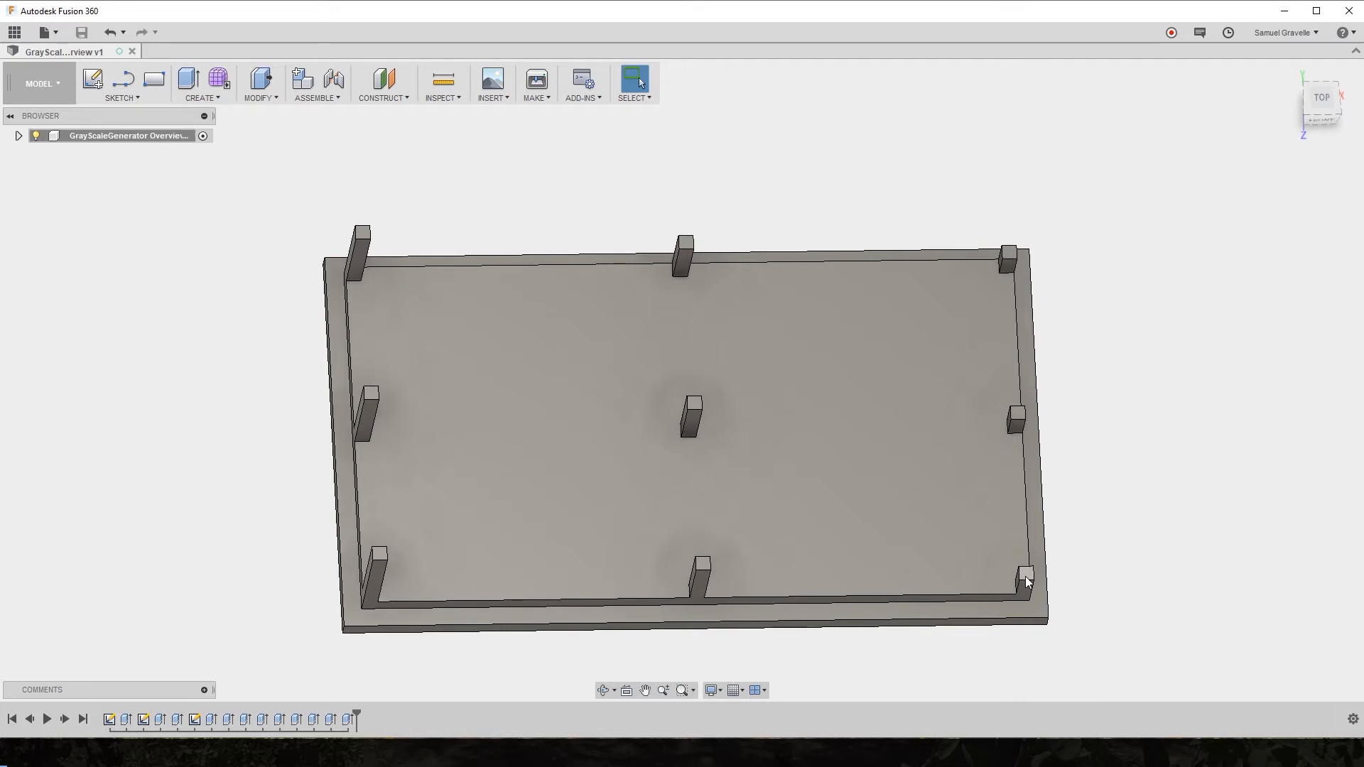
mouse_move(1020, 254)
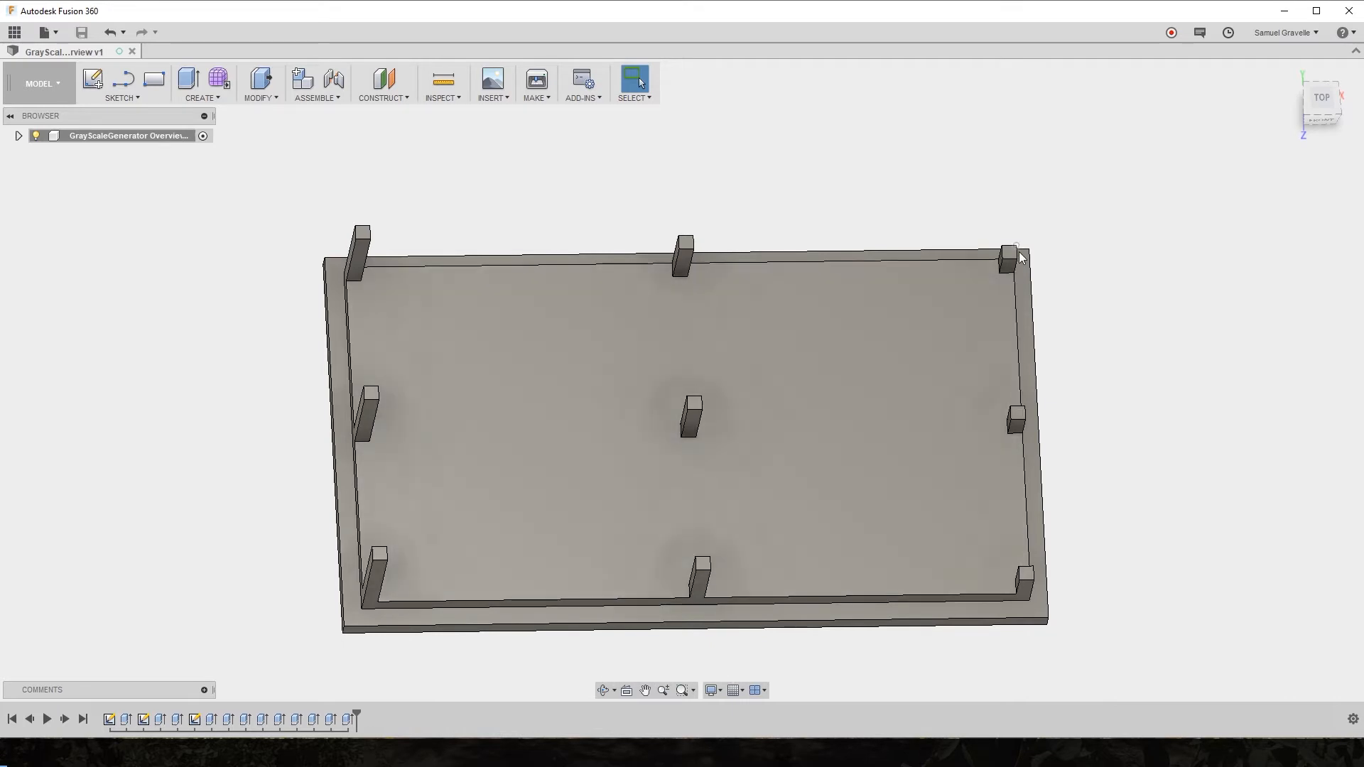
mouse_move(355, 266)
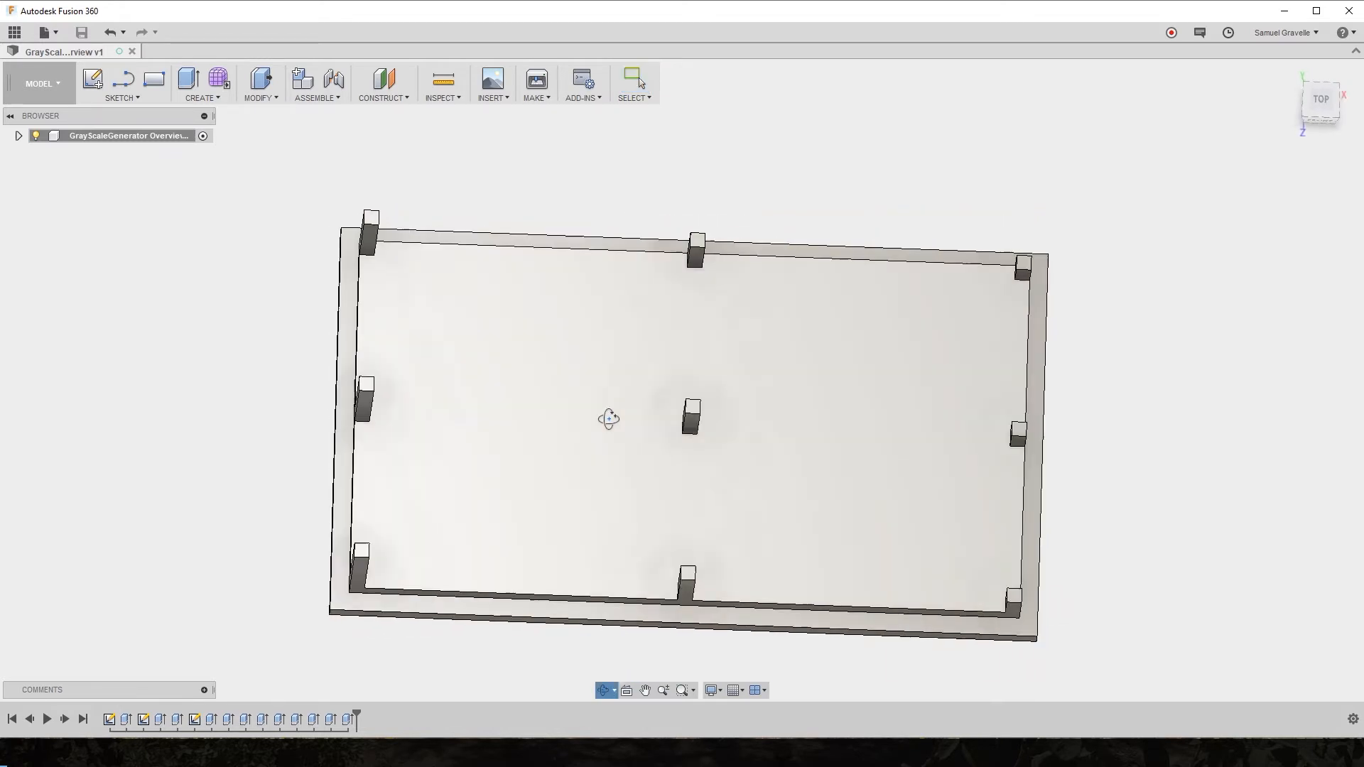
Step: Orbit and zoom the tray to an angled front view with its posts upright
left_click(634, 82)
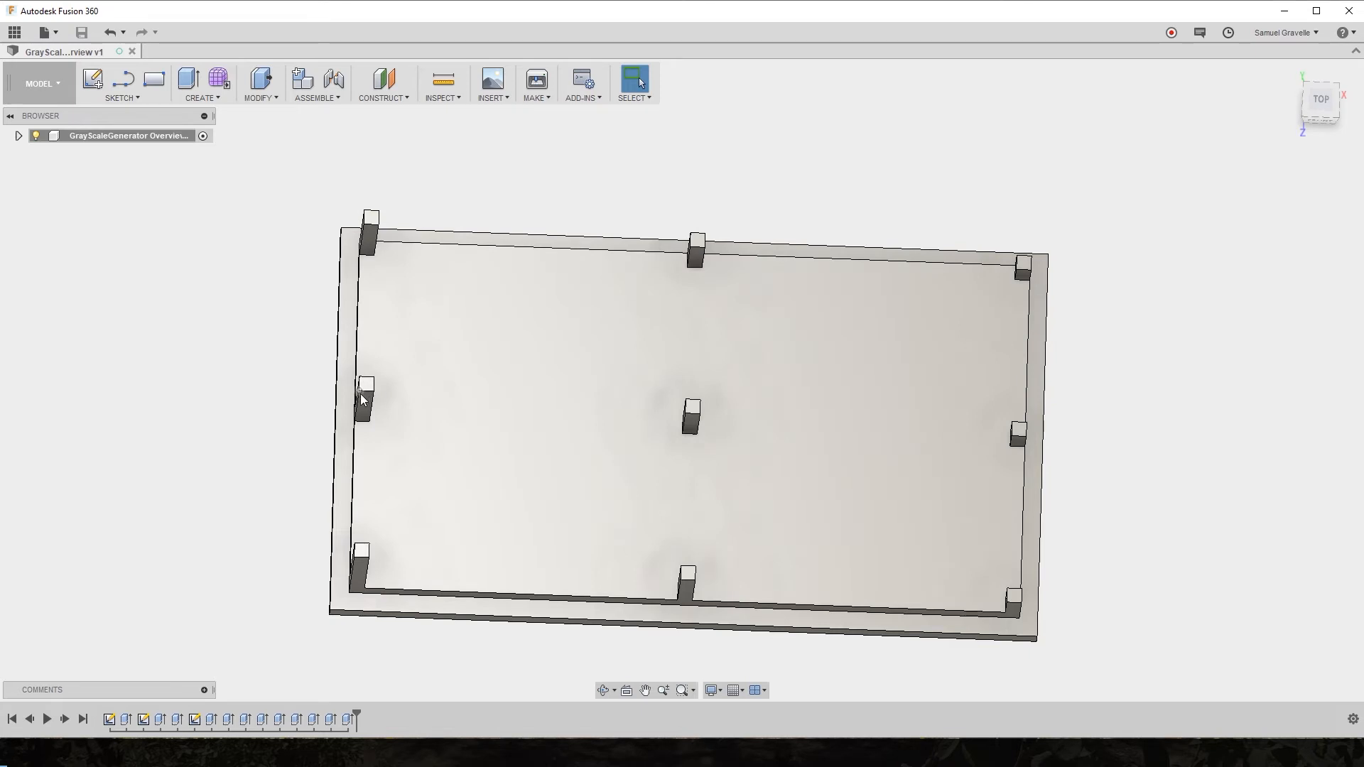
mouse_move(365, 398)
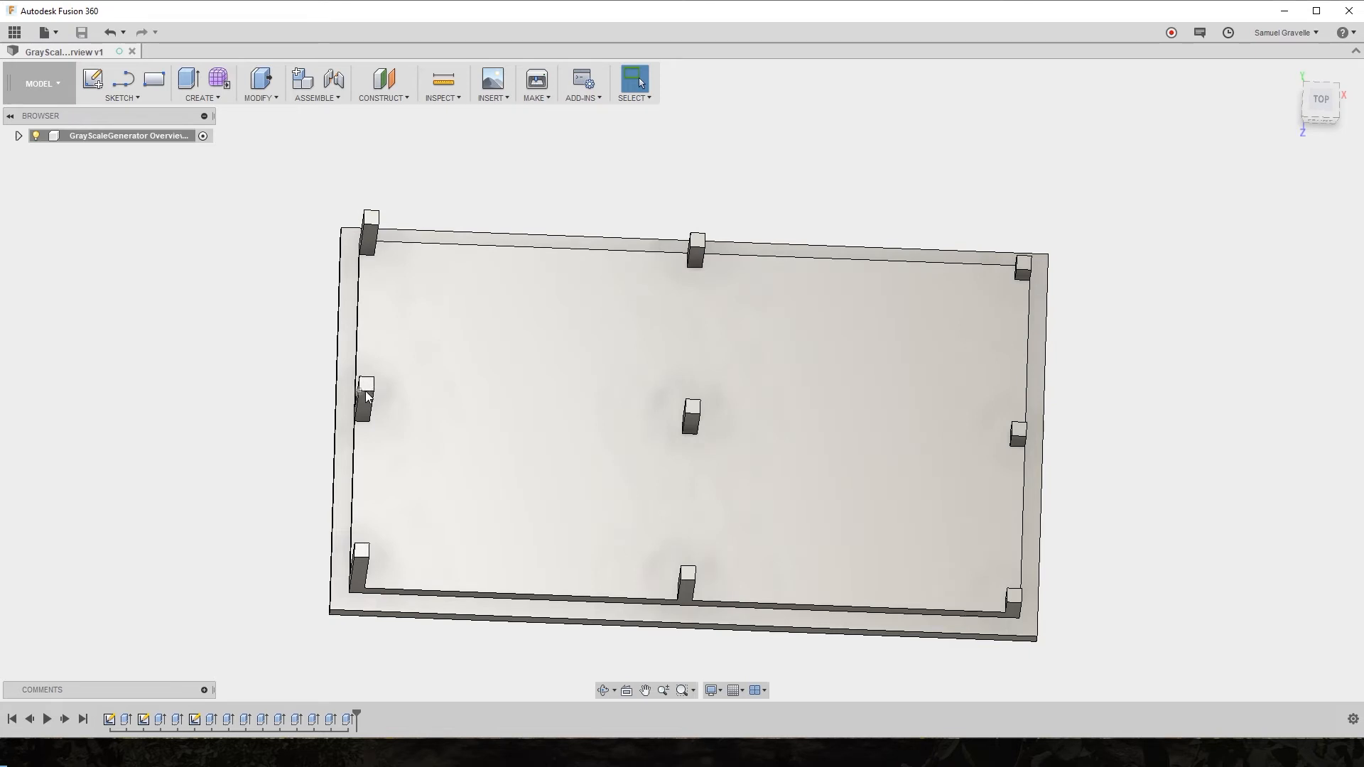
scroll("up", 3)
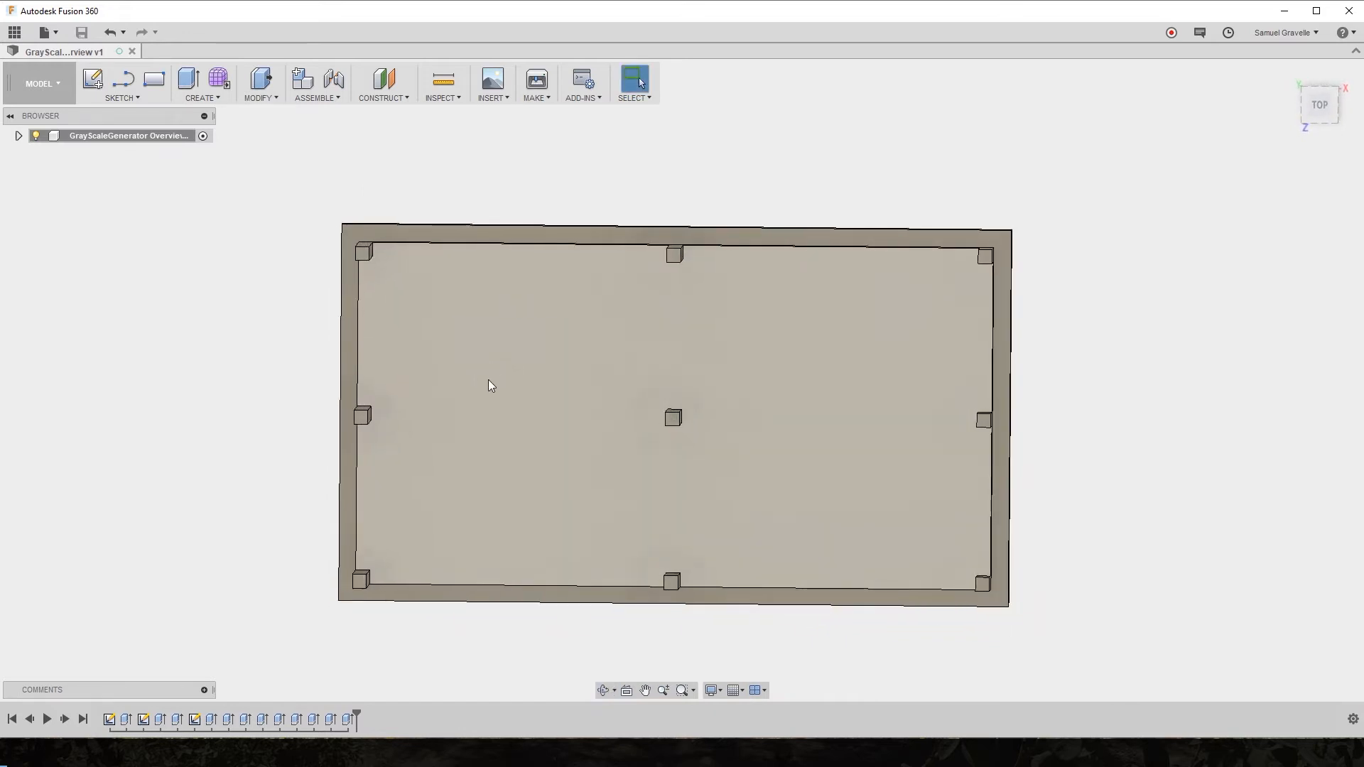
mouse_move(483, 389)
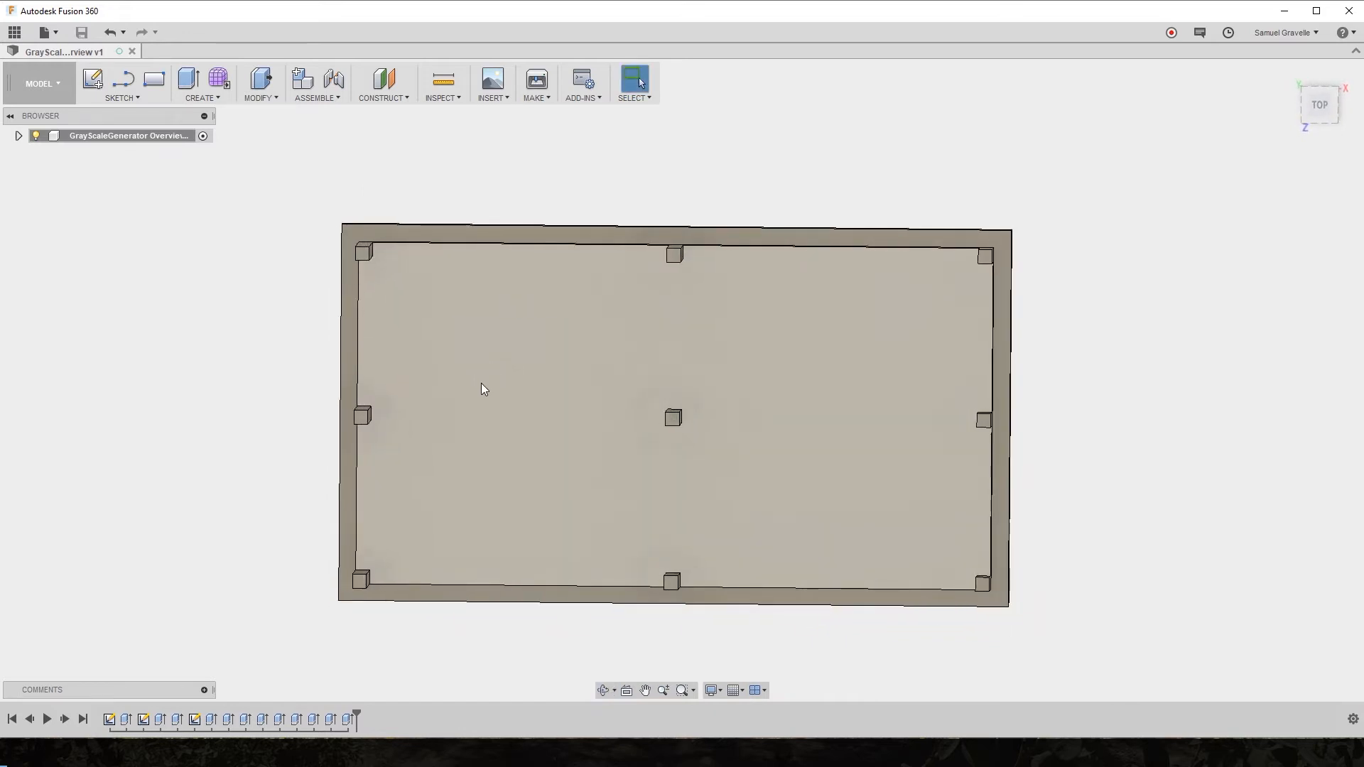
mouse_move(468, 409)
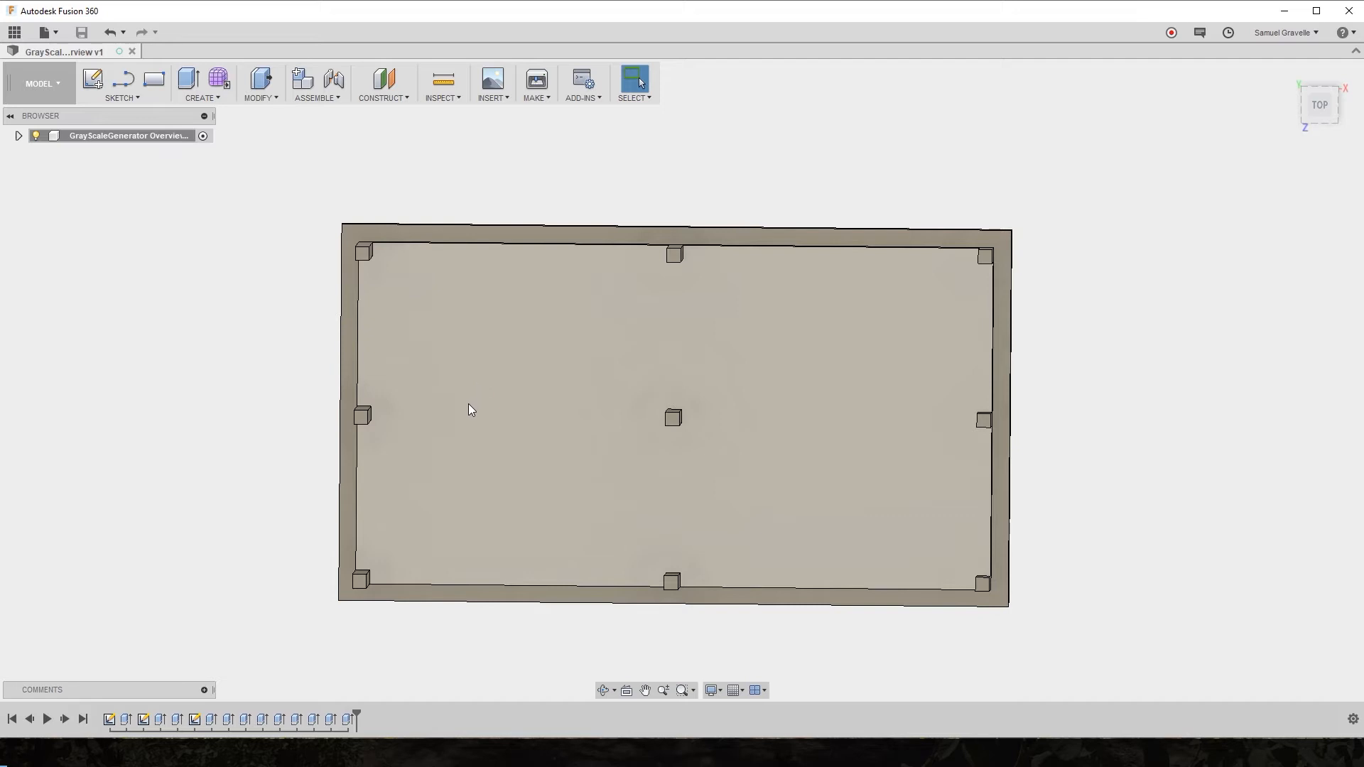
mouse_move(446, 441)
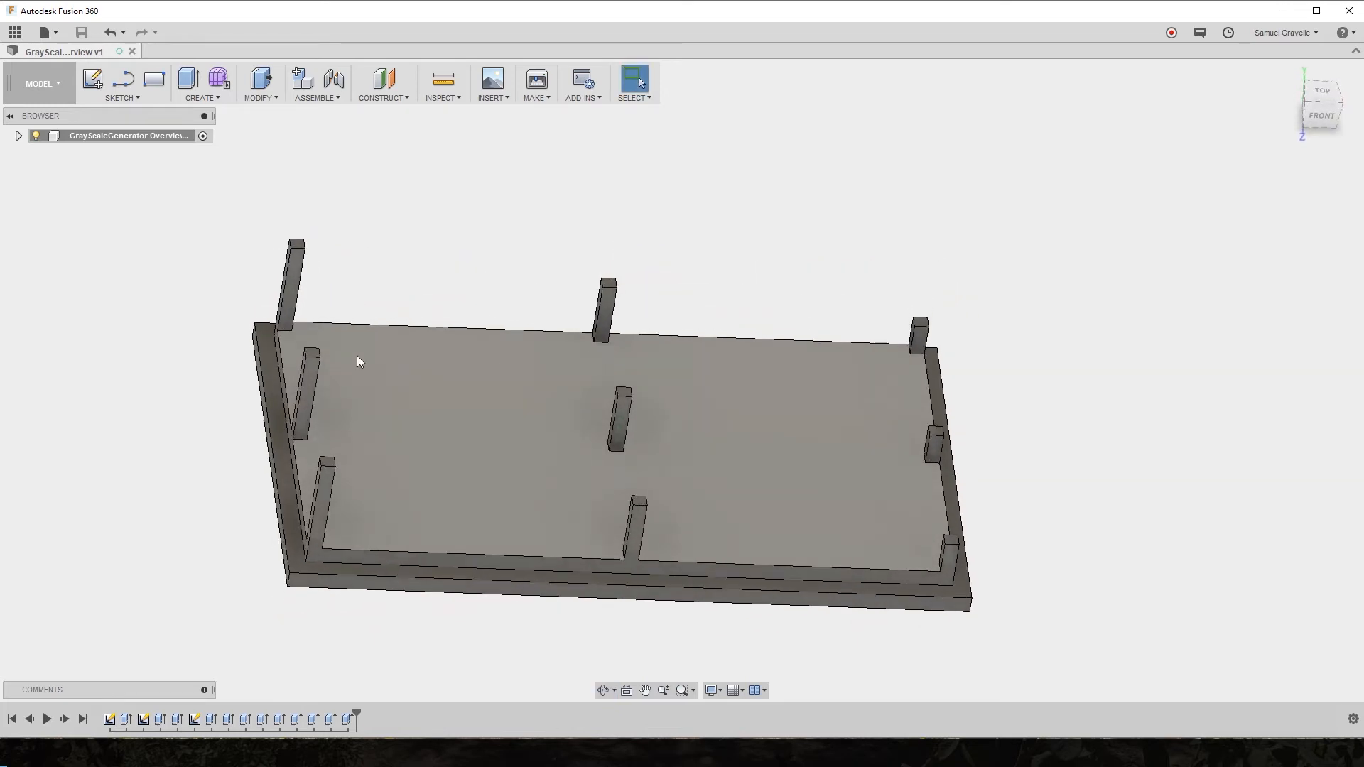
mouse_move(858, 404)
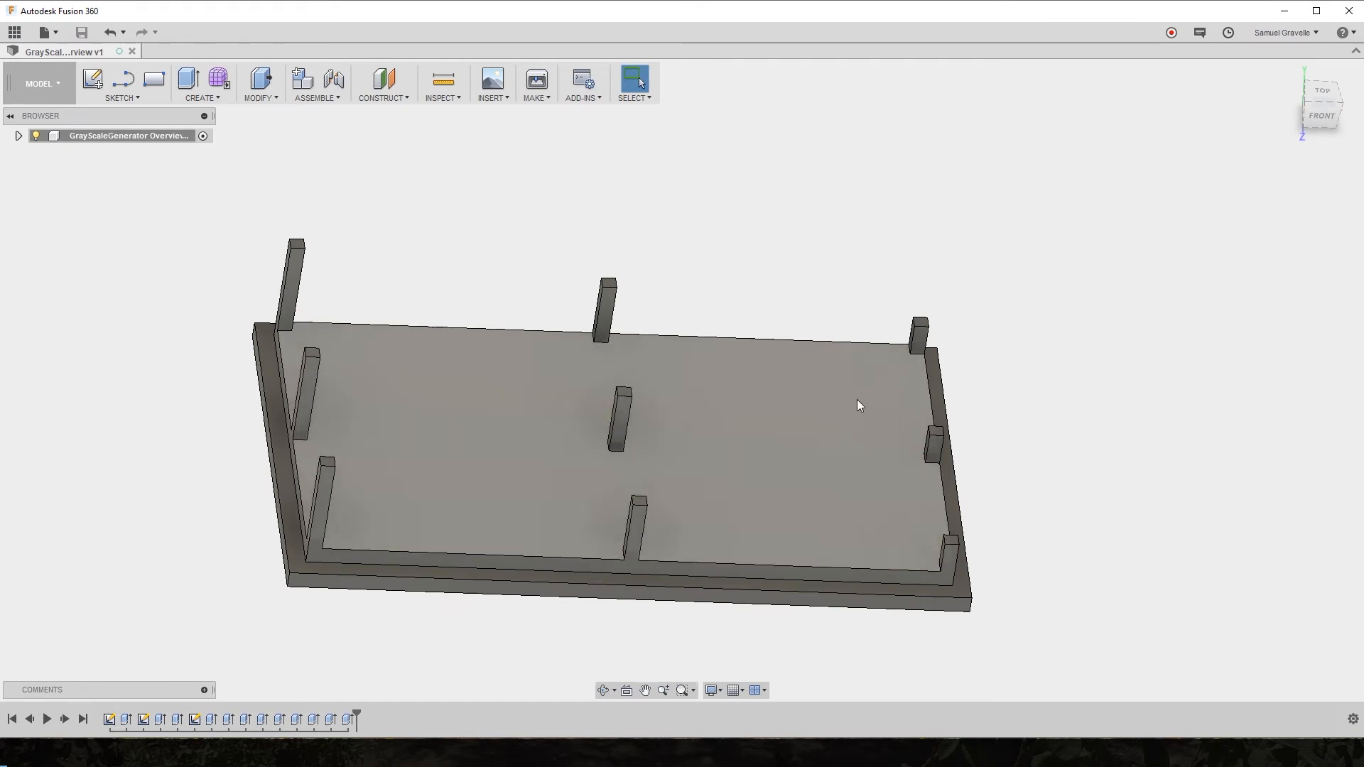
mouse_move(719, 413)
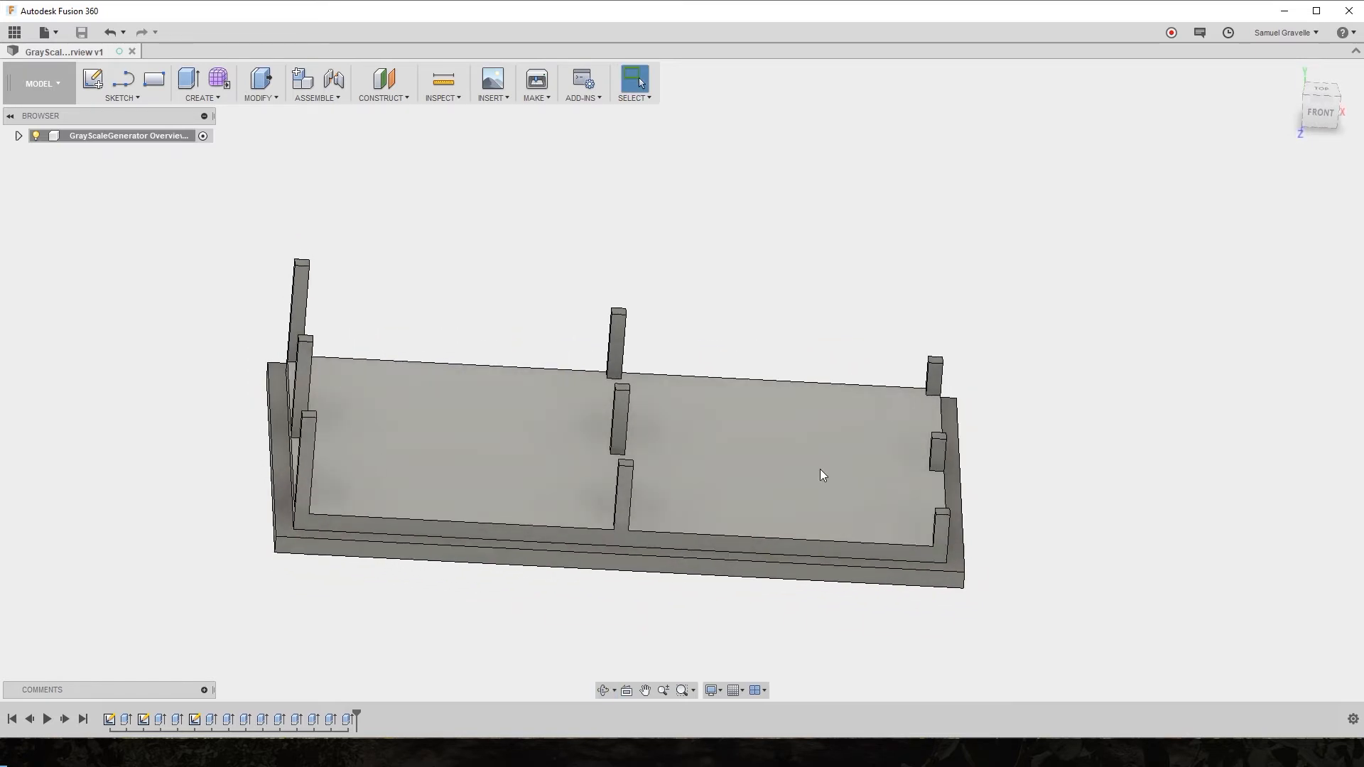
mouse_move(392, 450)
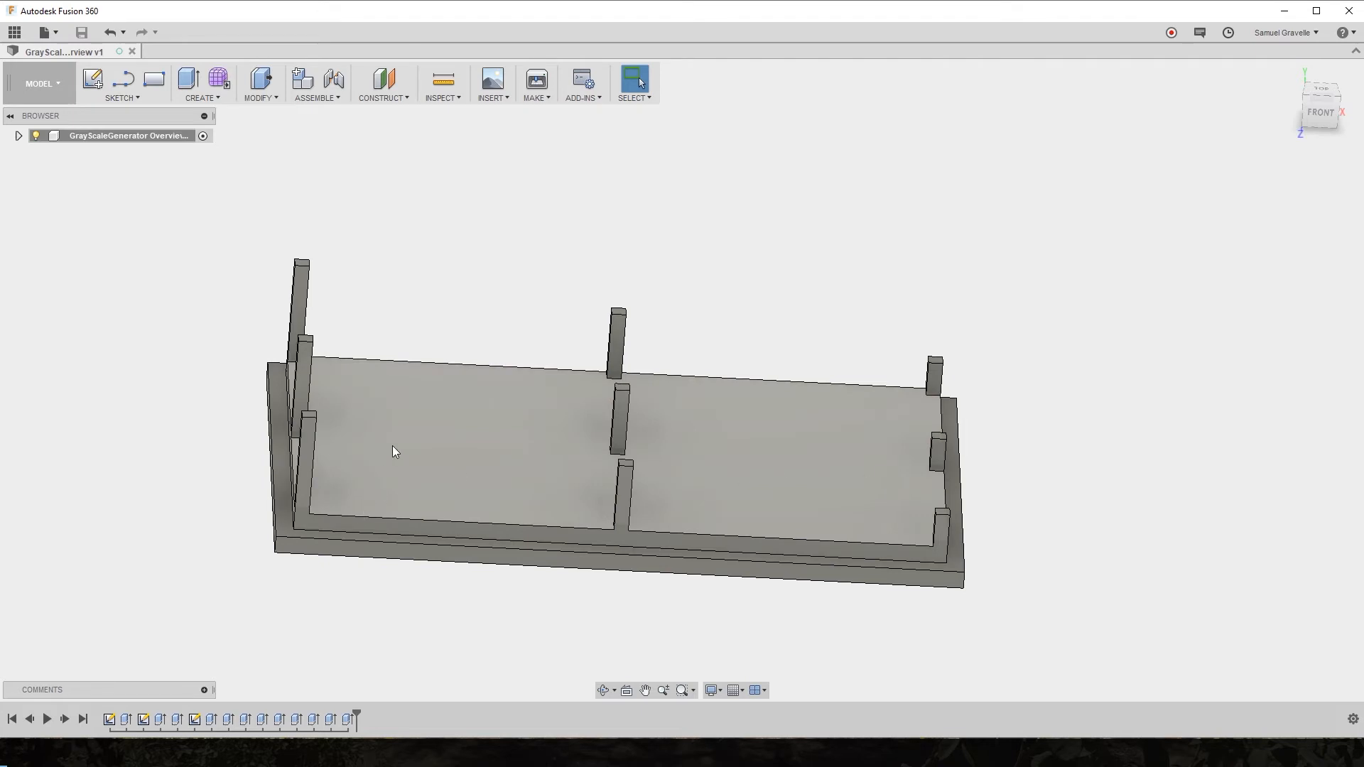
mouse_move(370, 443)
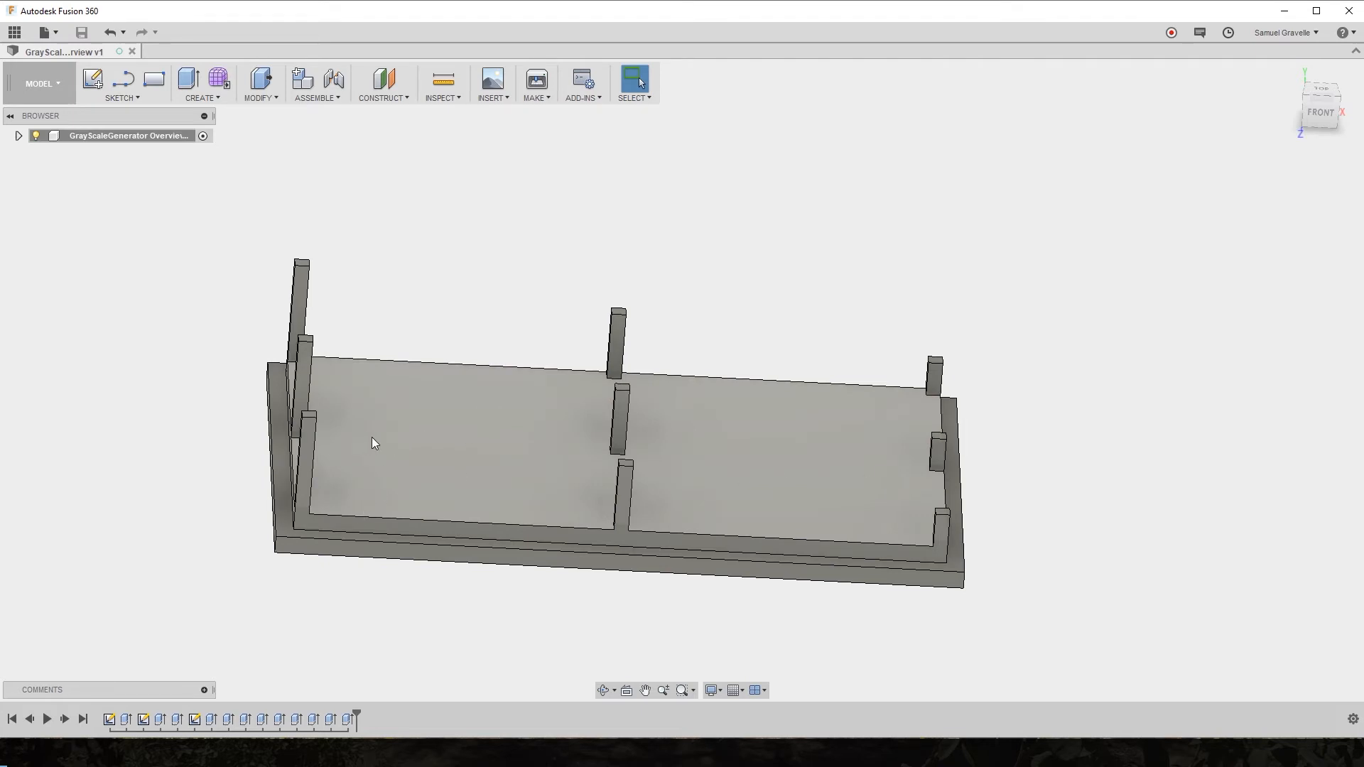
mouse_move(446, 455)
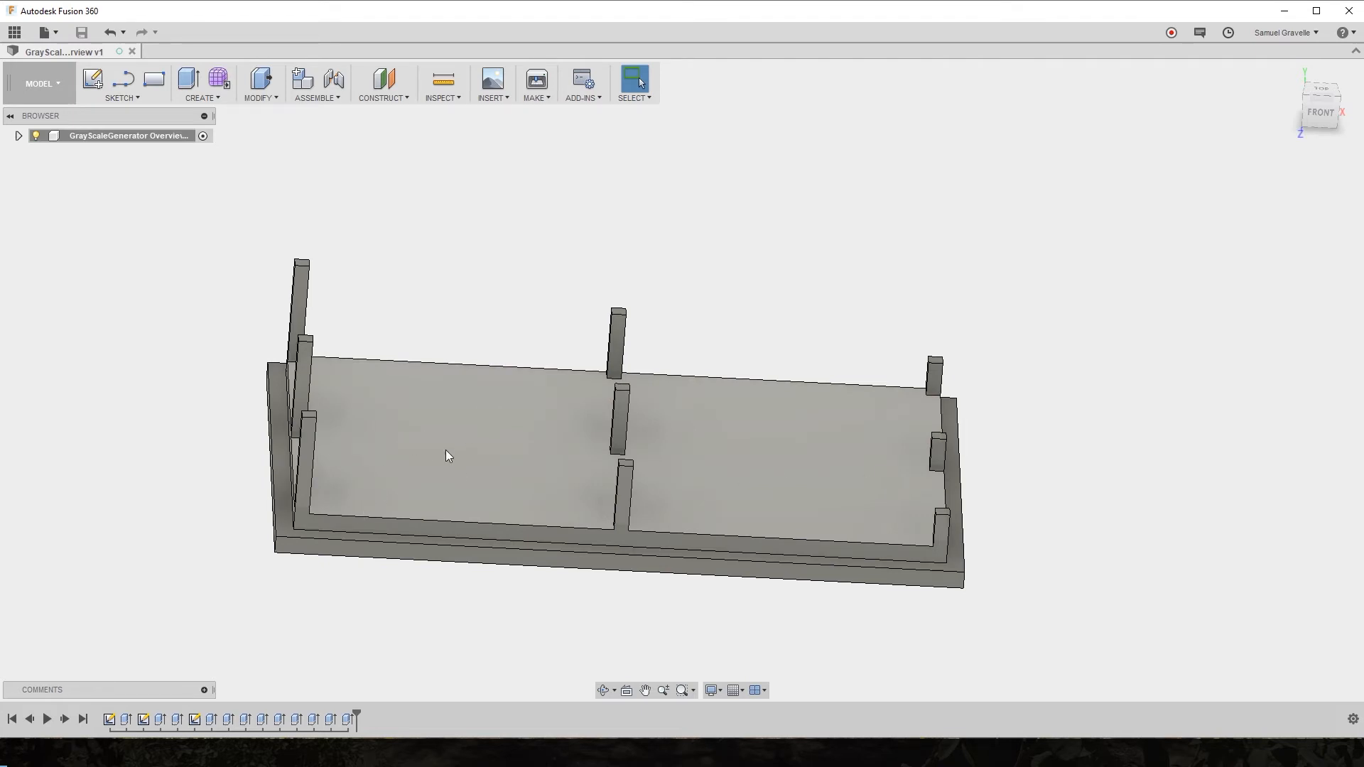
mouse_move(318, 369)
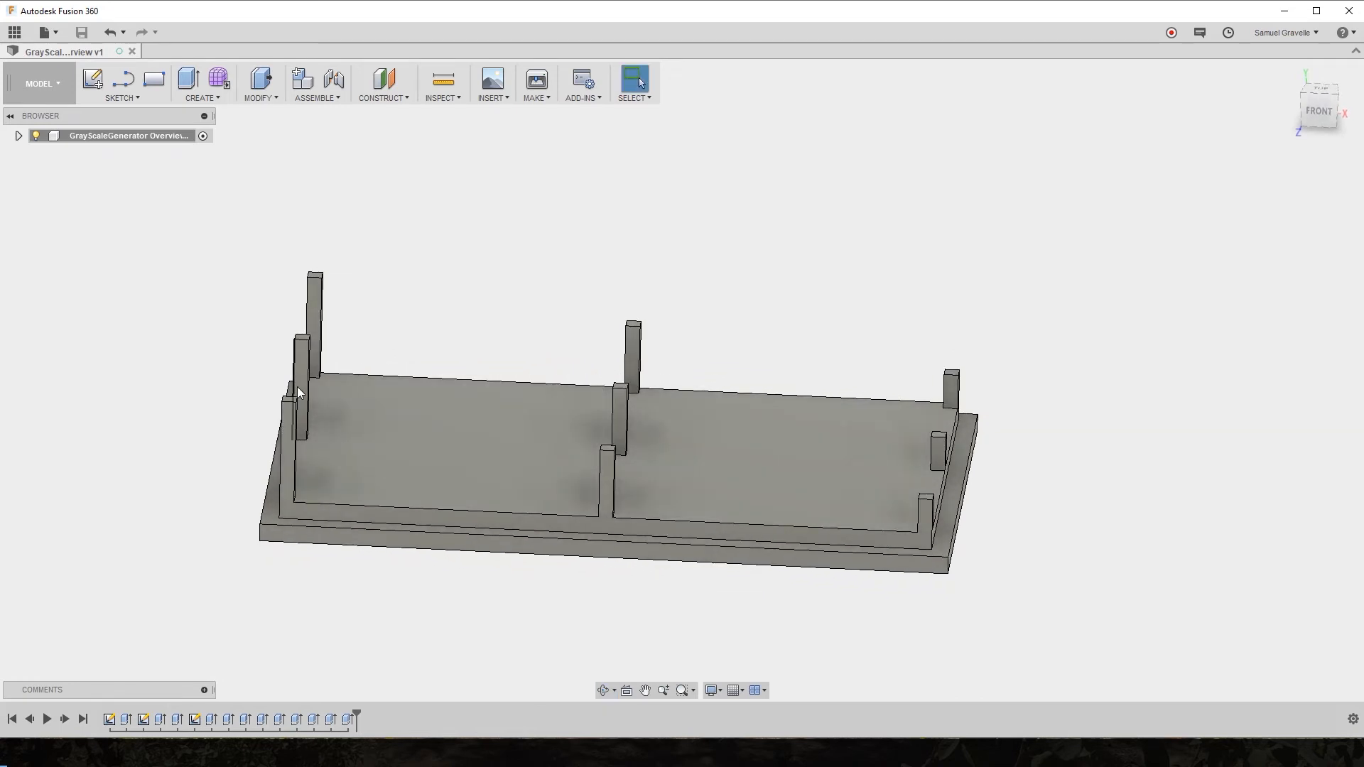
mouse_move(350, 370)
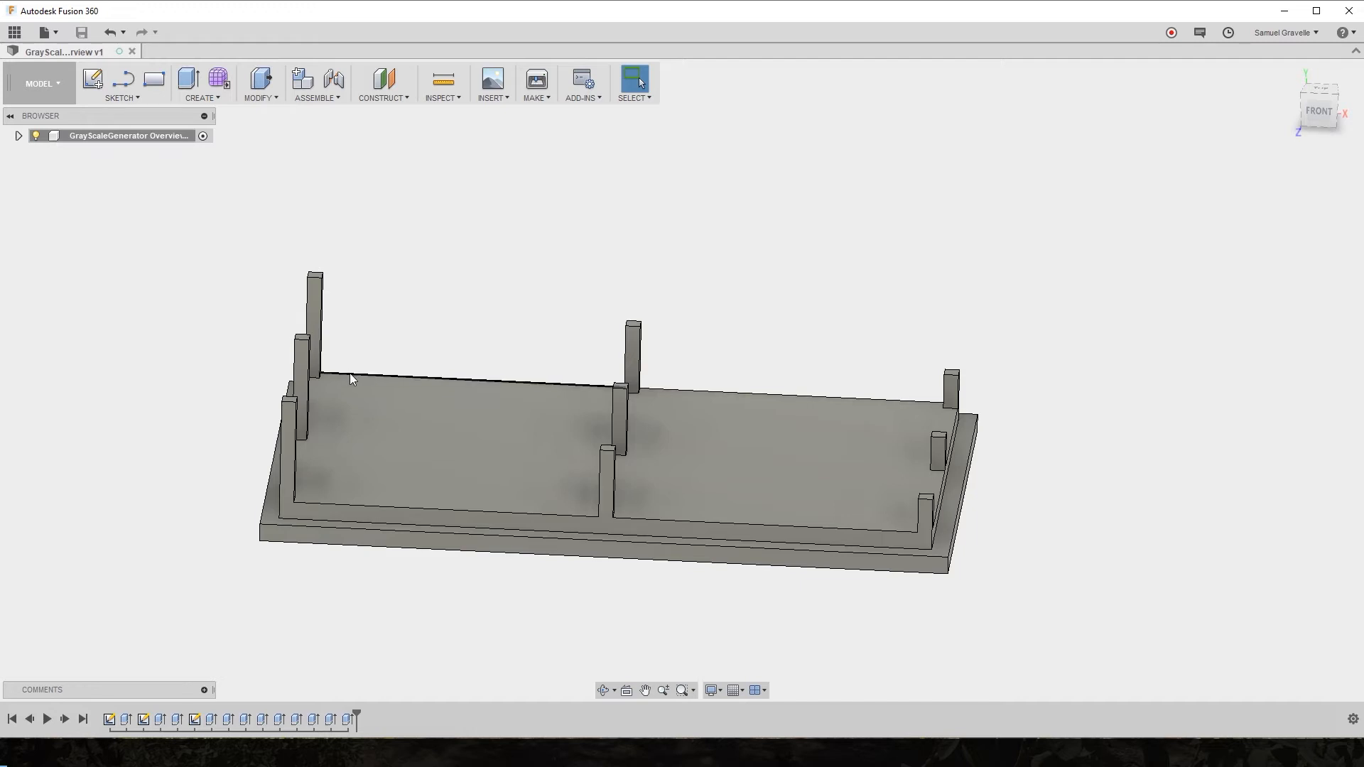
mouse_move(983, 421)
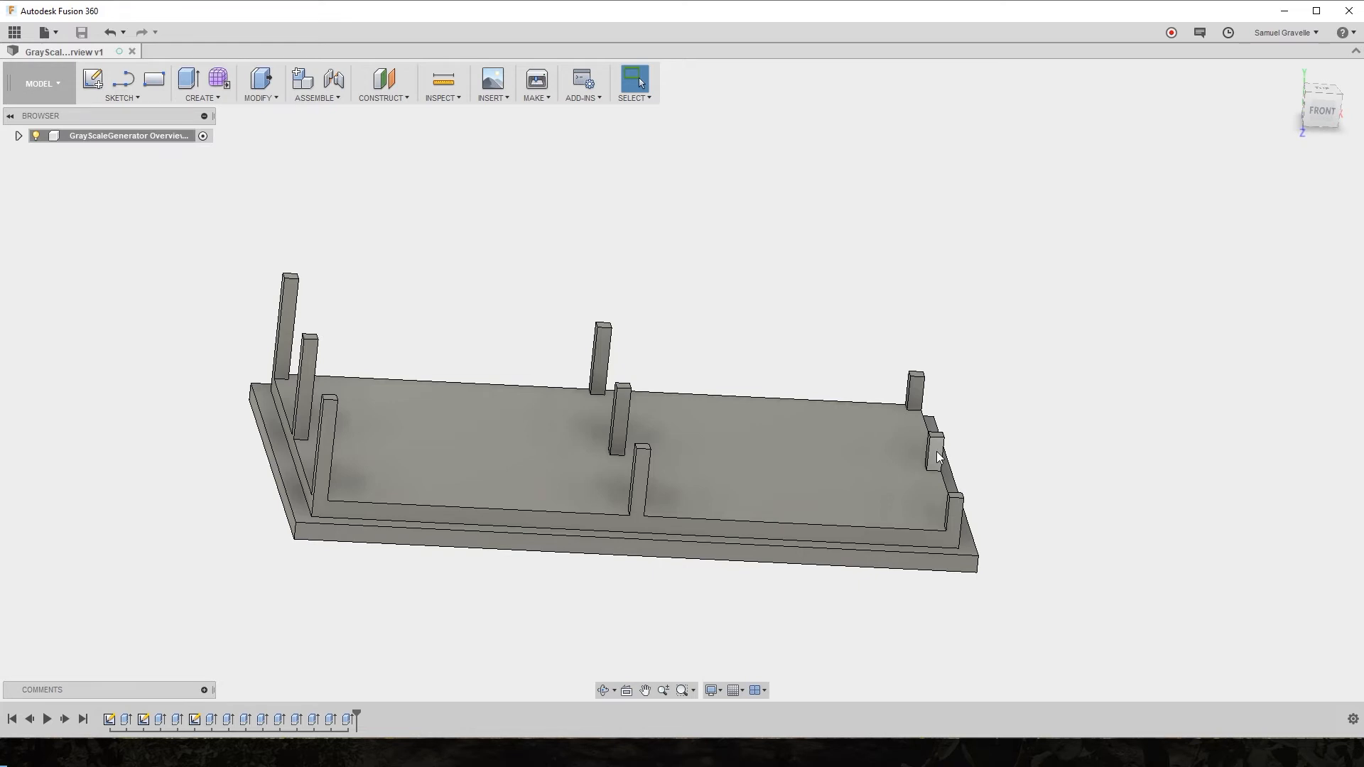
mouse_move(938, 470)
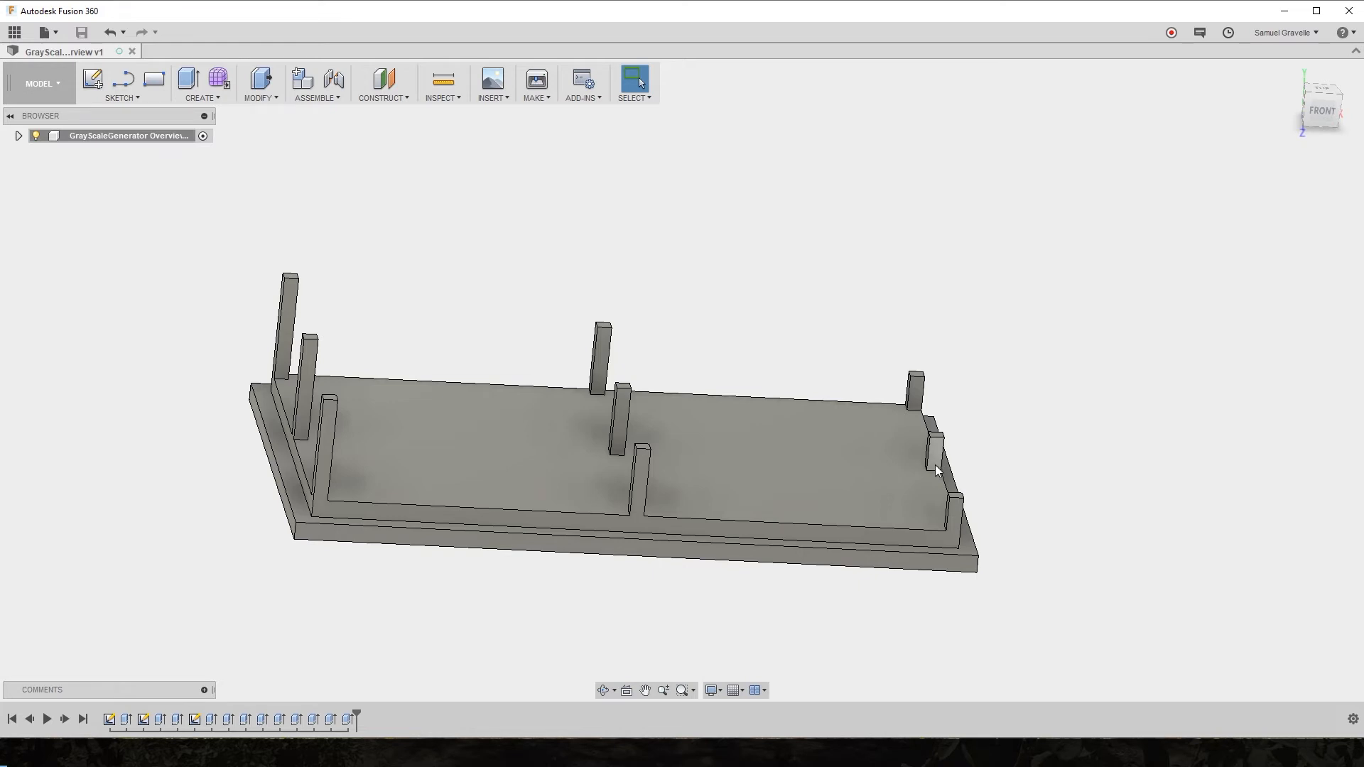
mouse_move(936, 447)
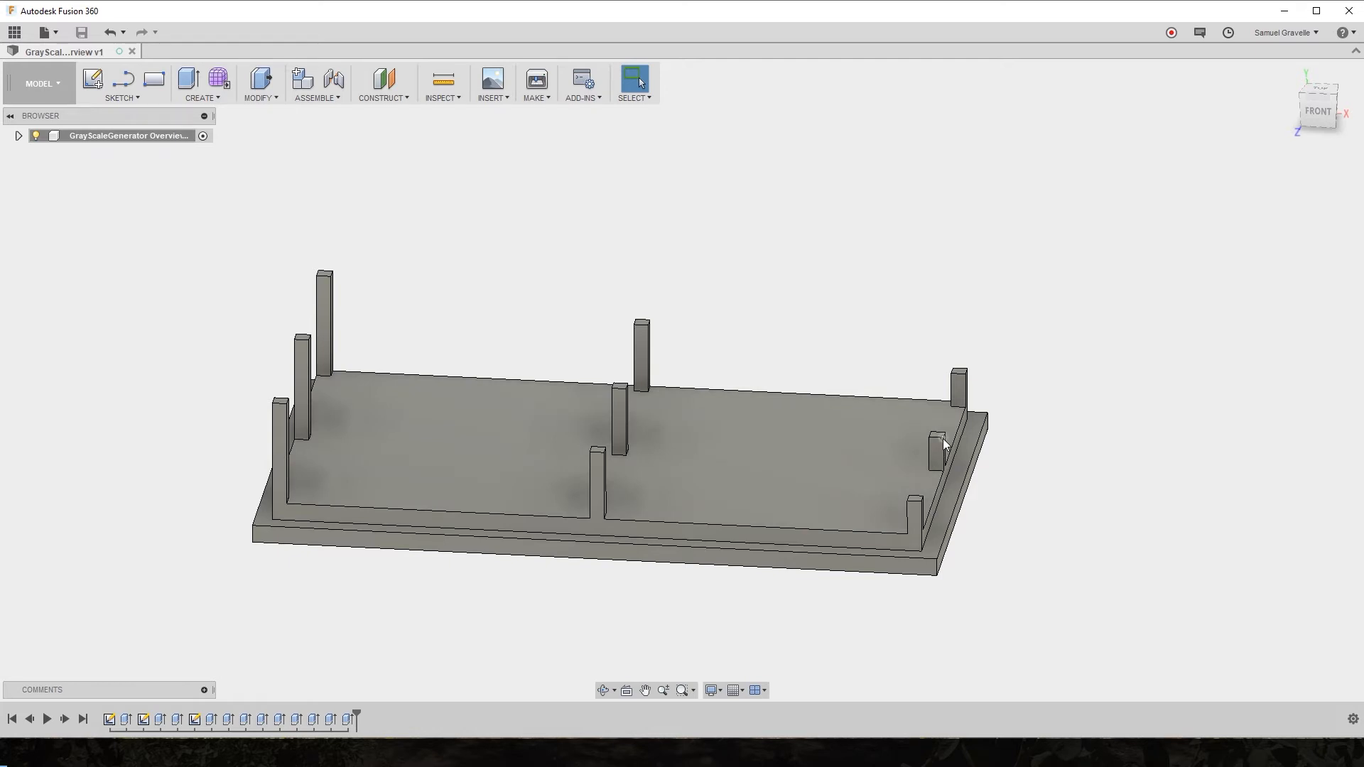
mouse_move(843, 470)
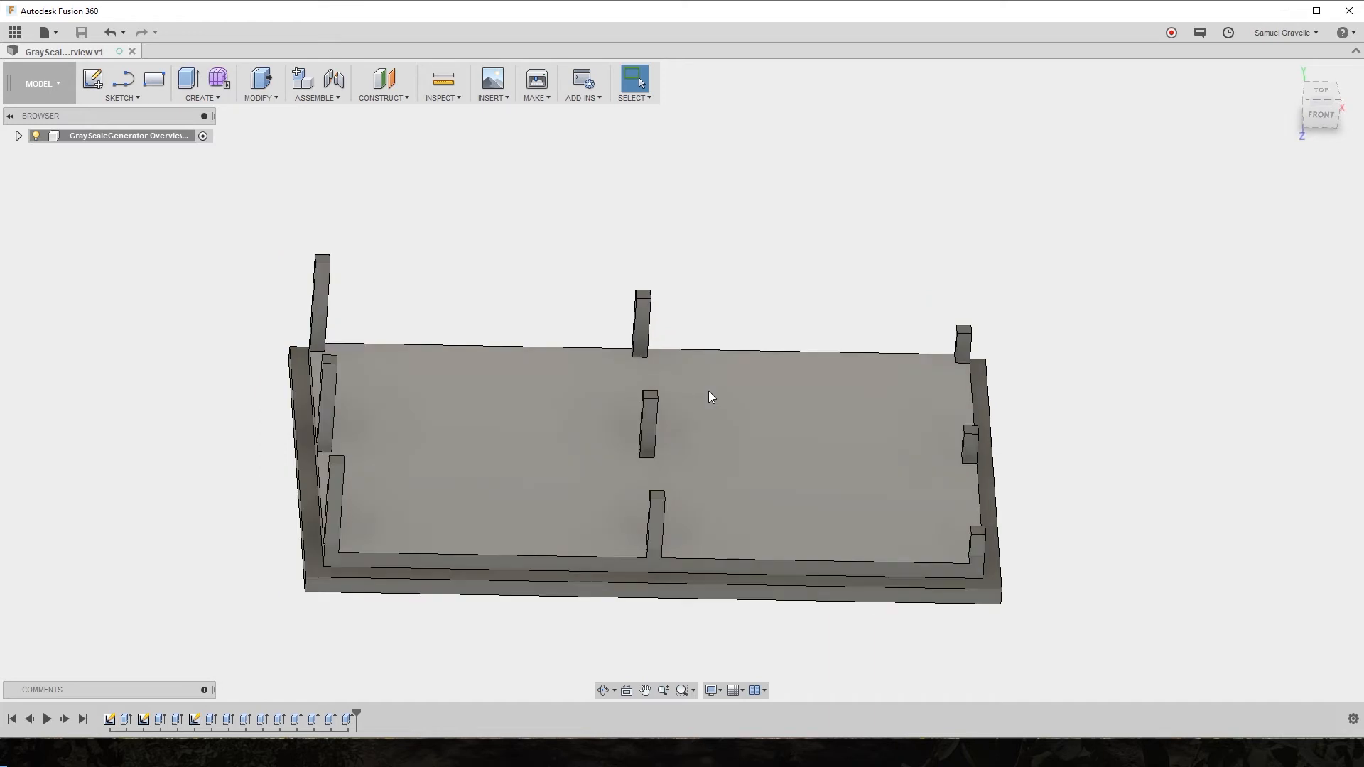
mouse_move(712, 396)
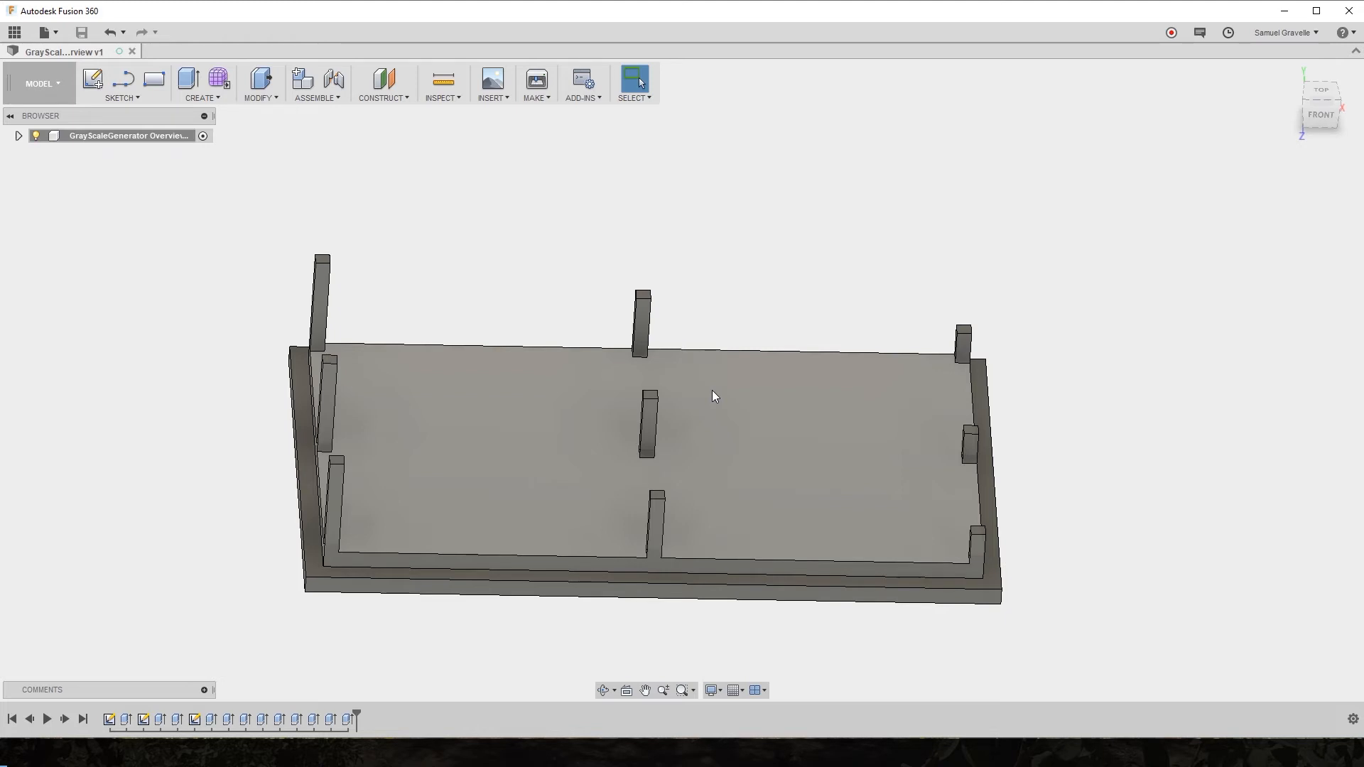
mouse_move(735, 398)
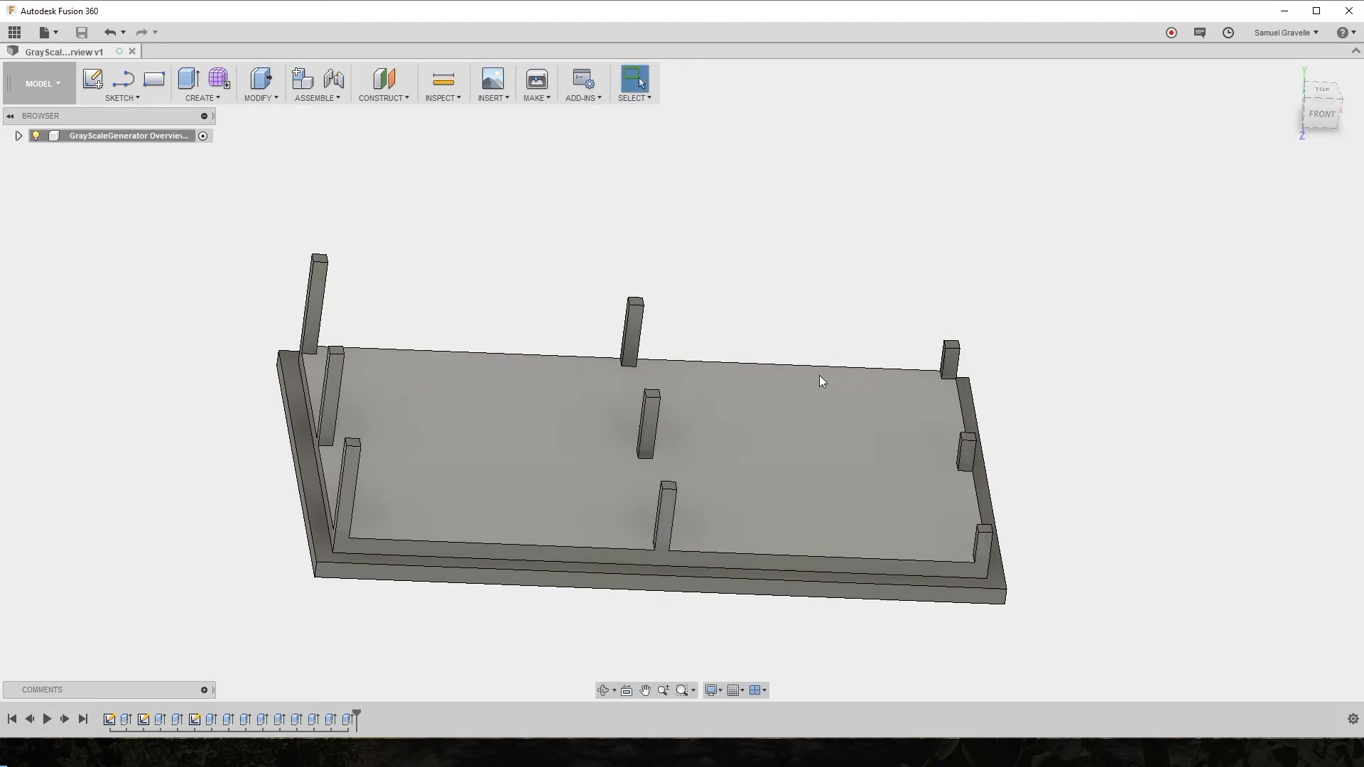
mouse_move(804, 381)
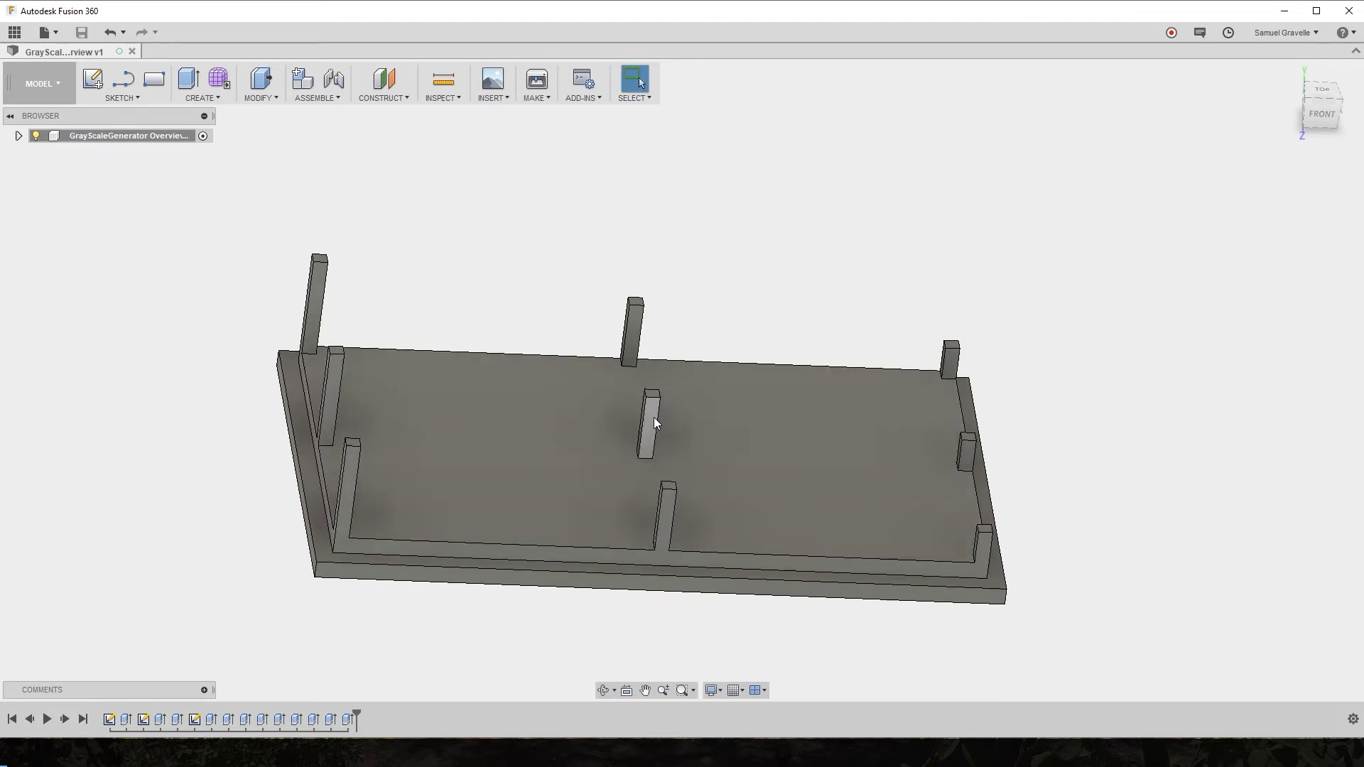
left_click(512, 401)
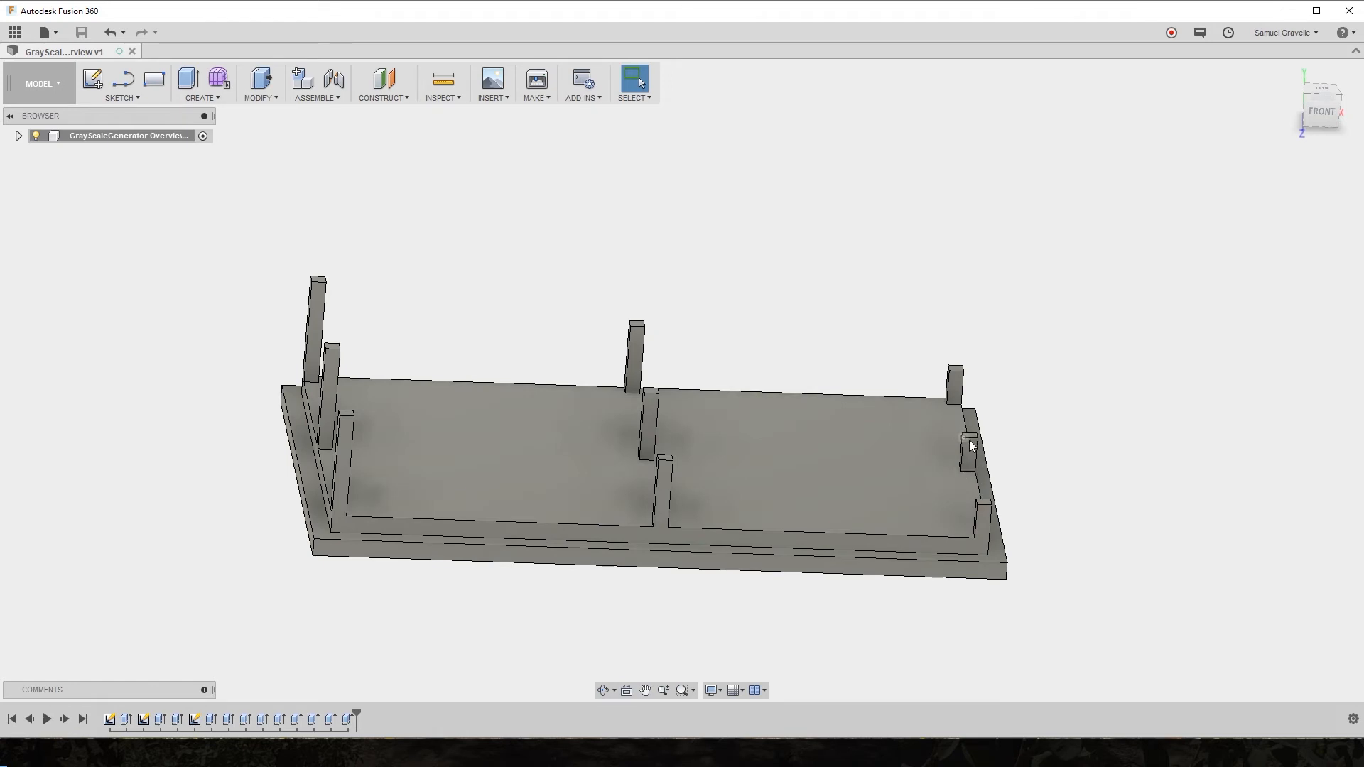
mouse_move(970, 382)
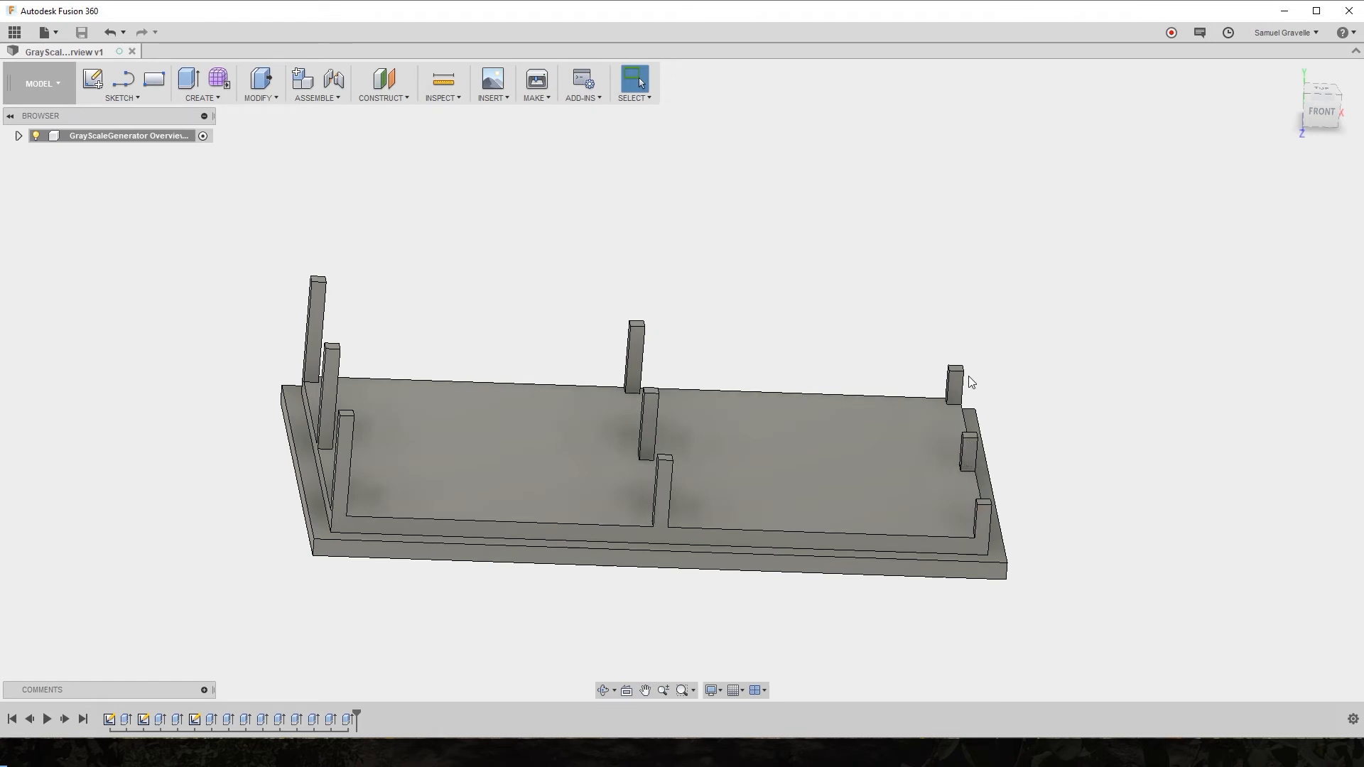
mouse_move(311, 401)
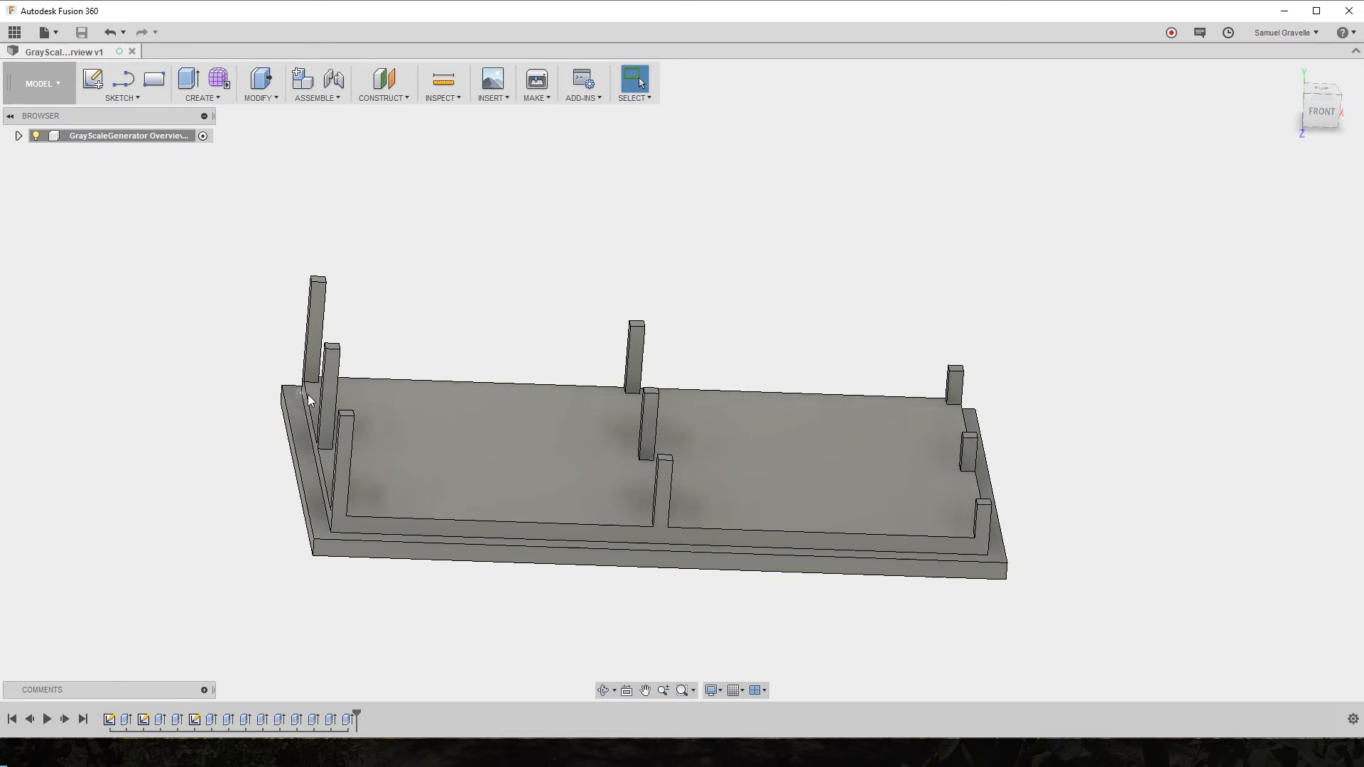
mouse_move(352, 414)
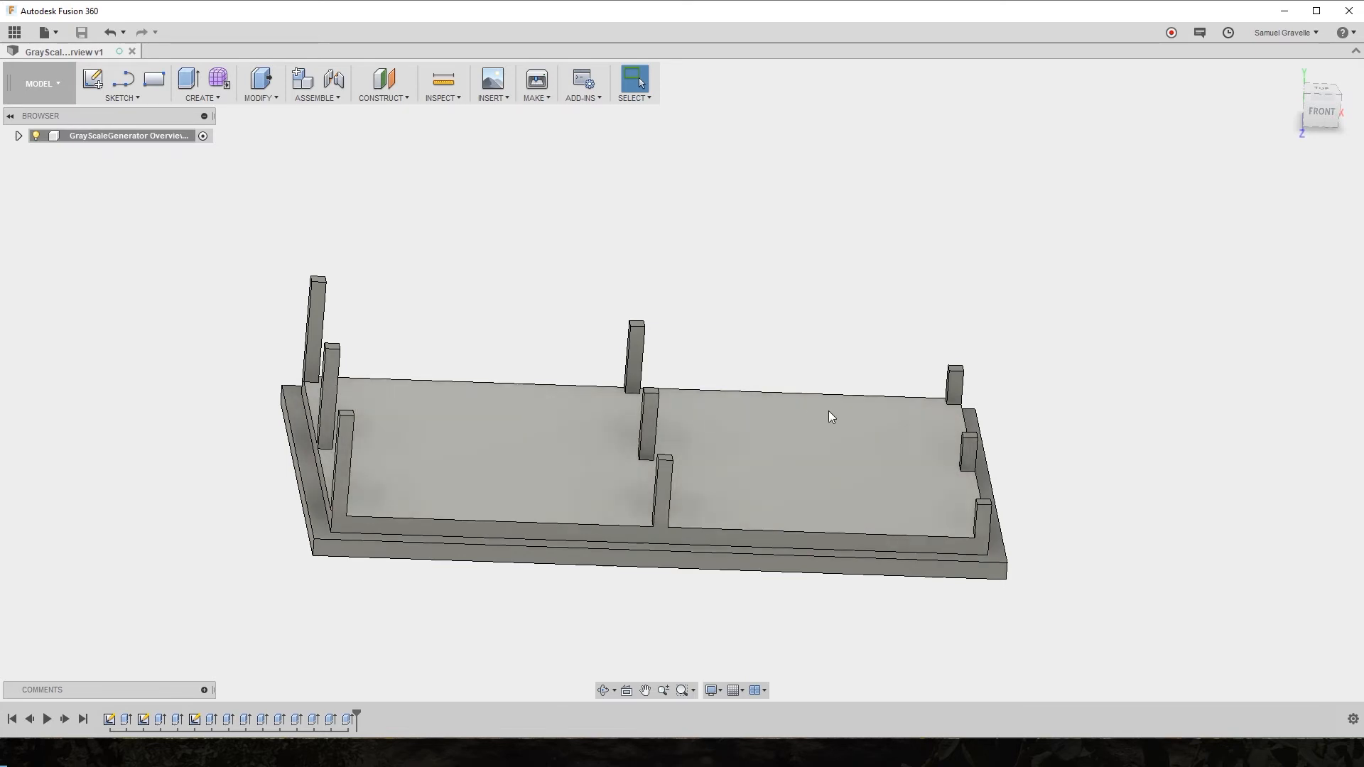
mouse_move(818, 415)
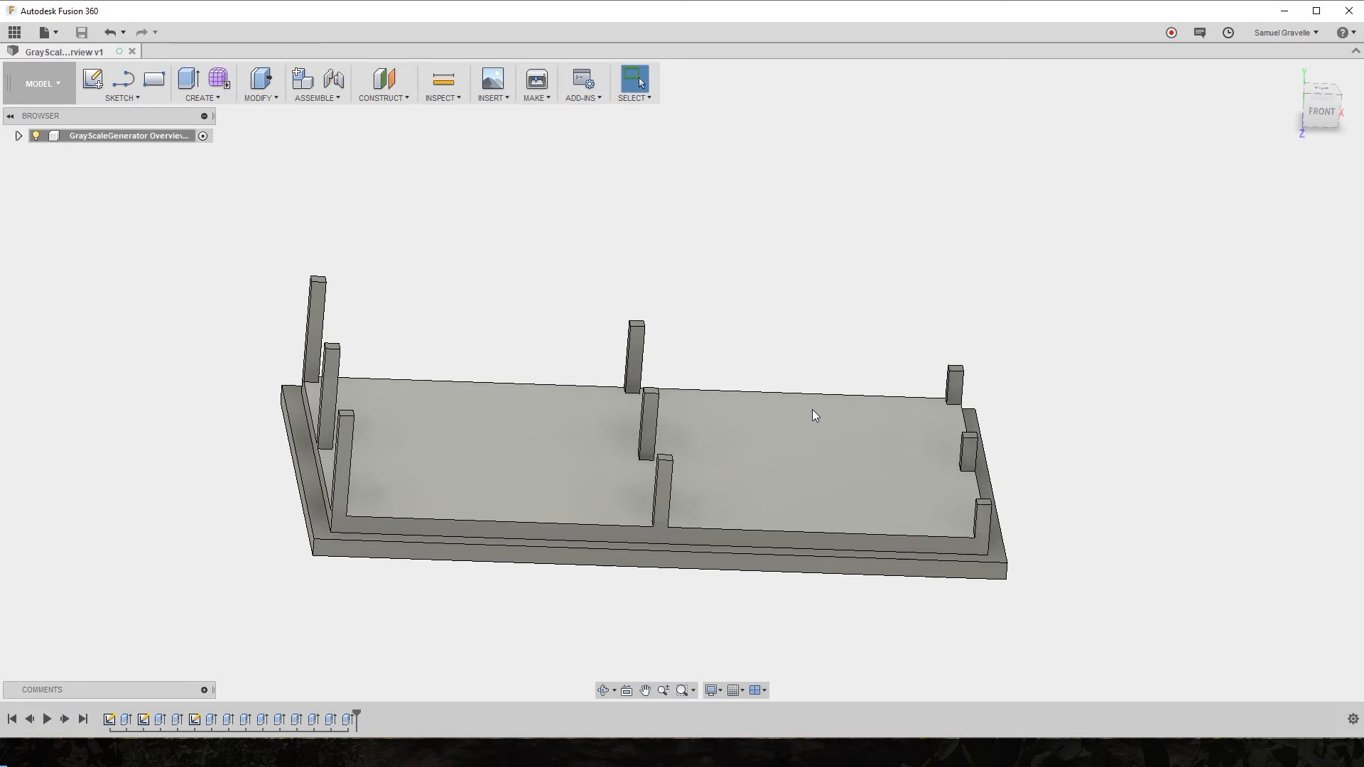
mouse_move(803, 409)
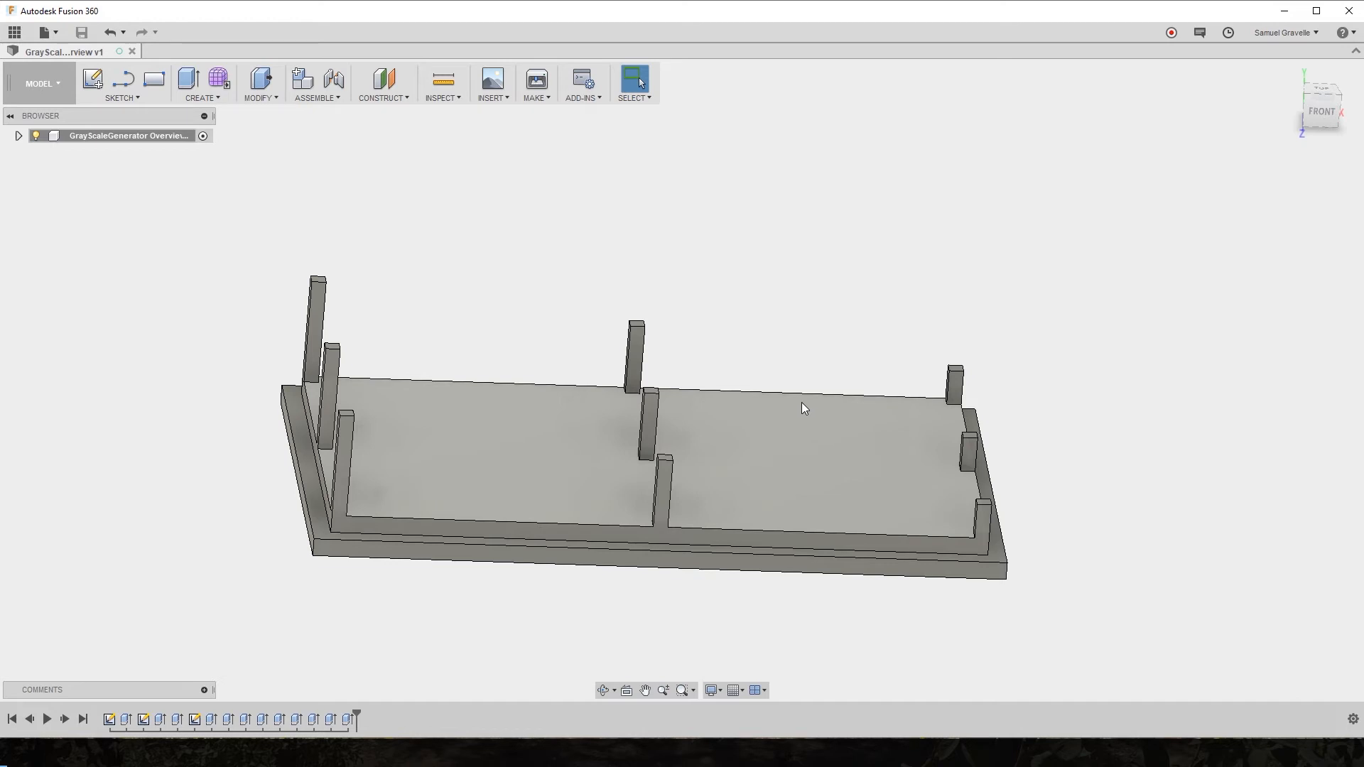
mouse_move(808, 406)
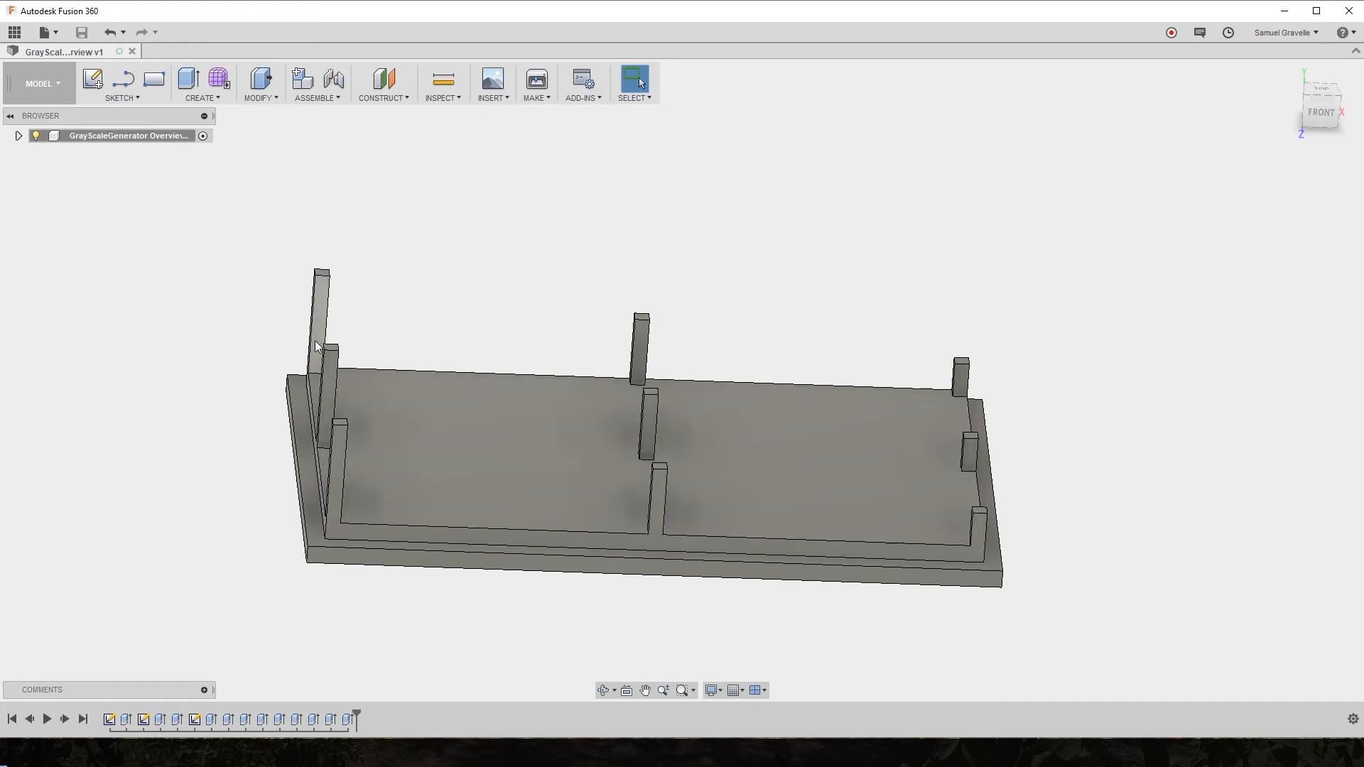
mouse_move(340, 333)
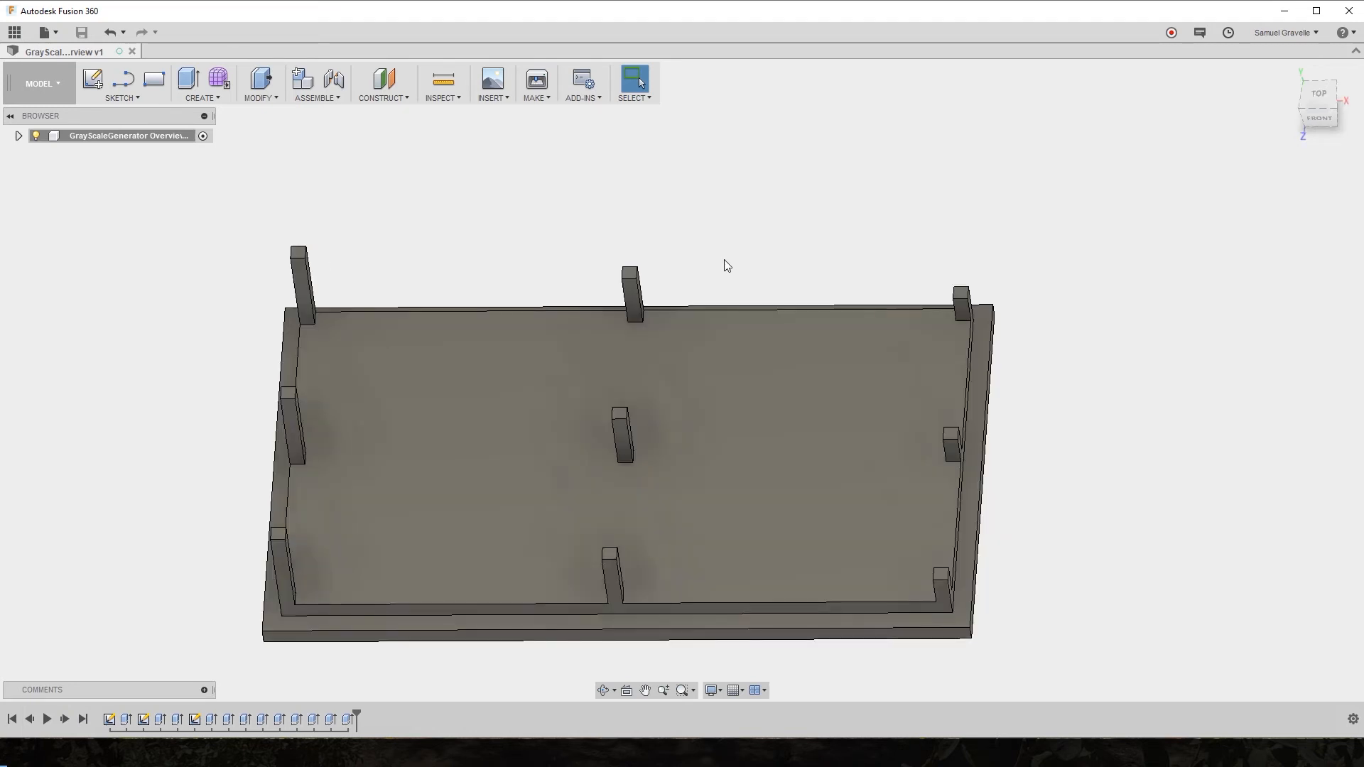
mouse_move(727, 262)
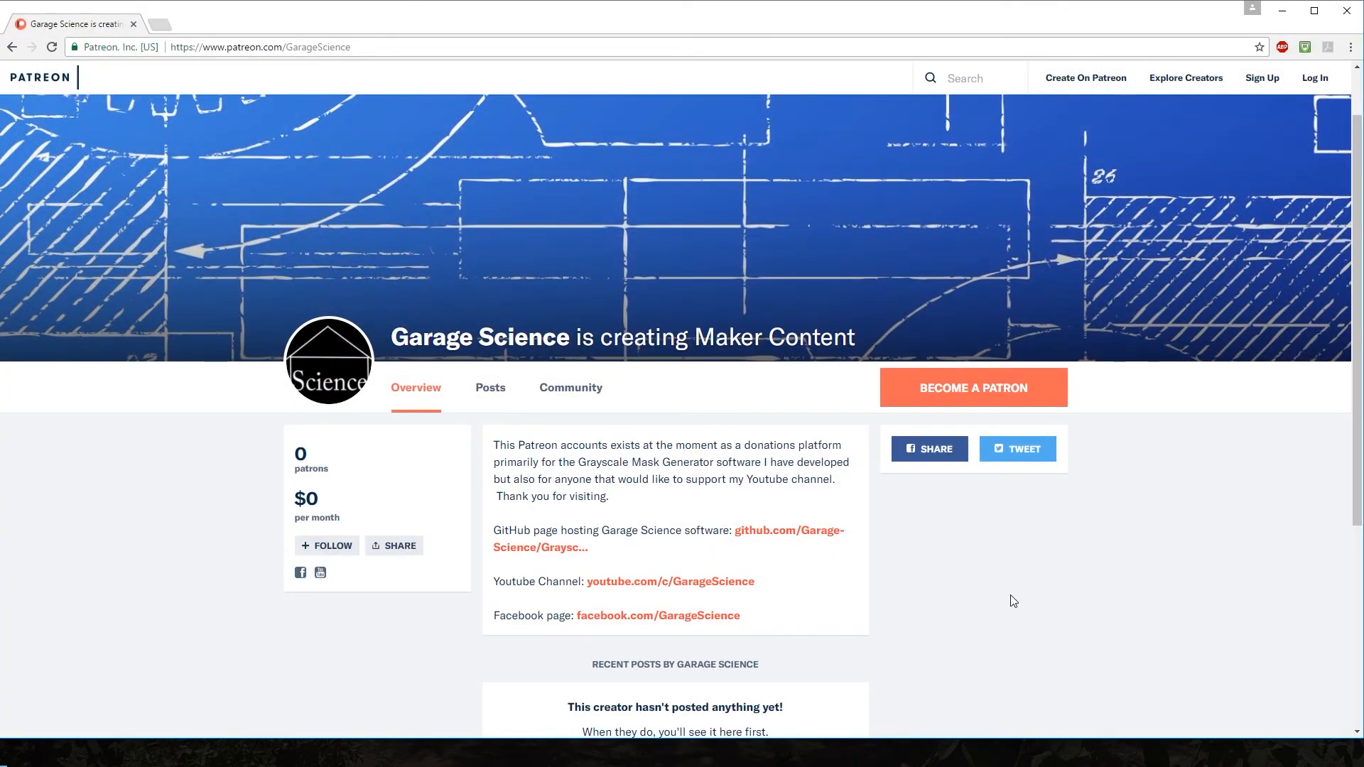
mouse_move(1034, 427)
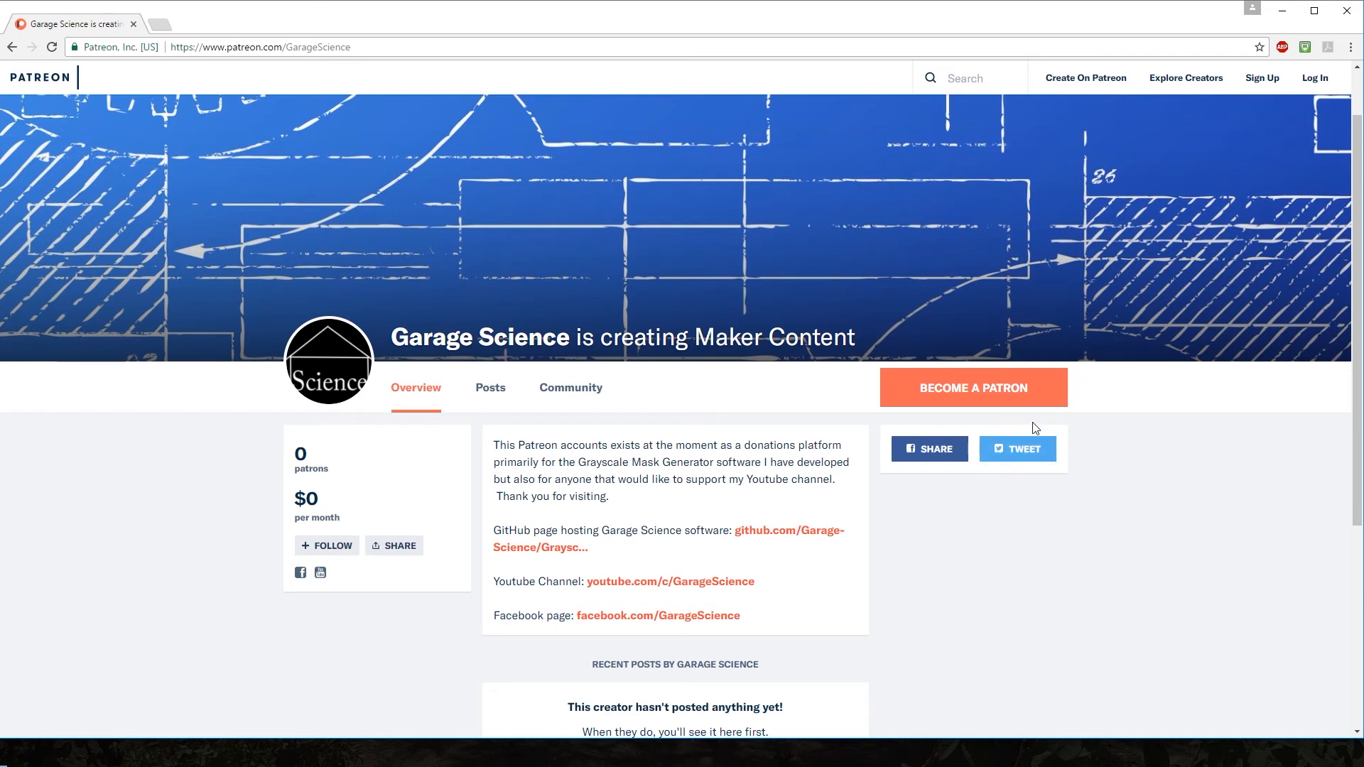
mouse_move(854, 513)
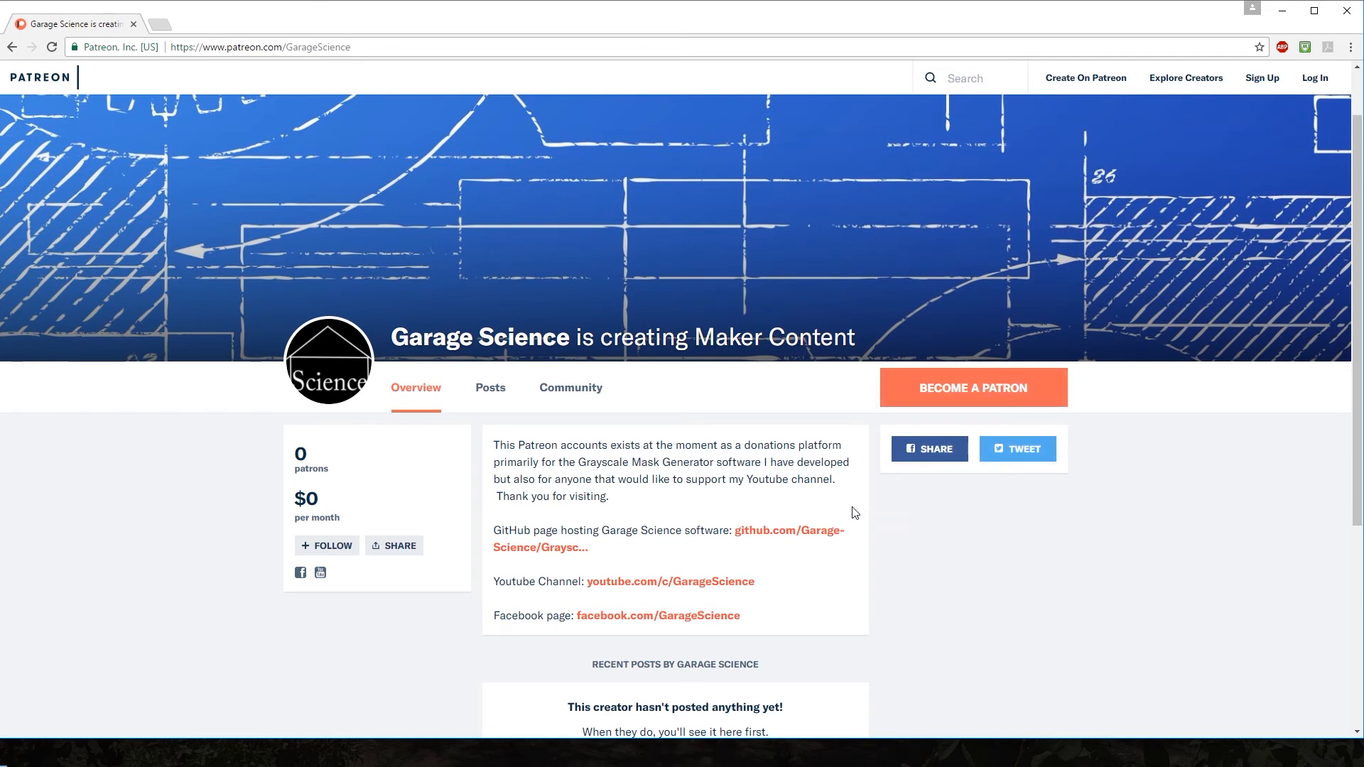
mouse_move(839, 506)
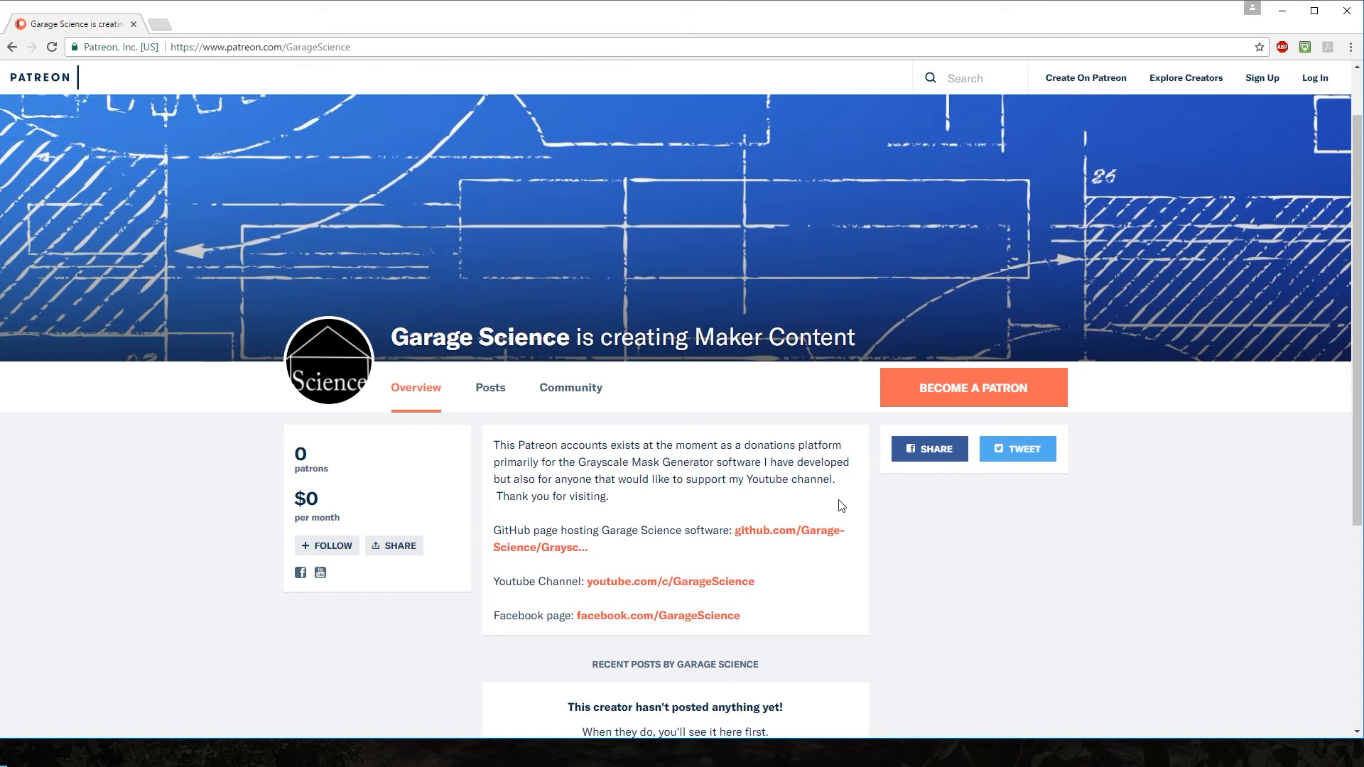
mouse_move(773, 535)
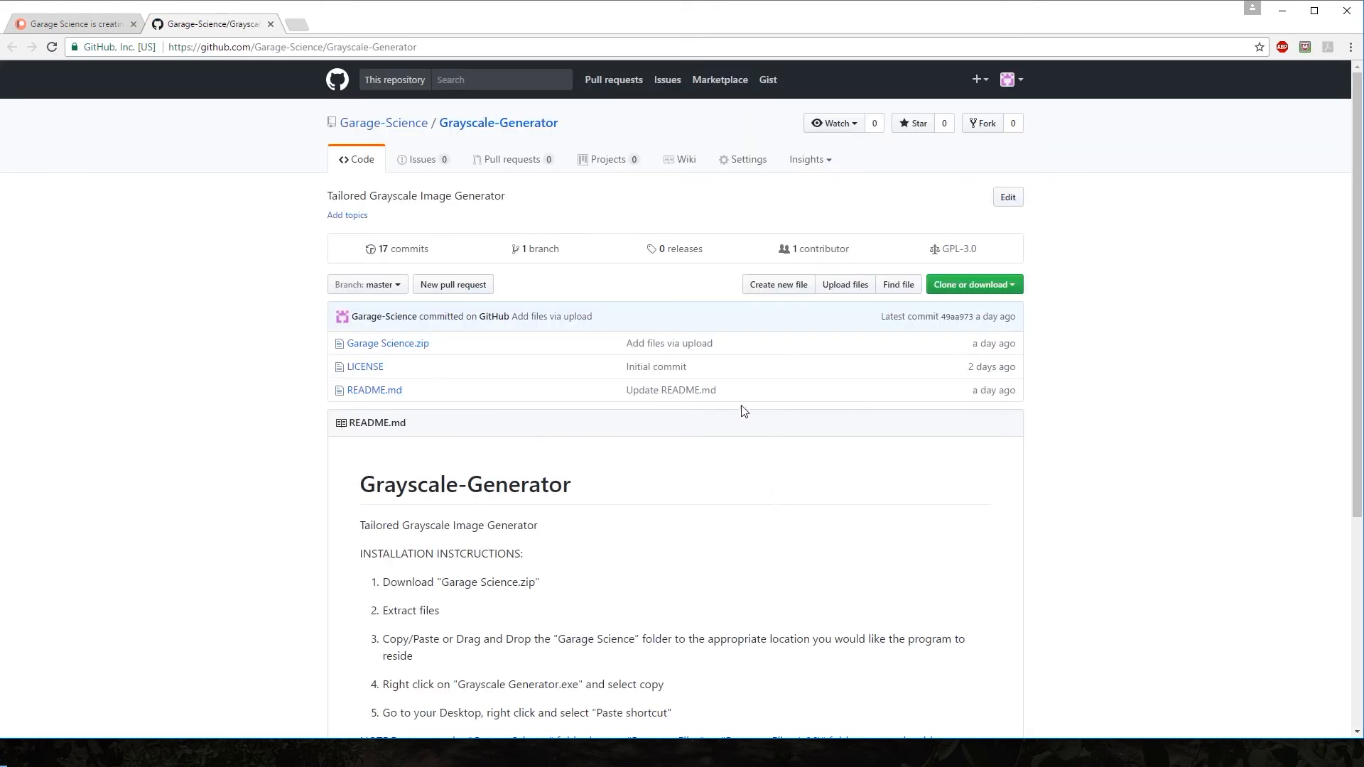
mouse_move(386, 342)
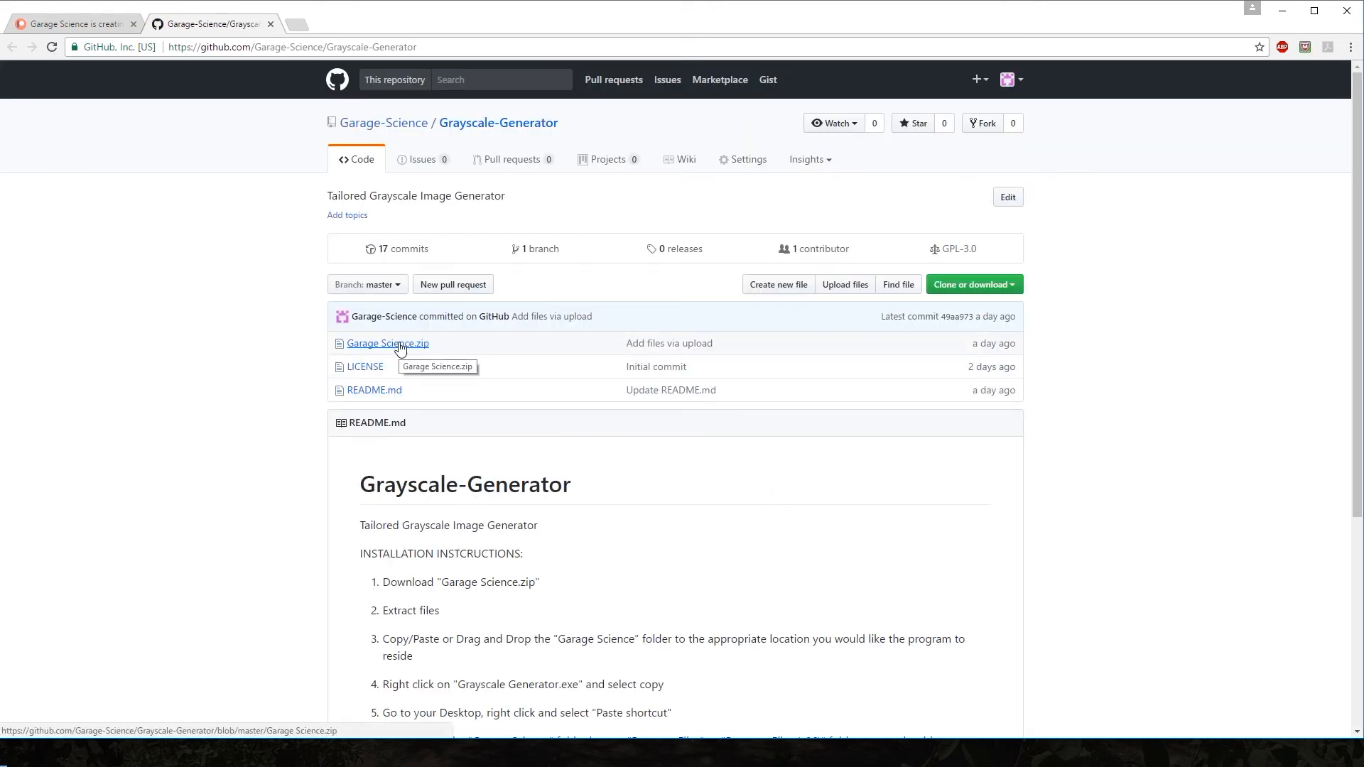
Step: Download Garage Science.zip from the Grayscale-Generator repository to the desktop
left_click(387, 342)
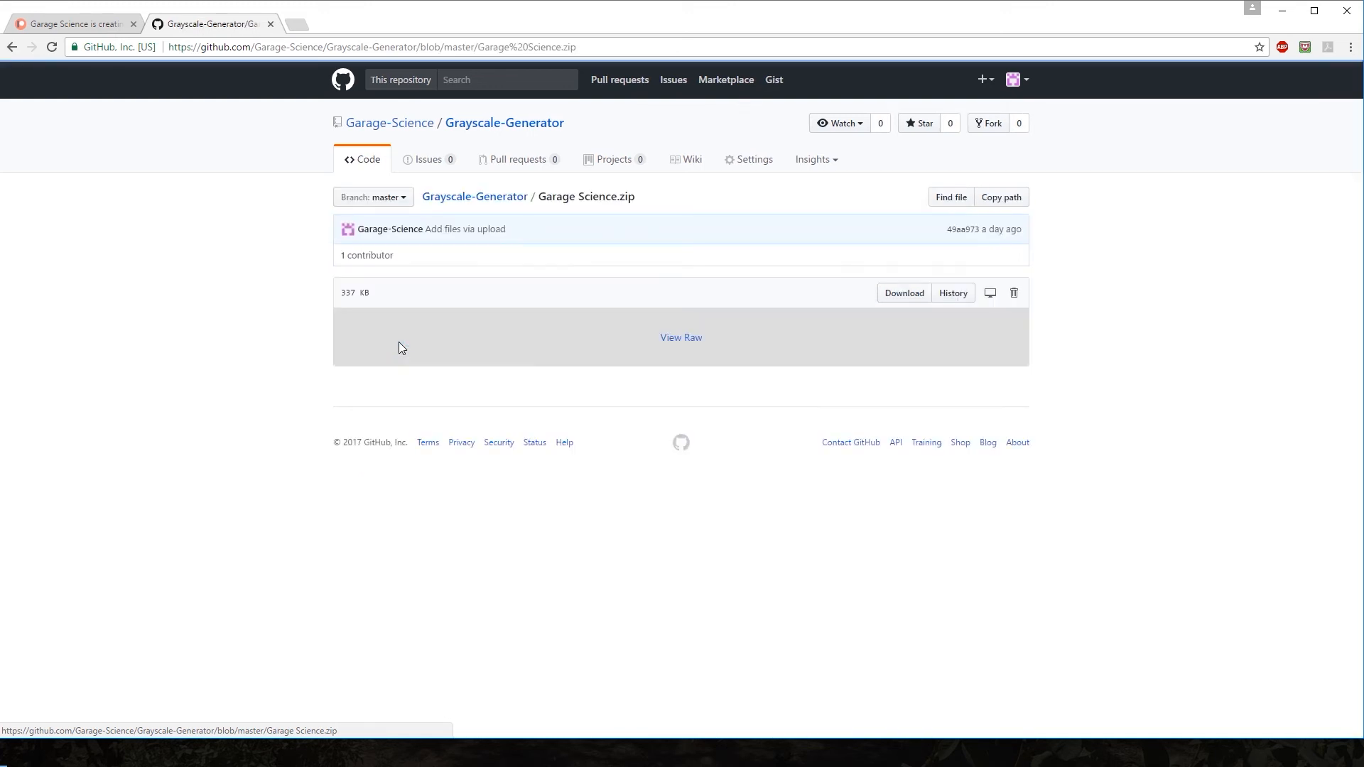
mouse_move(833, 290)
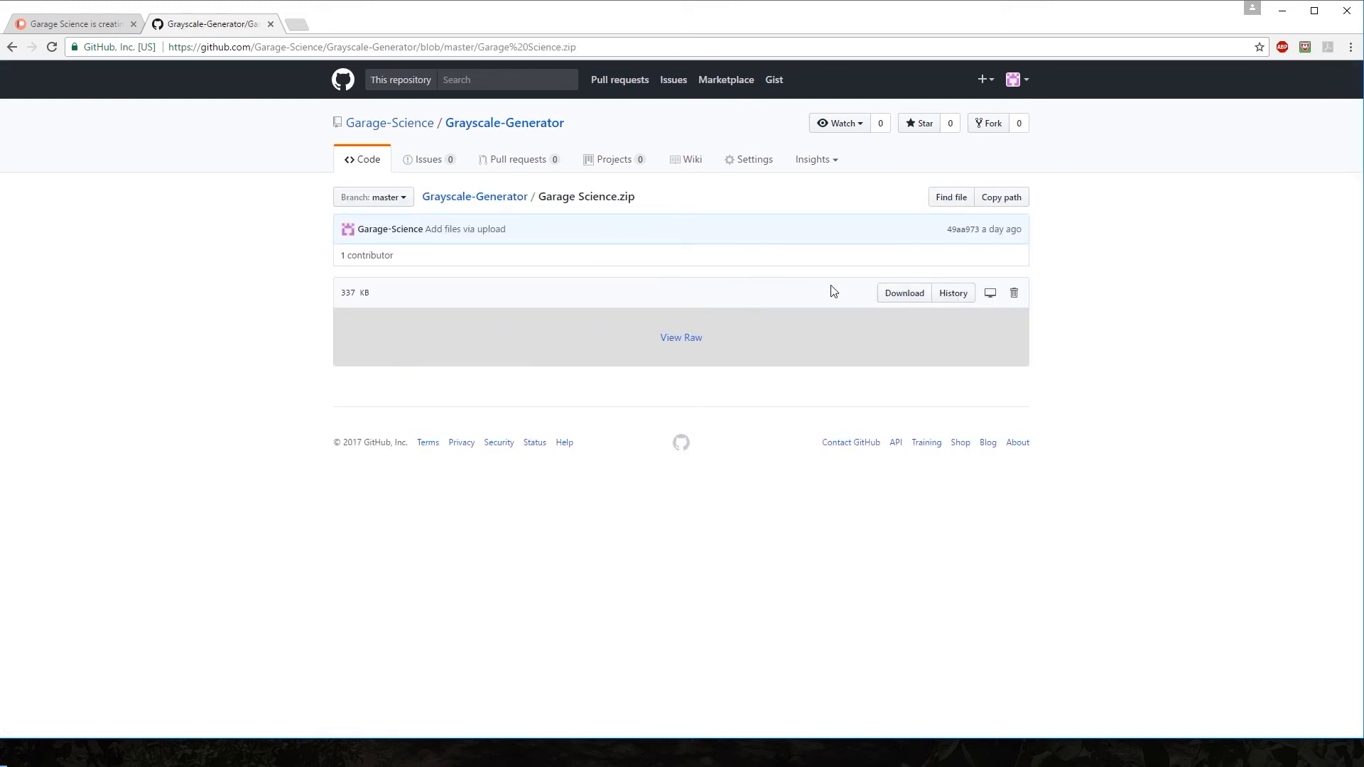
left_click(904, 293)
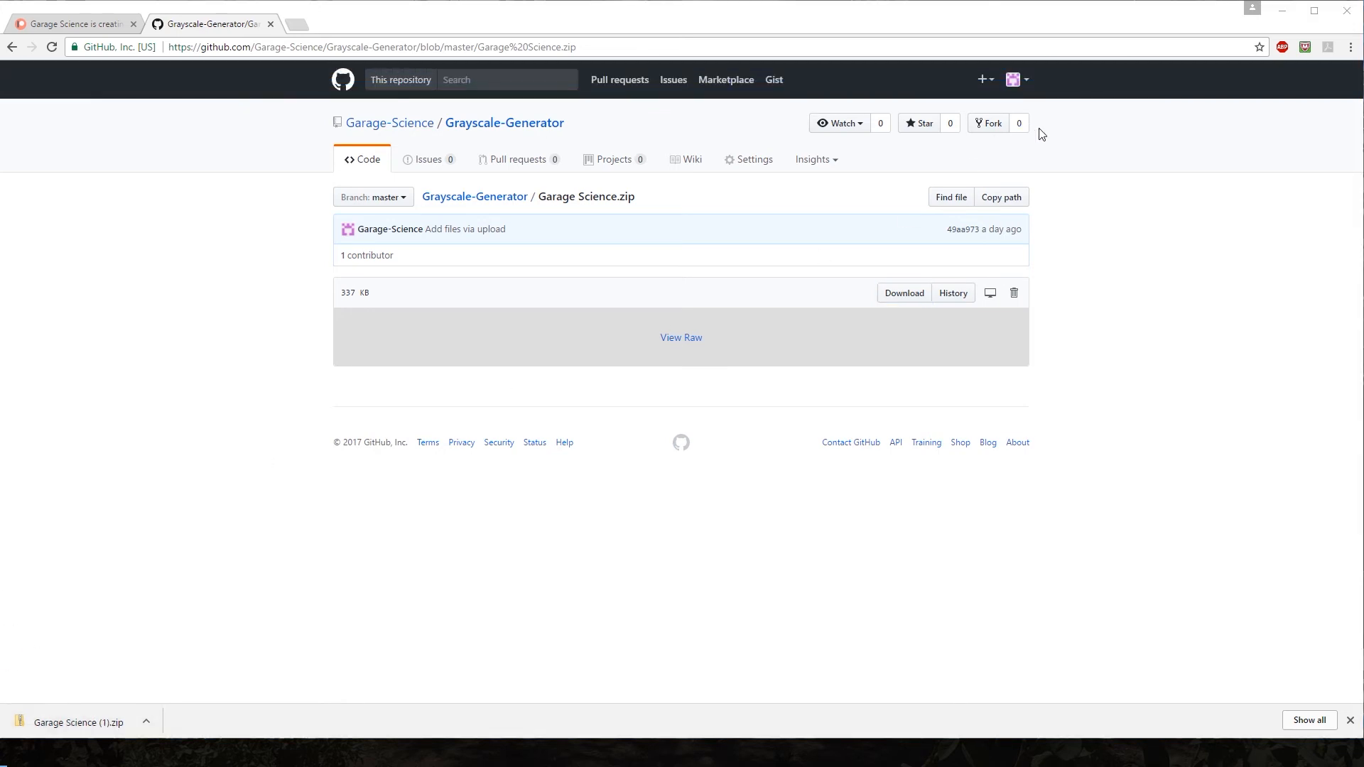
right_click(843, 252)
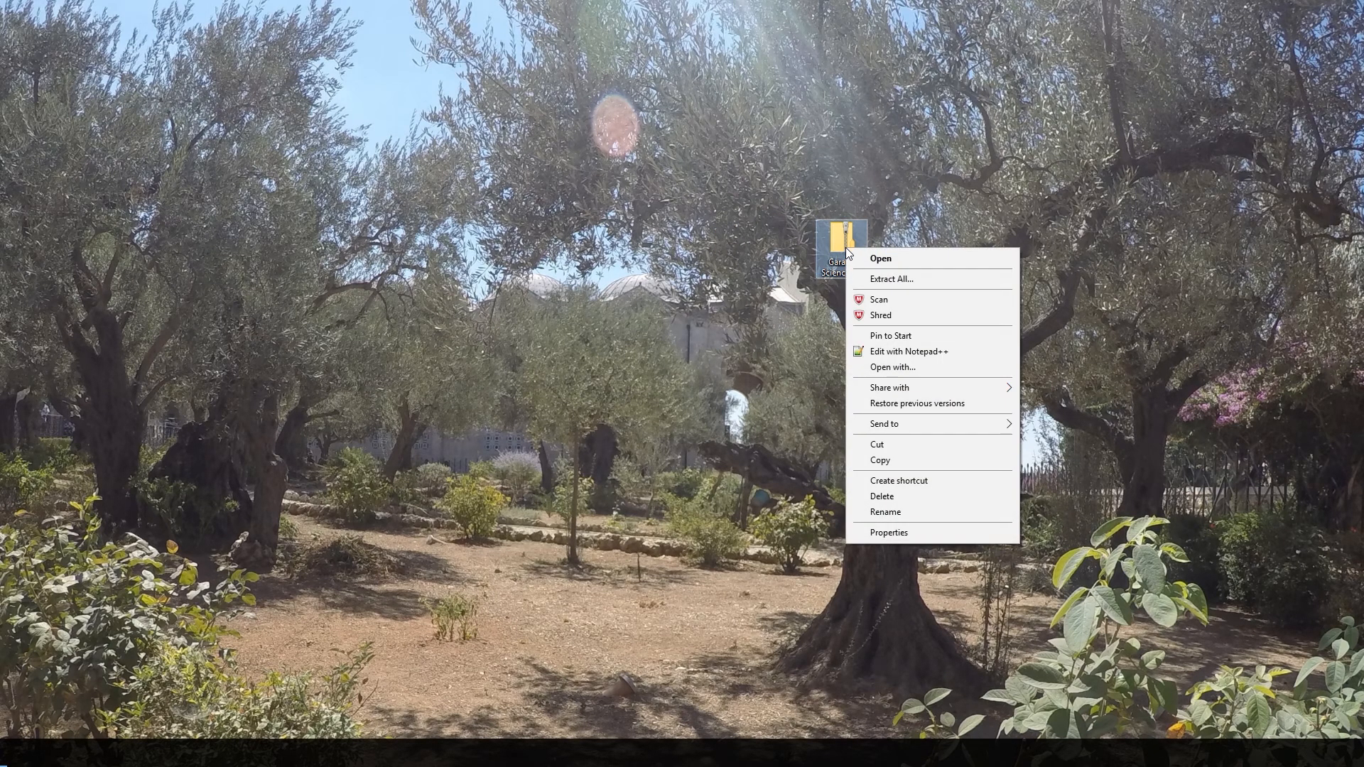
mouse_move(891, 278)
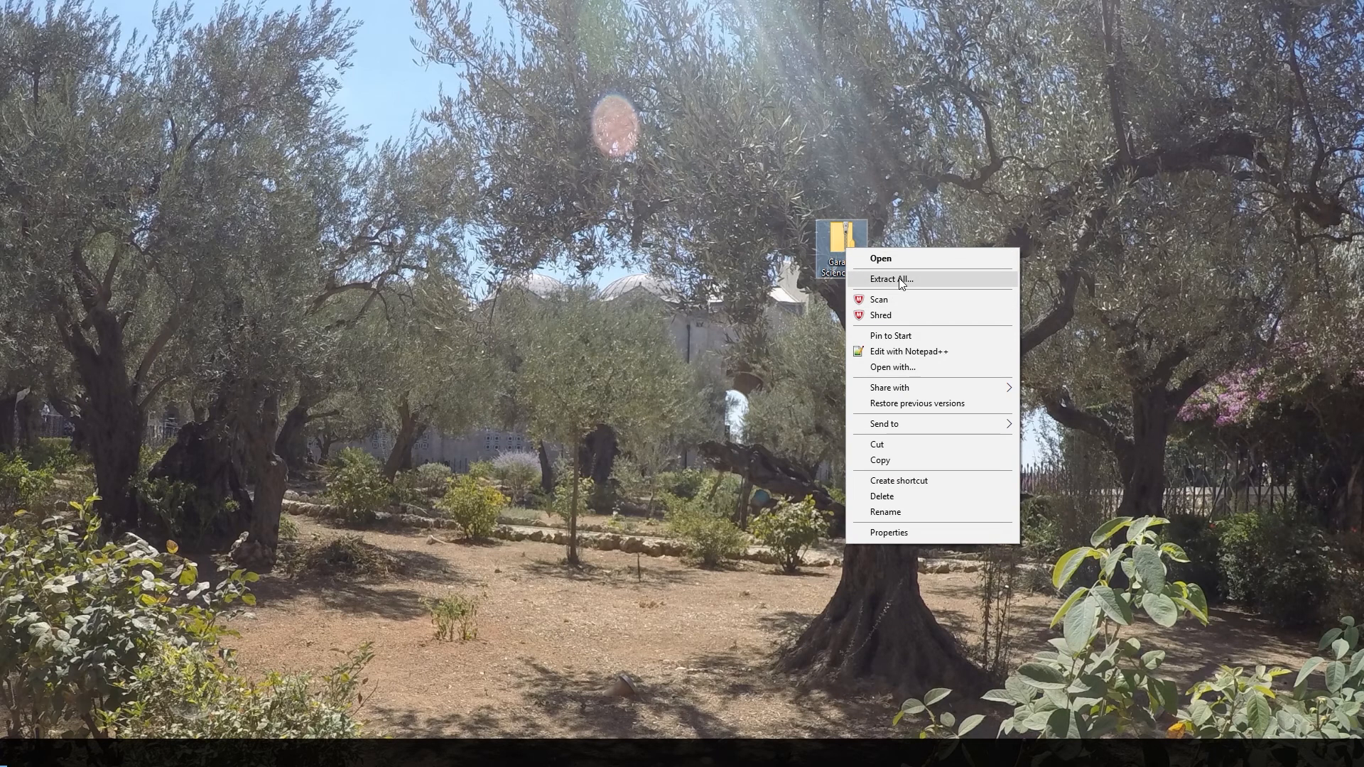
Step: Extract the zip into the suggested Garage Science (1) folder on the desktop
left_click(891, 278)
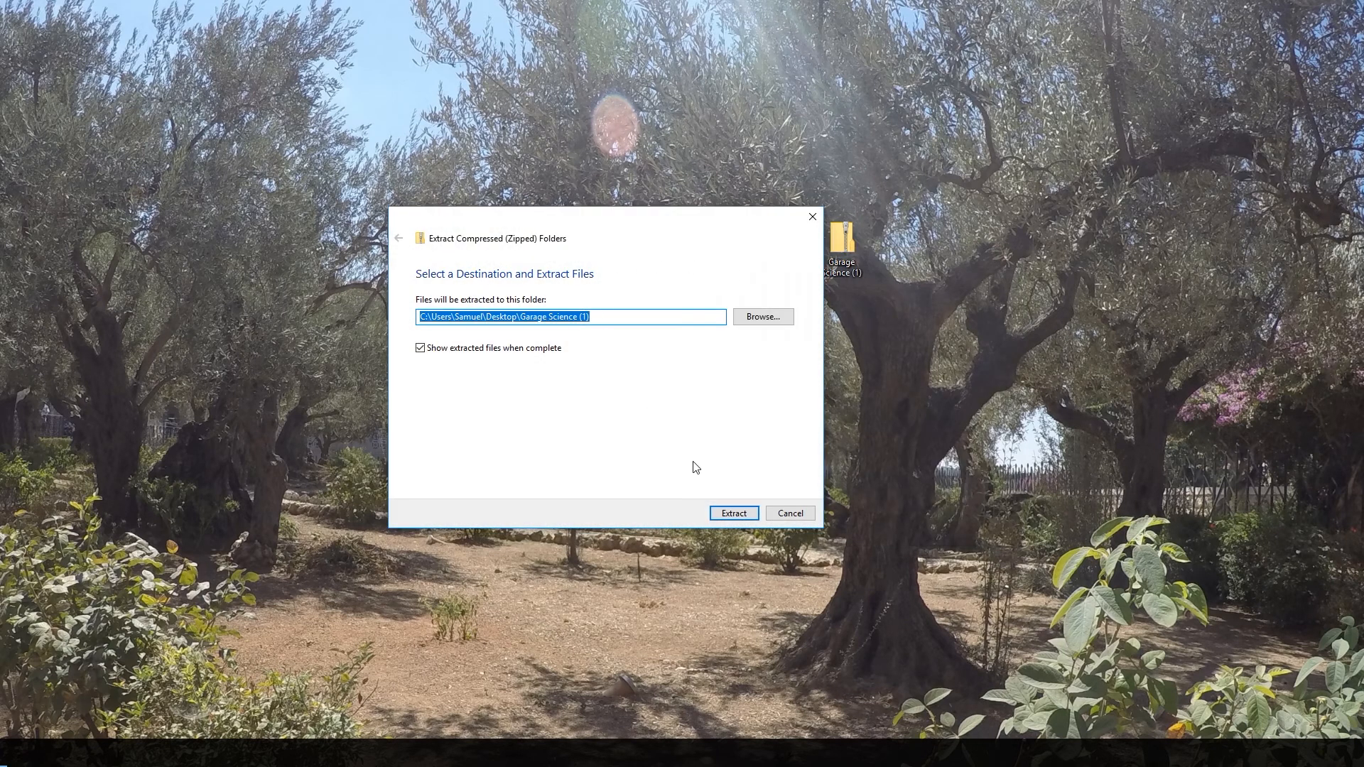
left_click(733, 513)
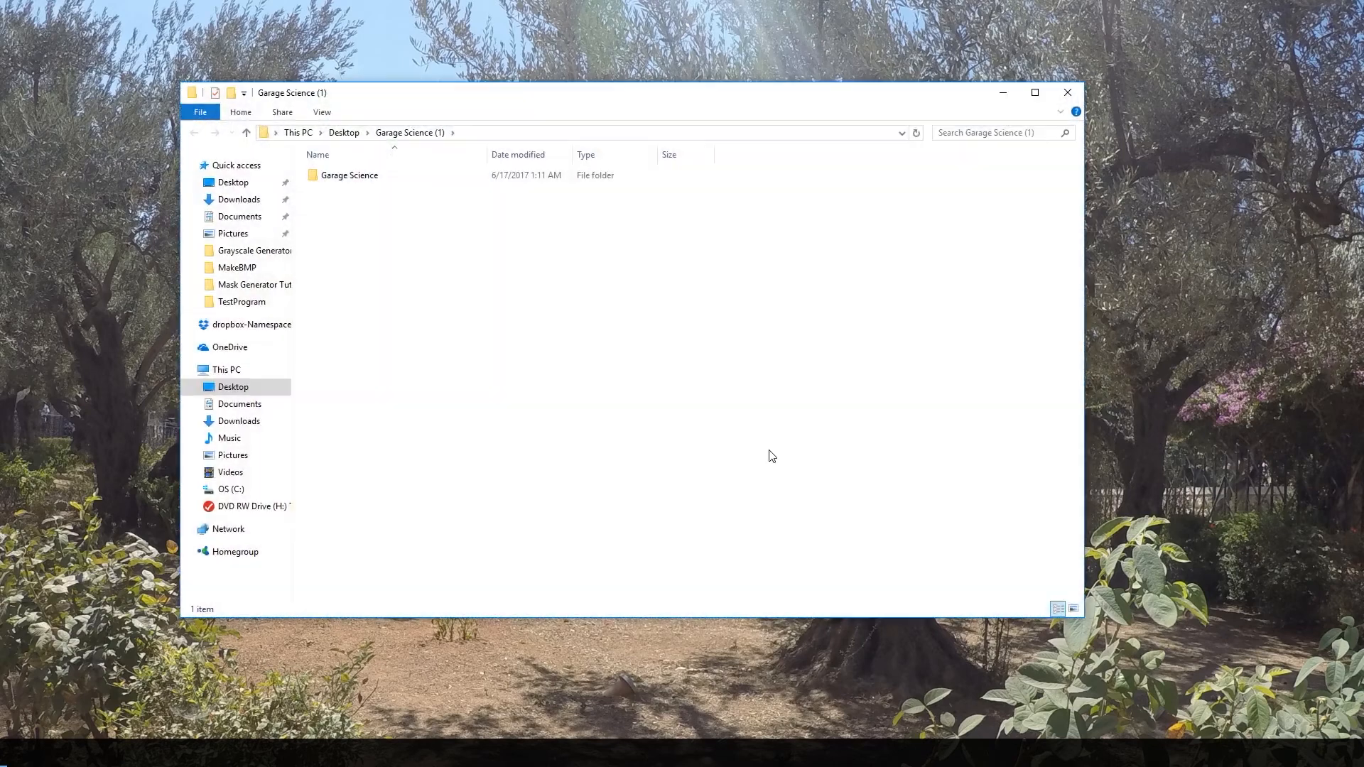
Step: Navigate into Garage Science and its Grayscale Generator folder to reach the application file
left_click(350, 174)
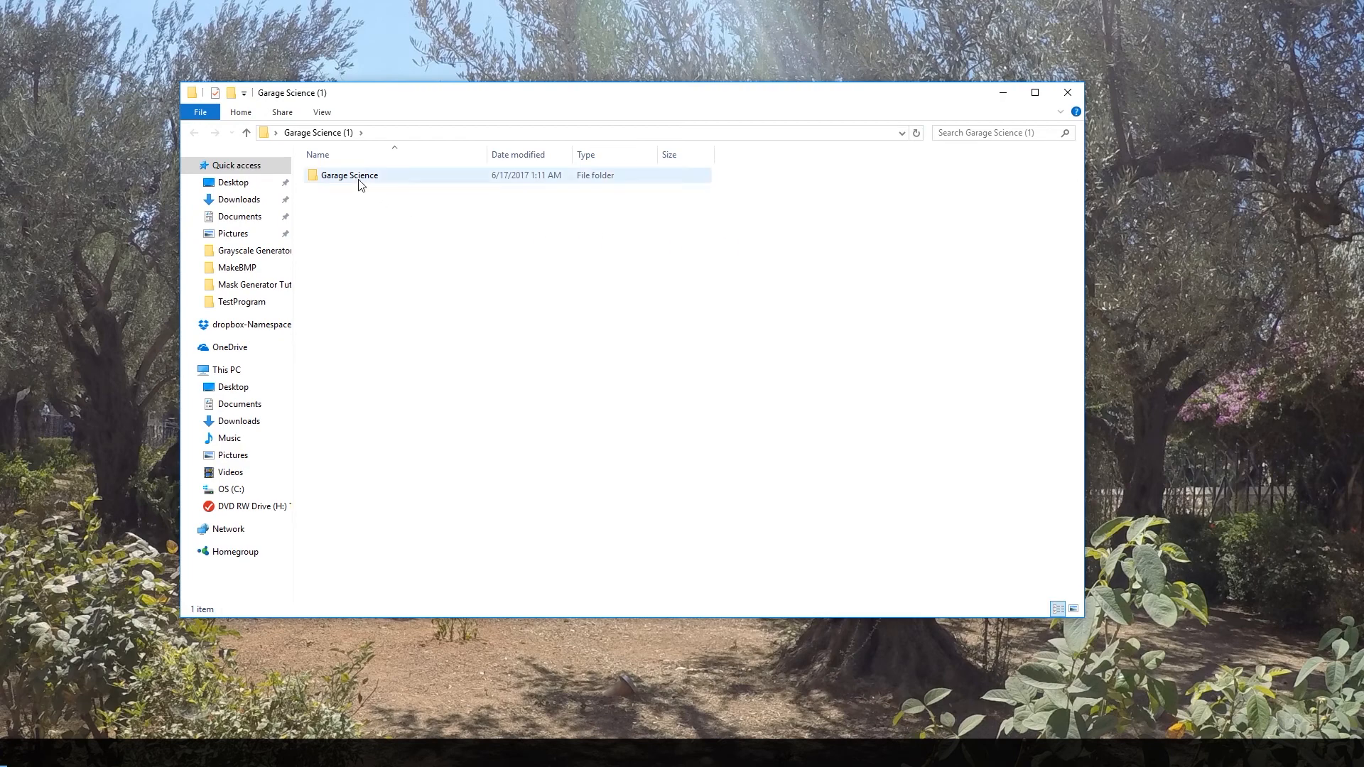
double_click(349, 175)
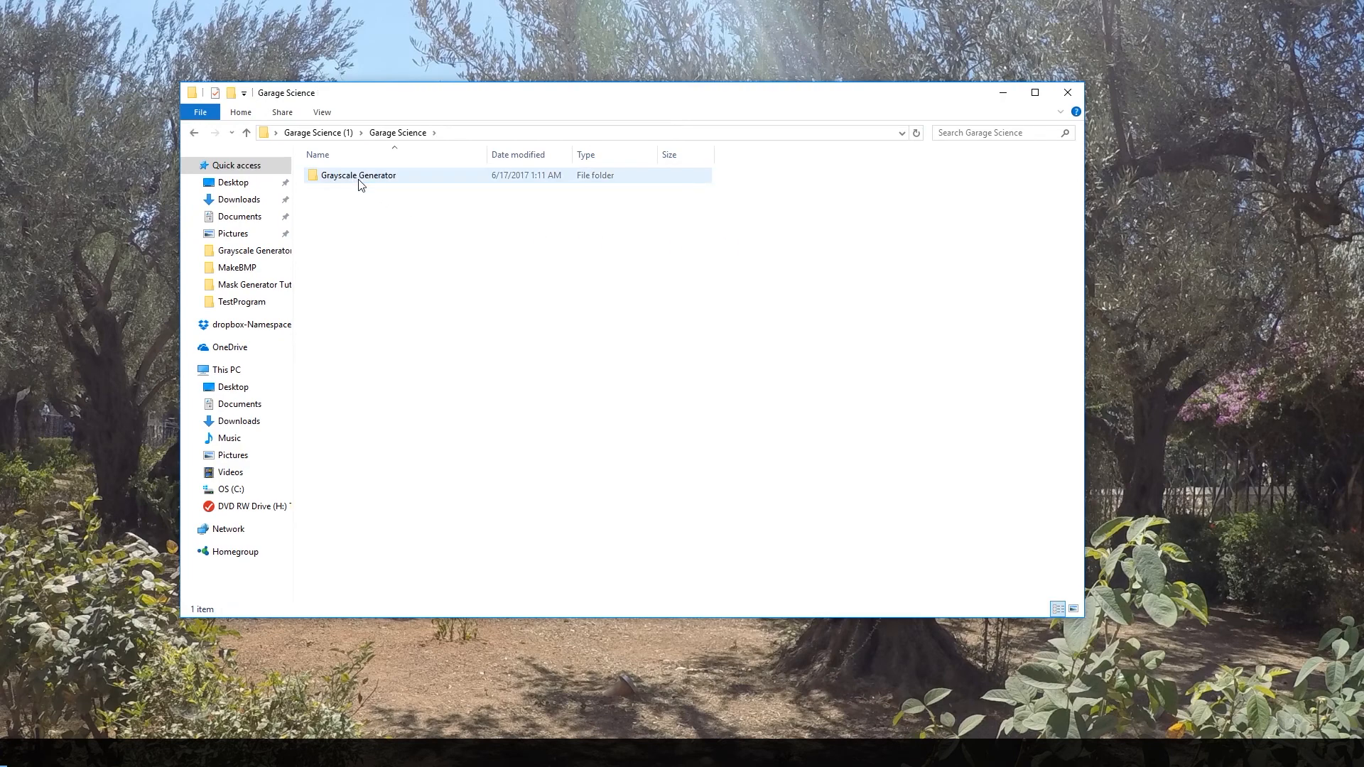
double_click(358, 174)
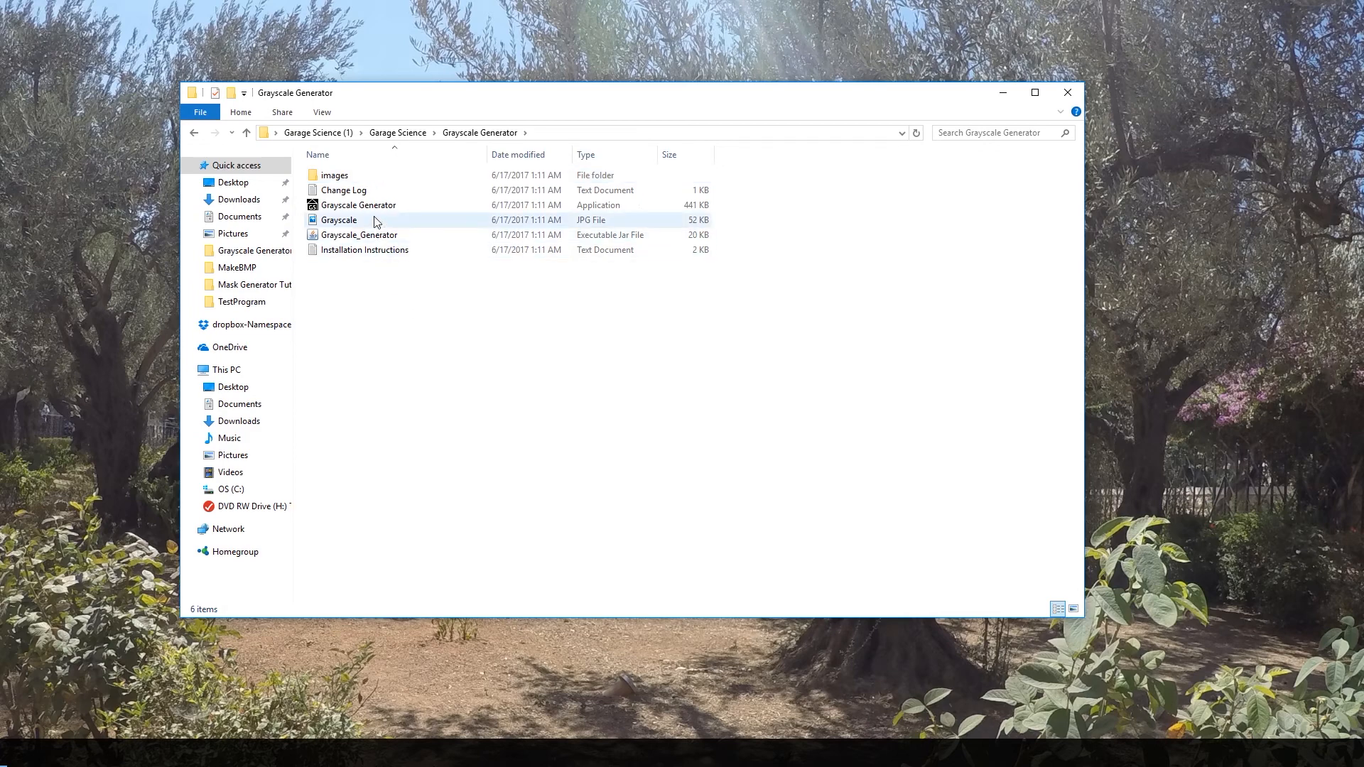
left_click(358, 204)
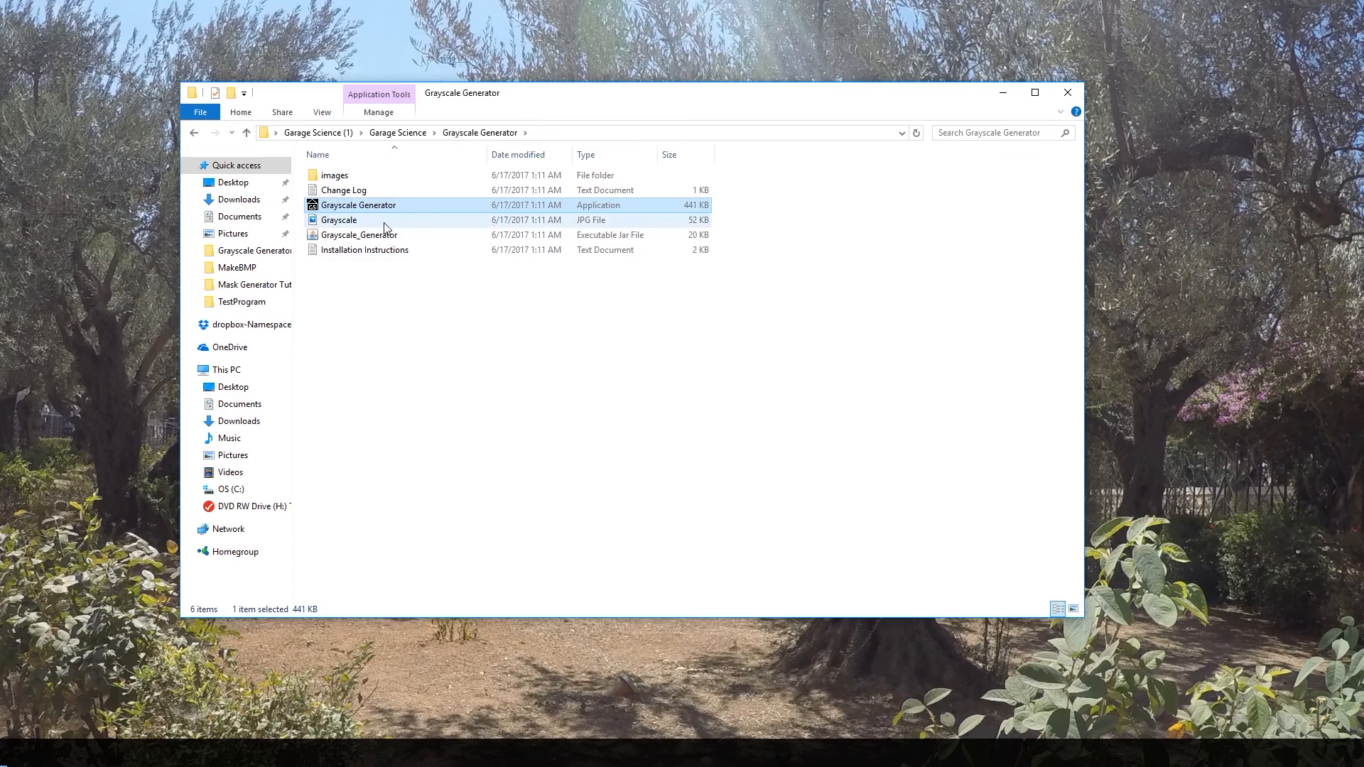
mouse_move(358, 234)
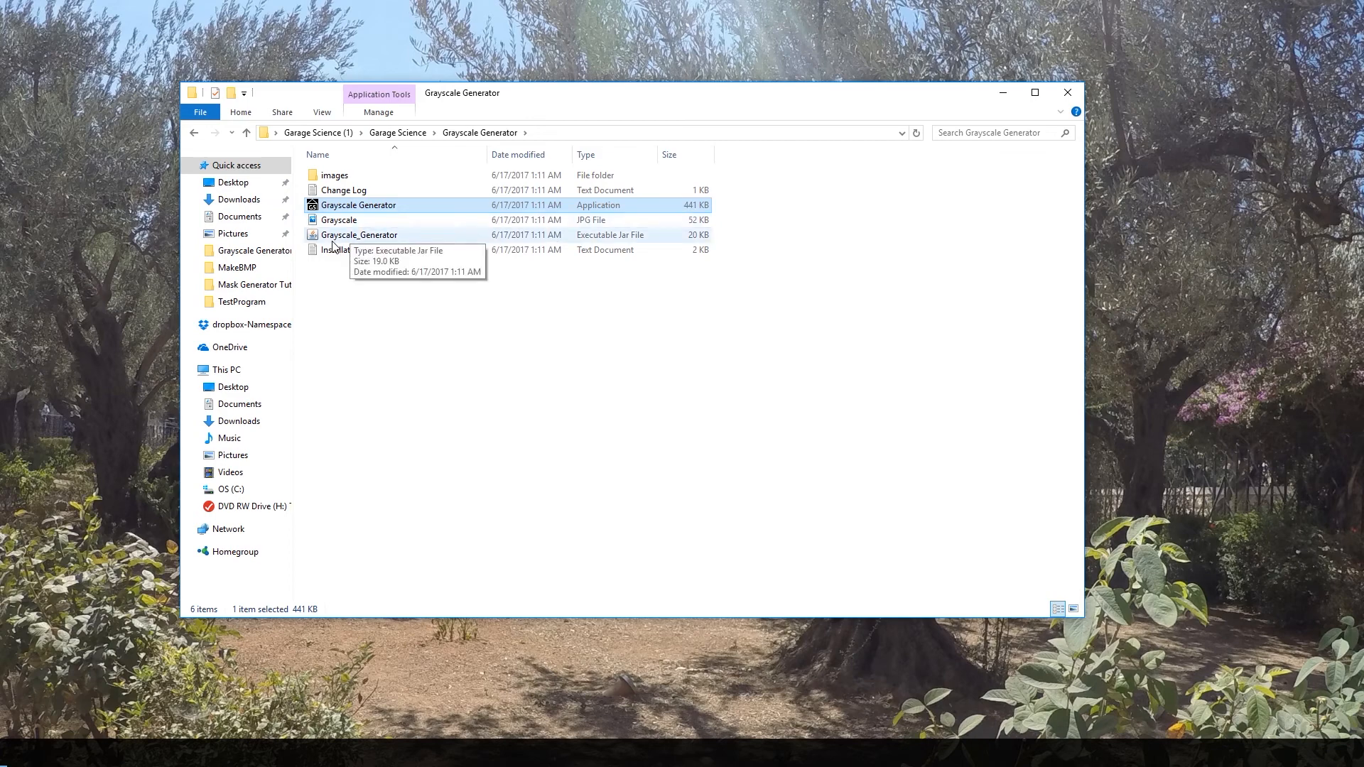
mouse_move(348, 222)
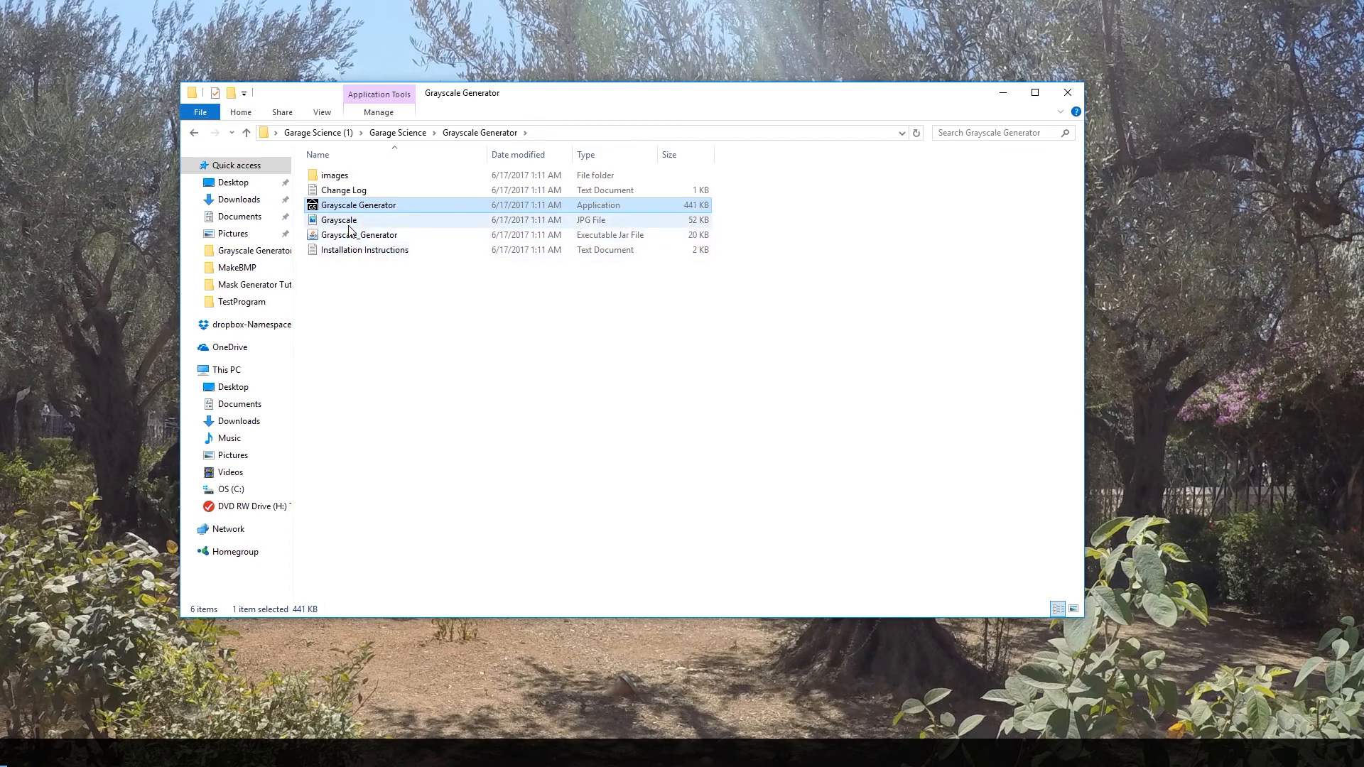
mouse_move(353, 258)
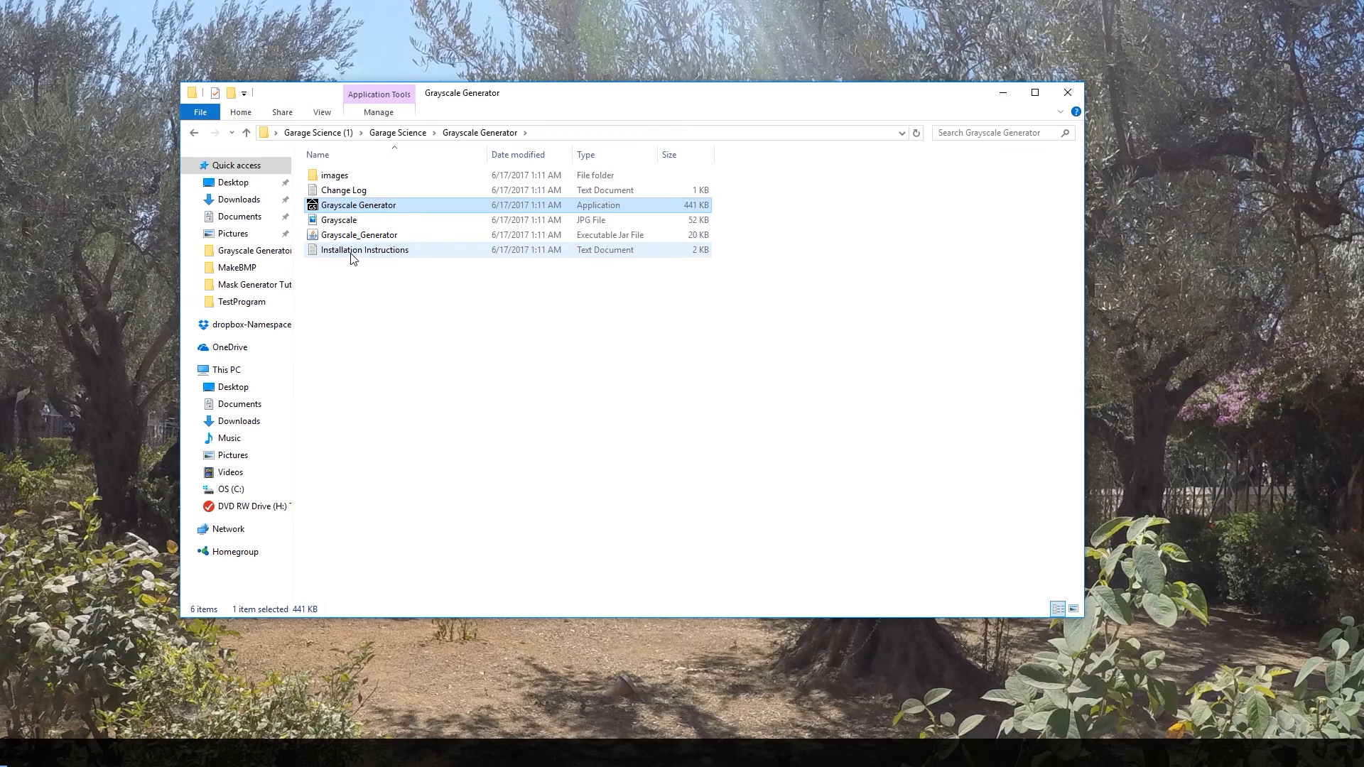
Step: Start the Grayscale Generator application from its context menu after glancing at the Change Log
left_click(365, 250)
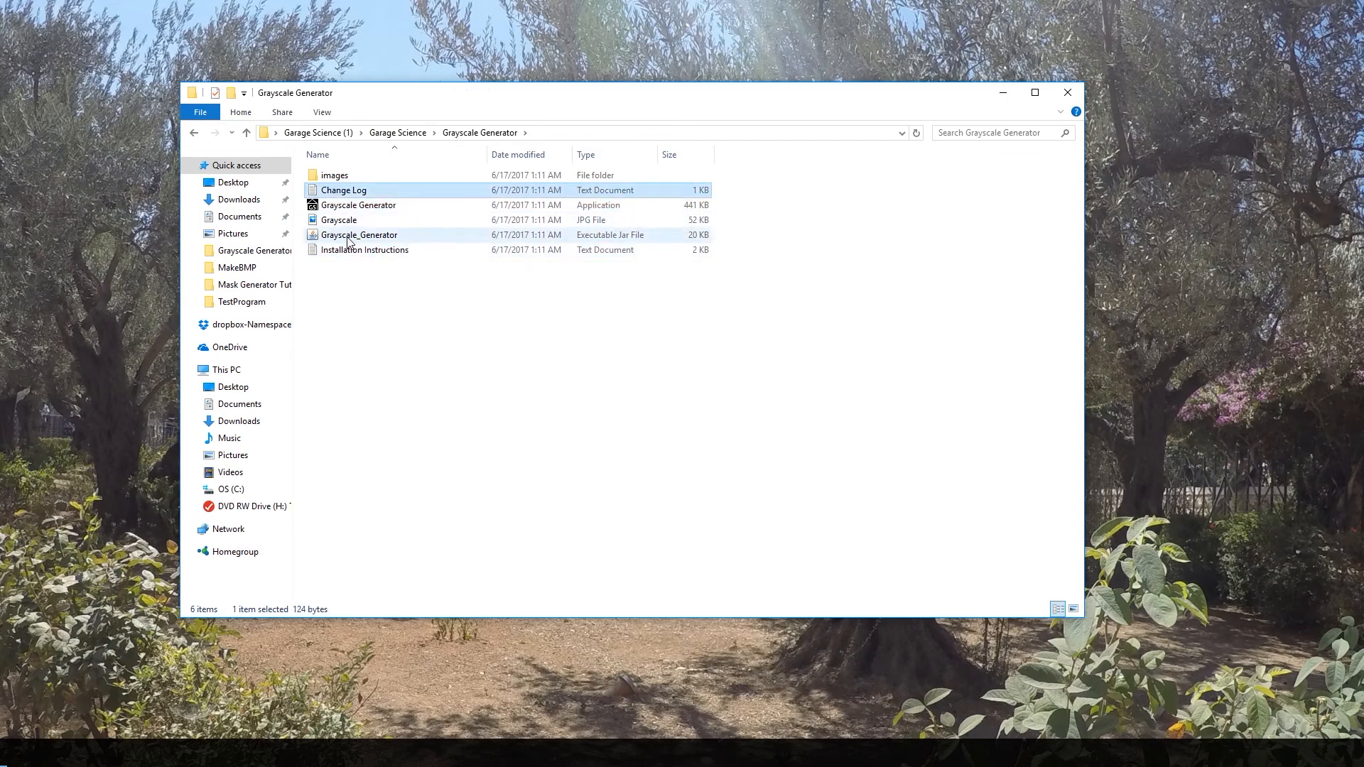
mouse_move(358, 234)
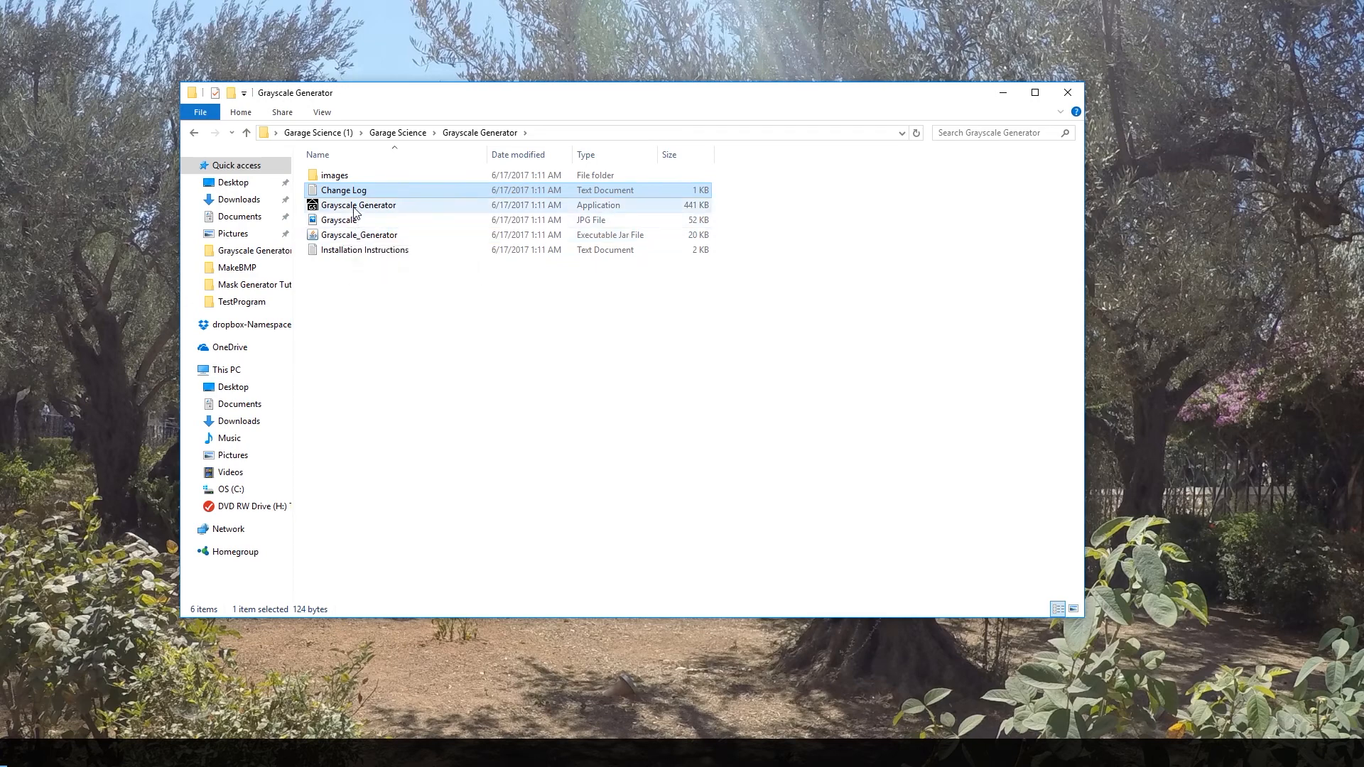
left_click(358, 204)
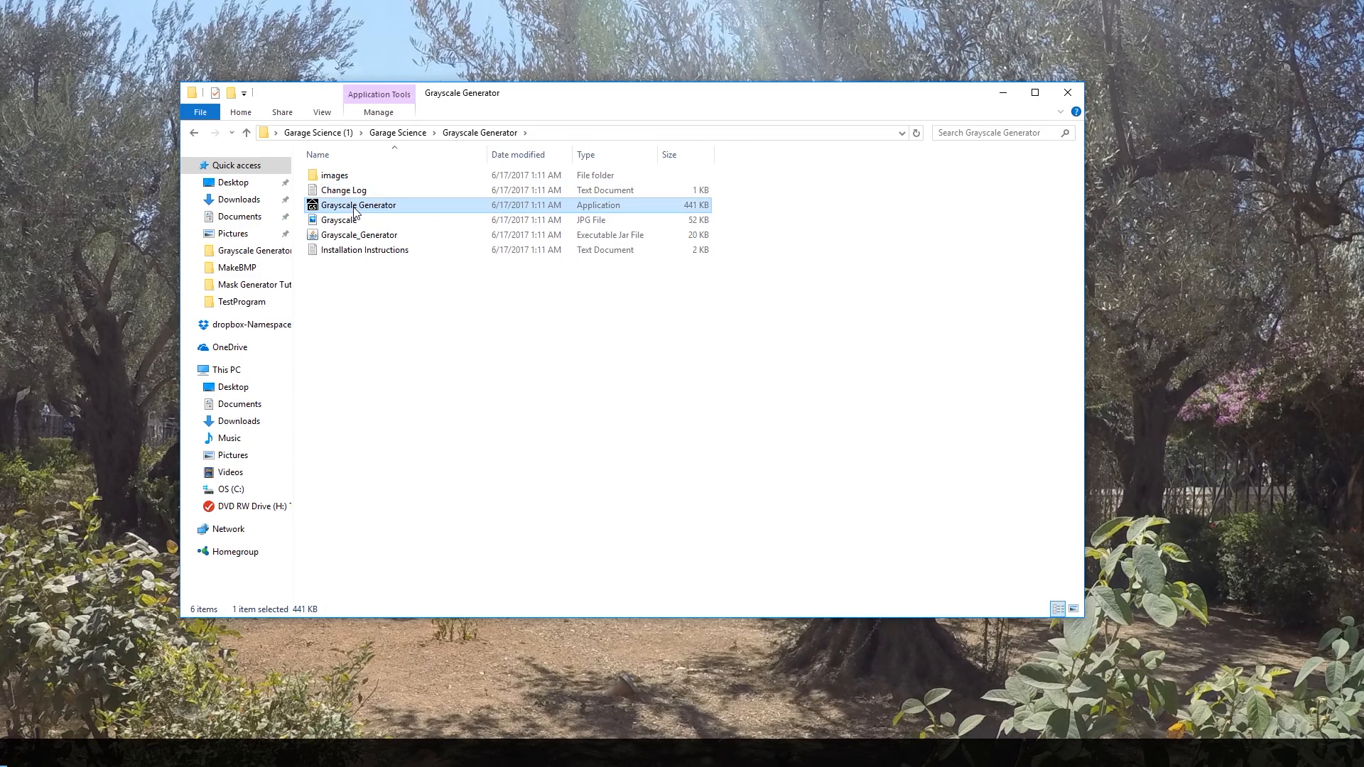
right_click(358, 204)
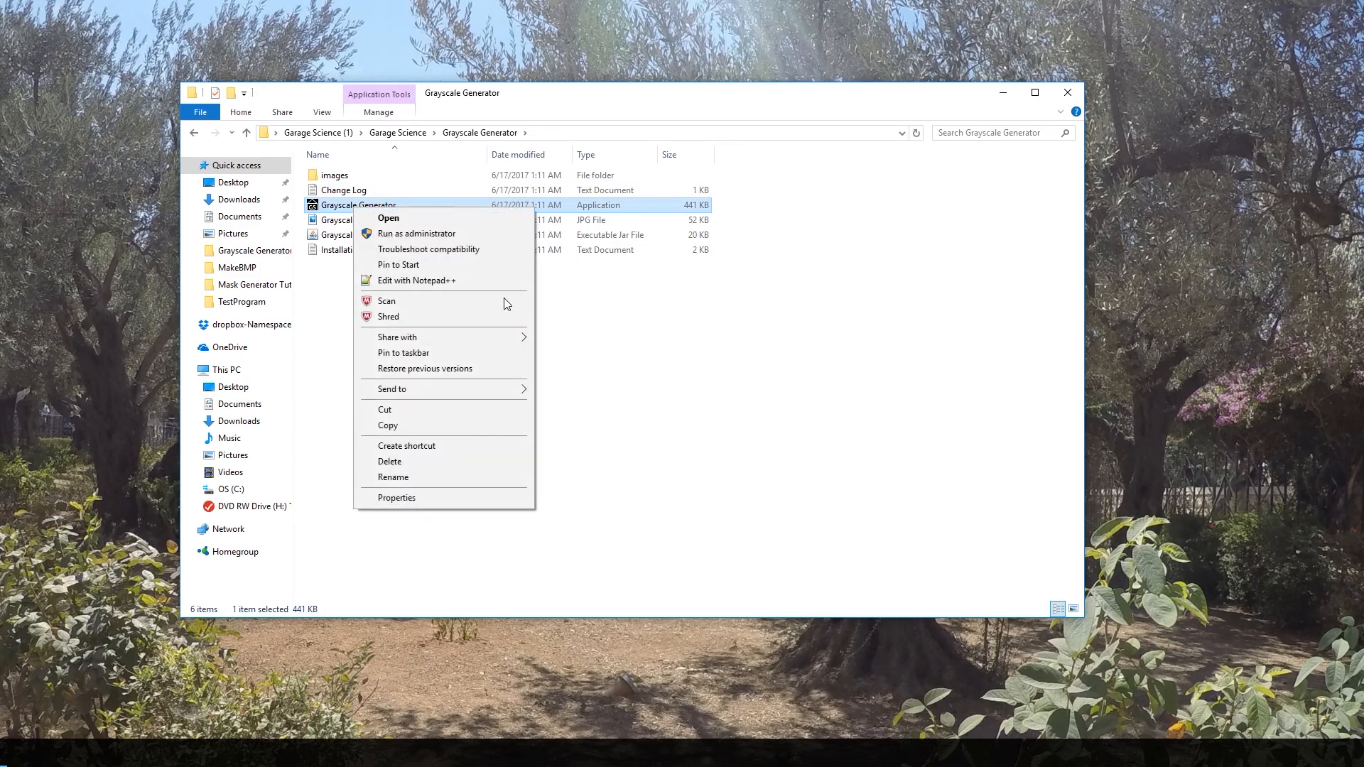
mouse_move(422, 431)
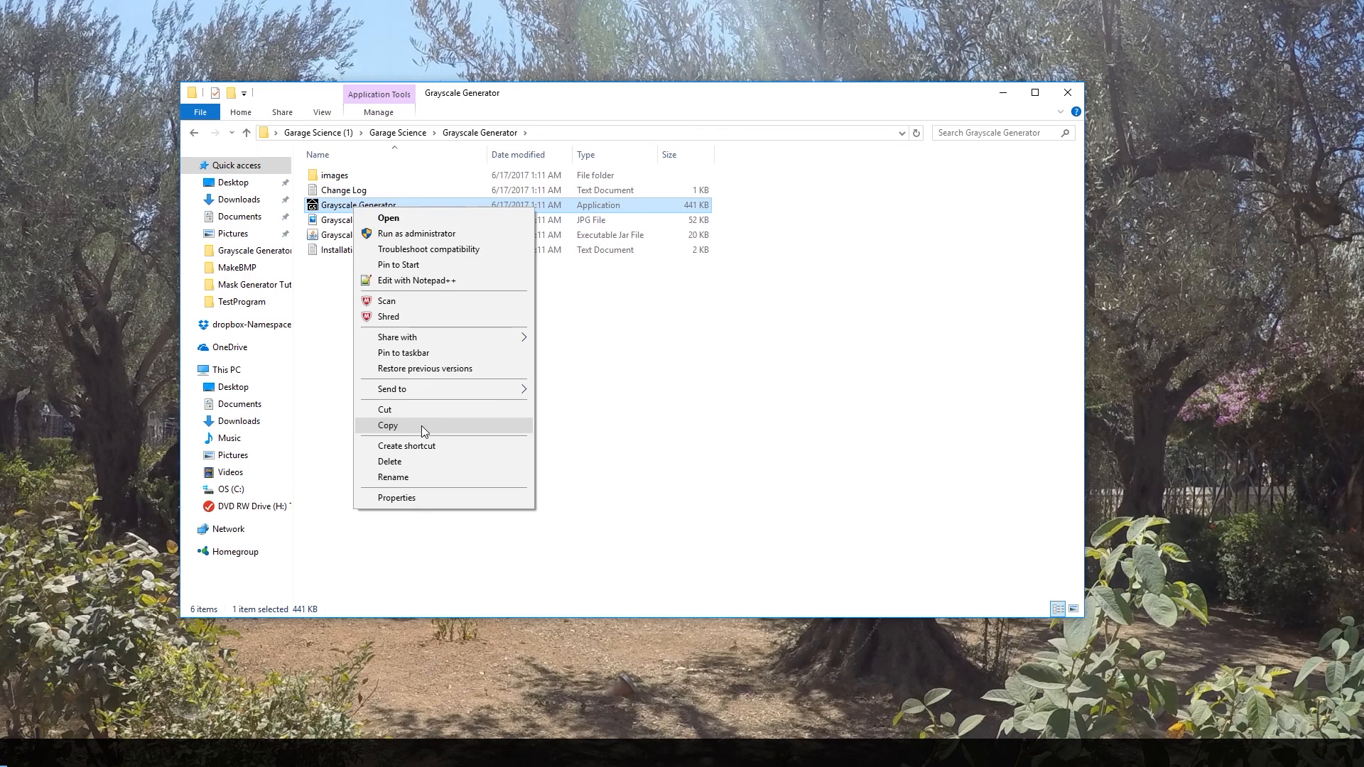
right_click(615, 257)
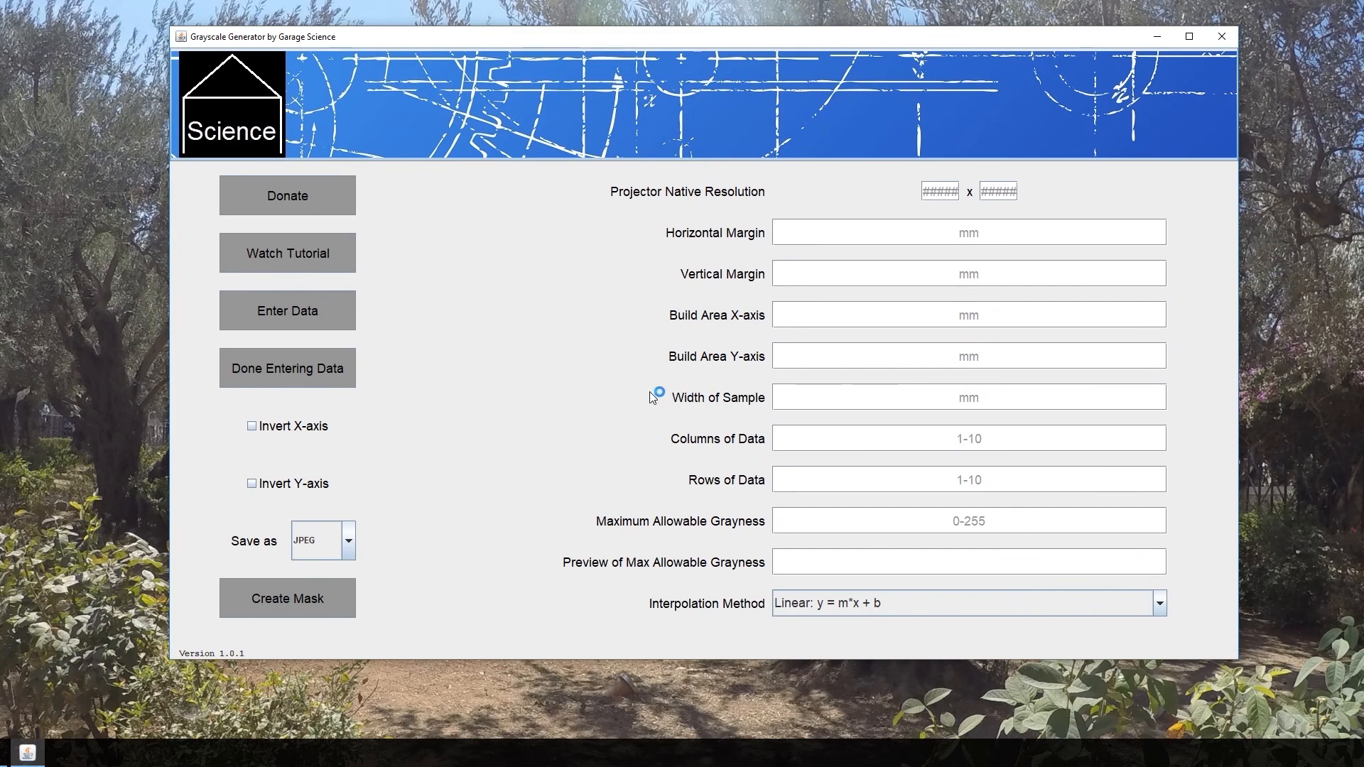
mouse_move(667, 288)
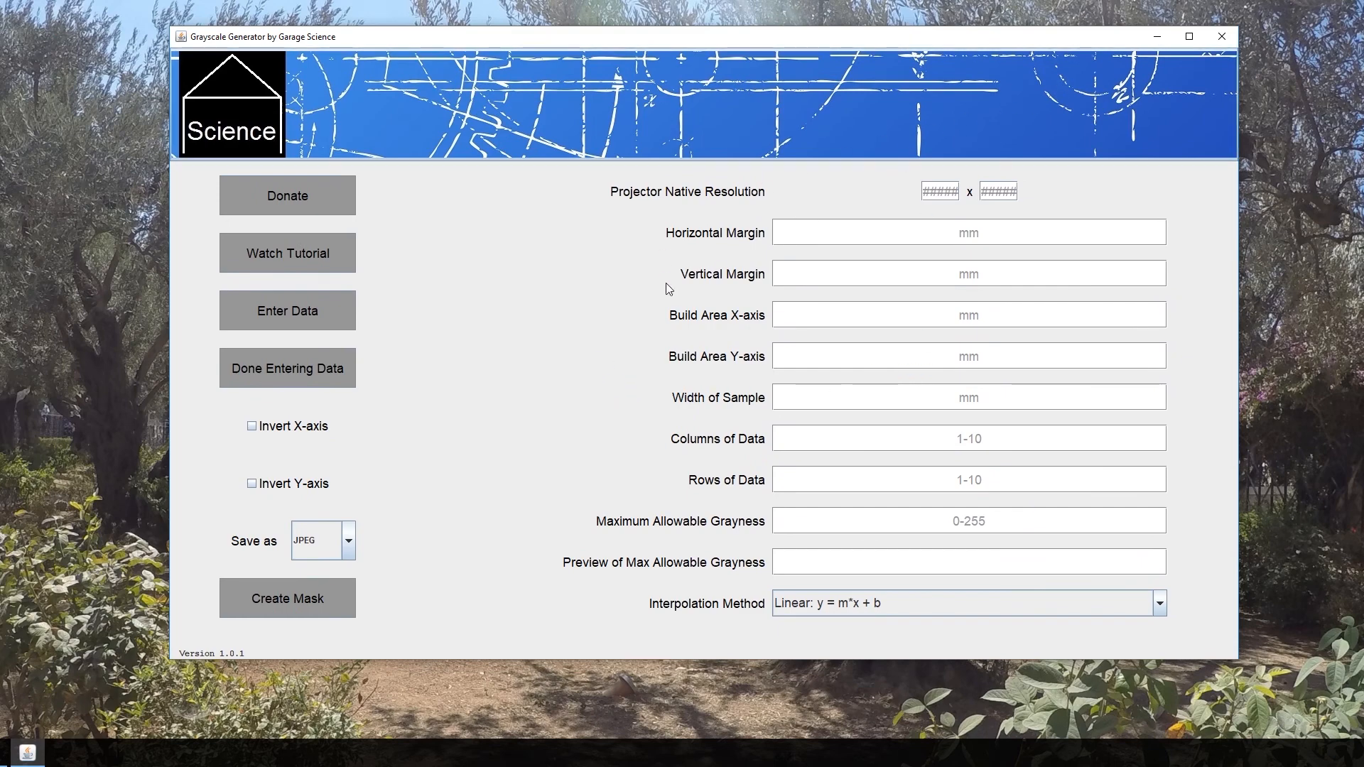
mouse_move(671, 285)
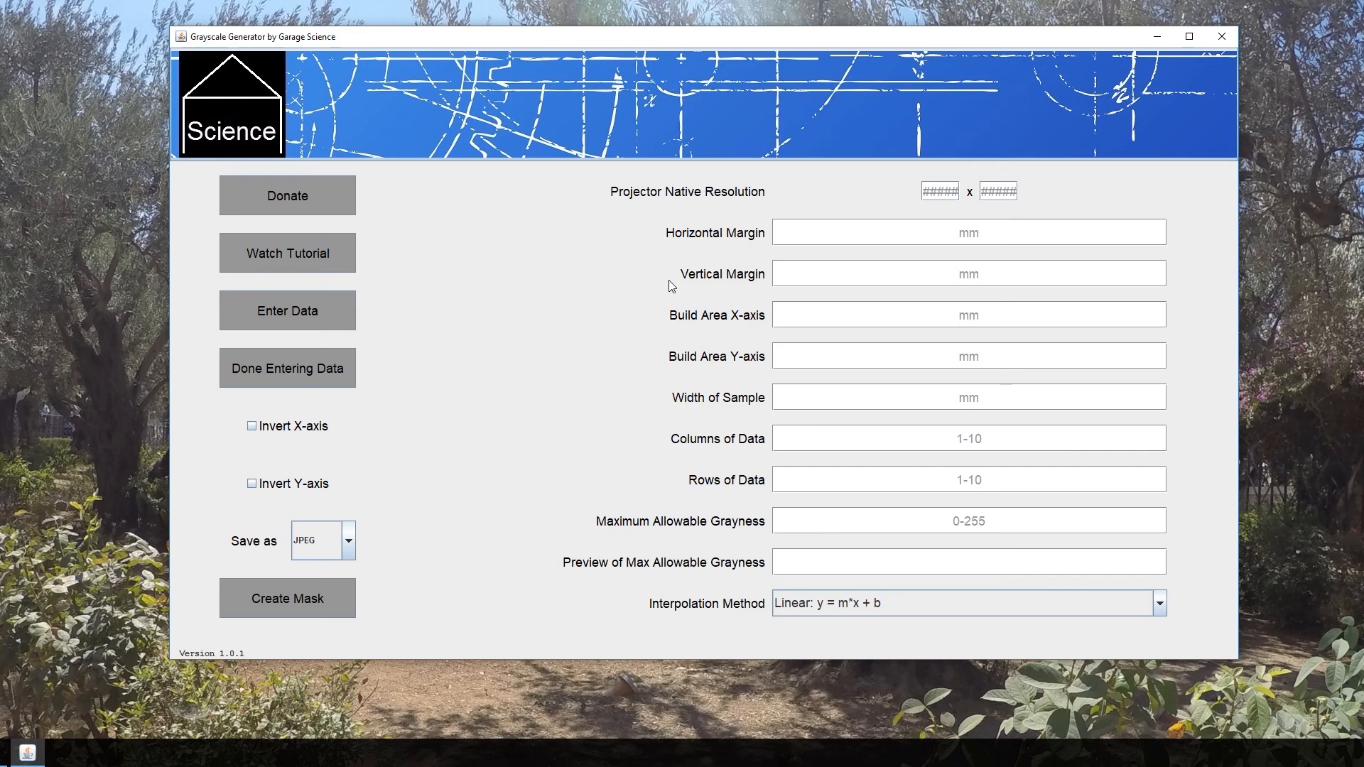
mouse_move(926, 179)
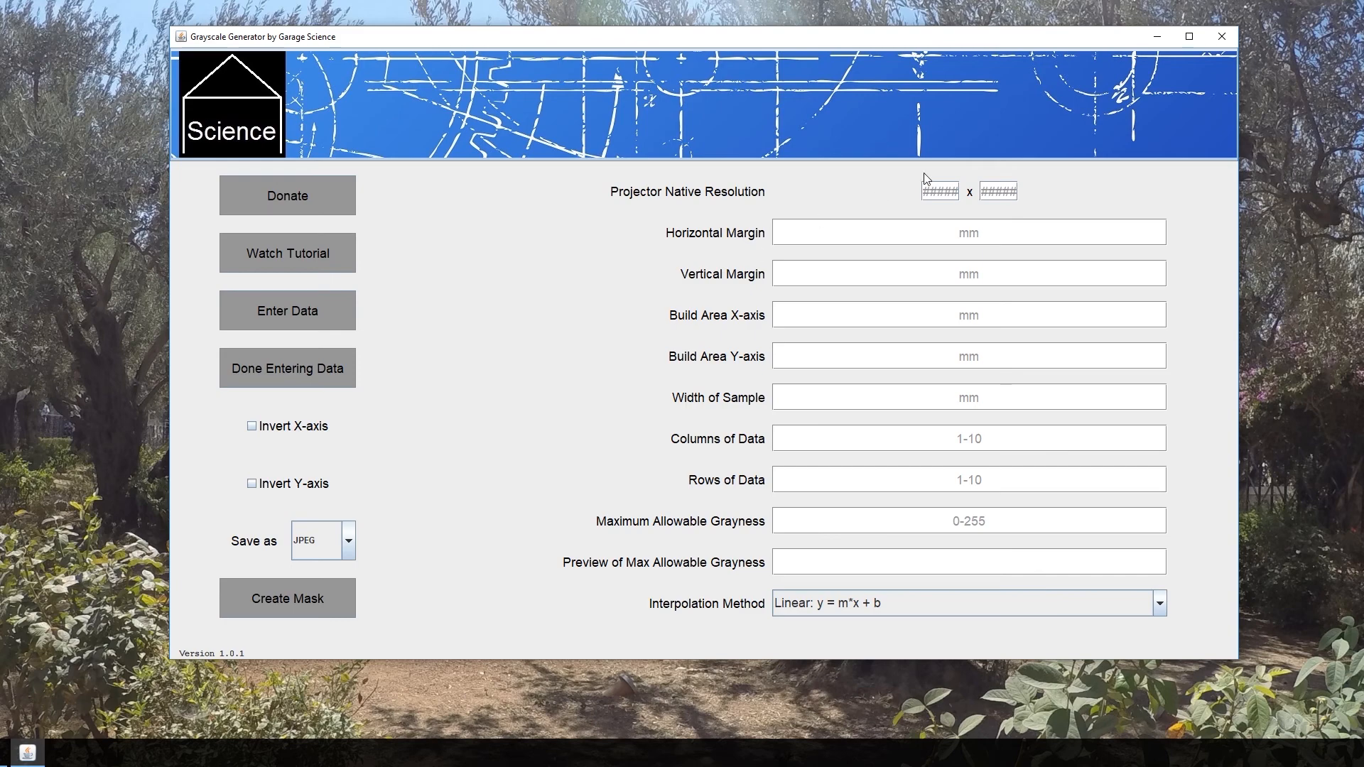
mouse_move(1156, 37)
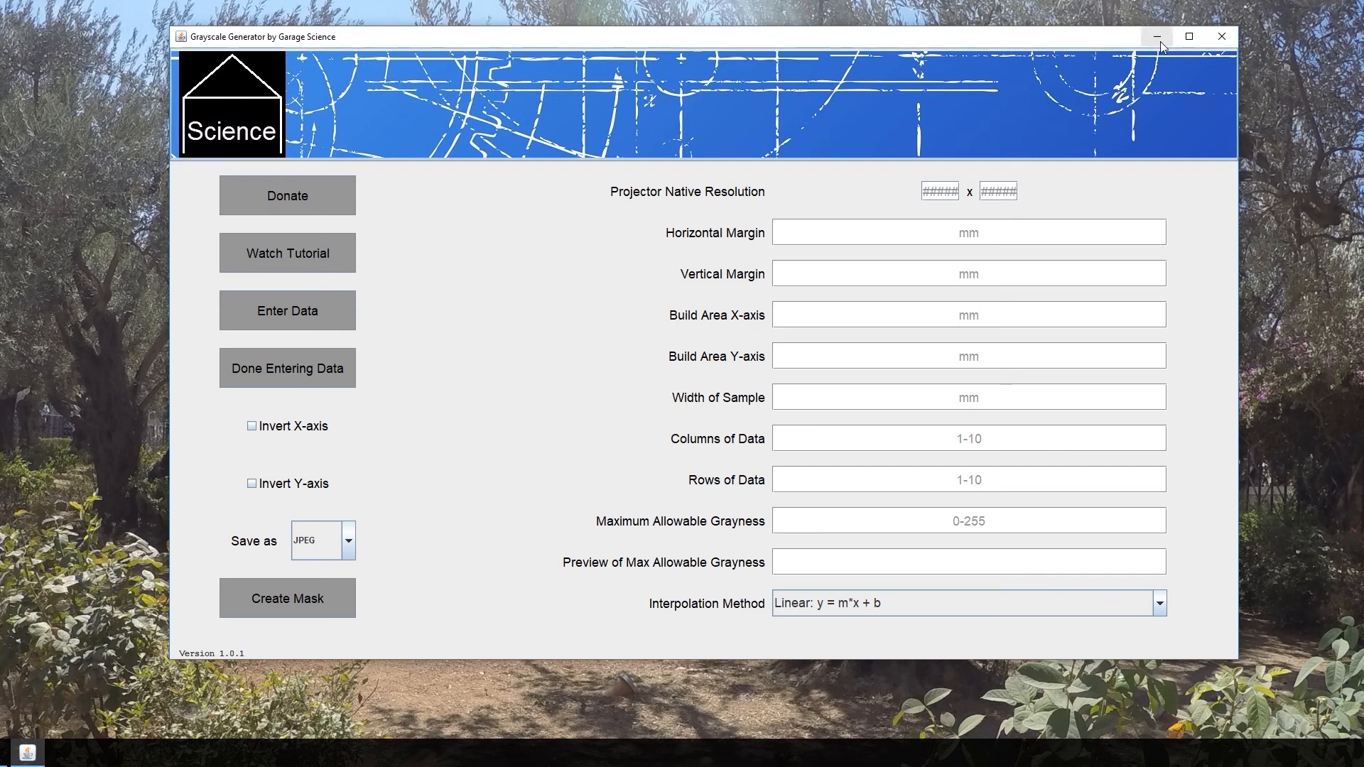
mouse_move(1156, 37)
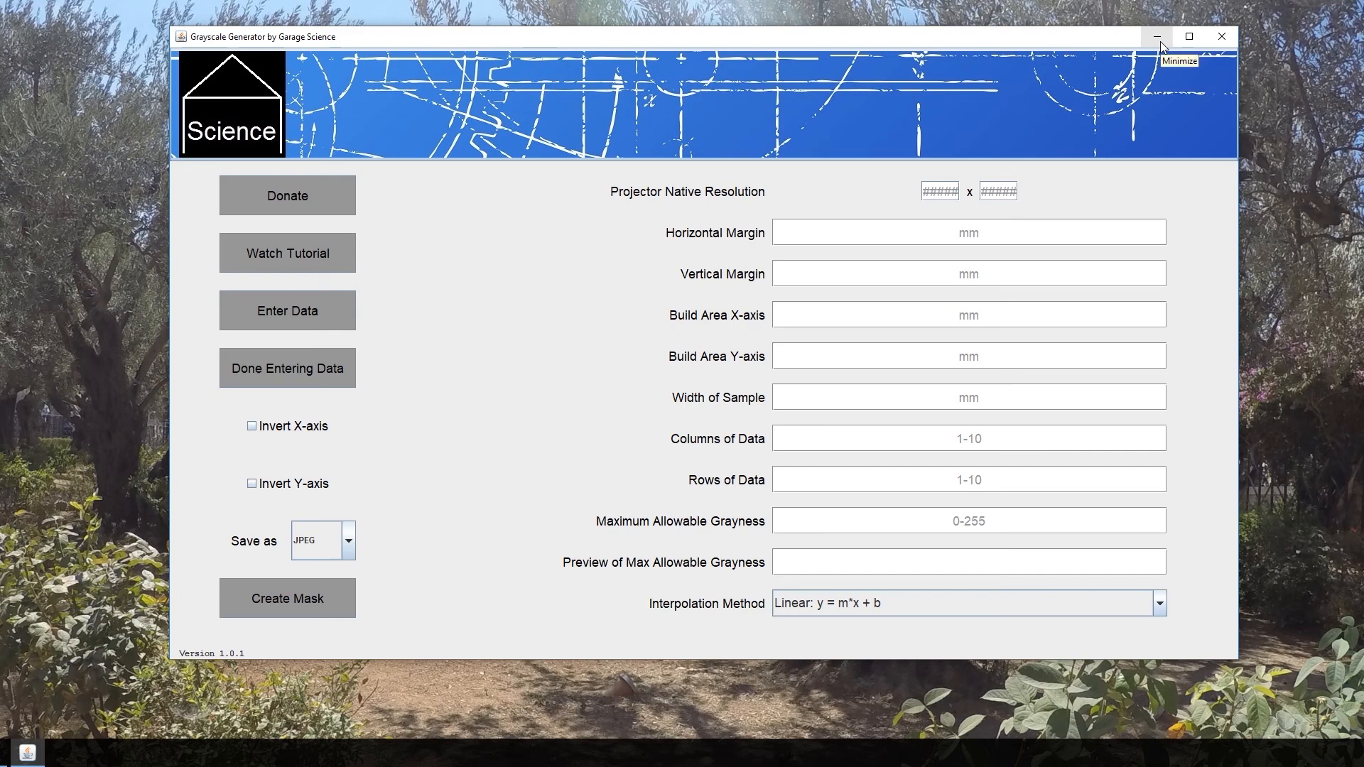
Step: Minimise the Grayscale Generator window to reveal the desktop shortcut
left_click(1156, 37)
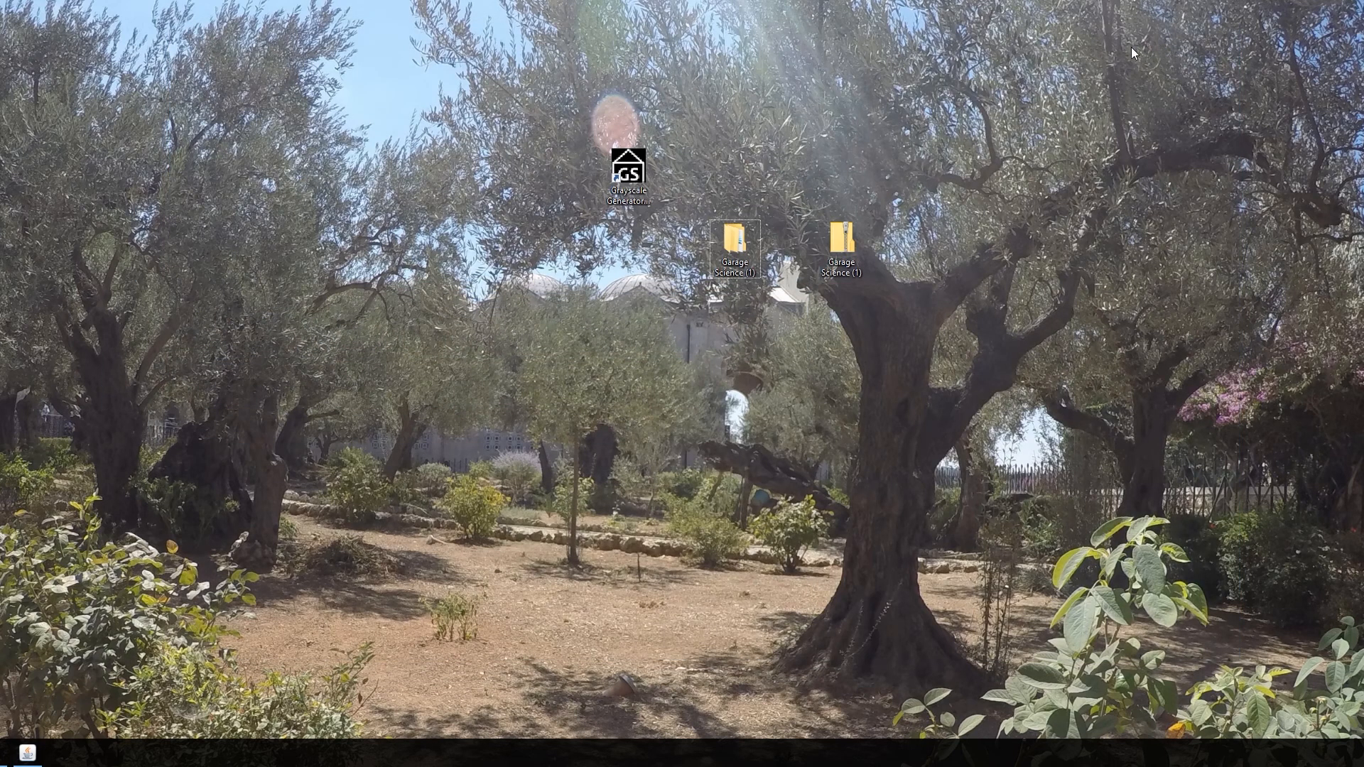
mouse_move(742, 194)
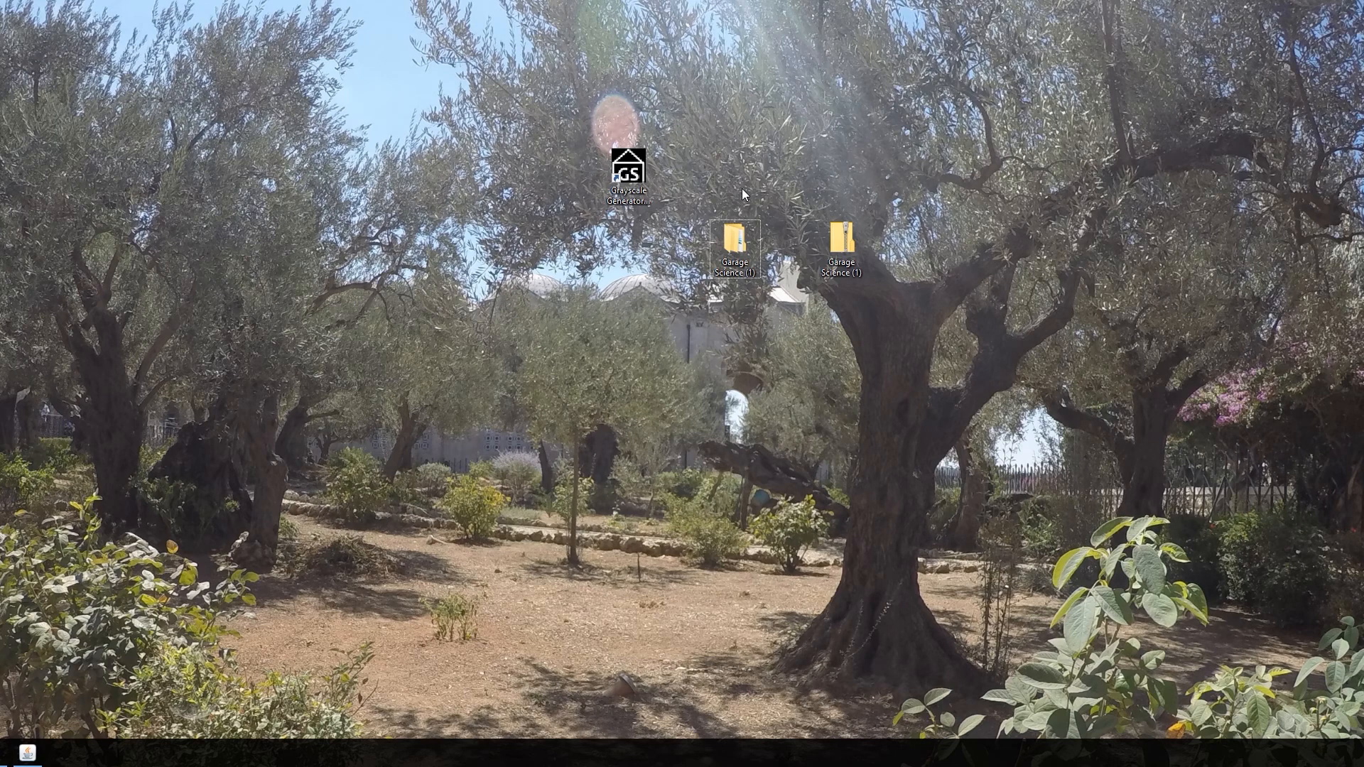
mouse_move(614, 241)
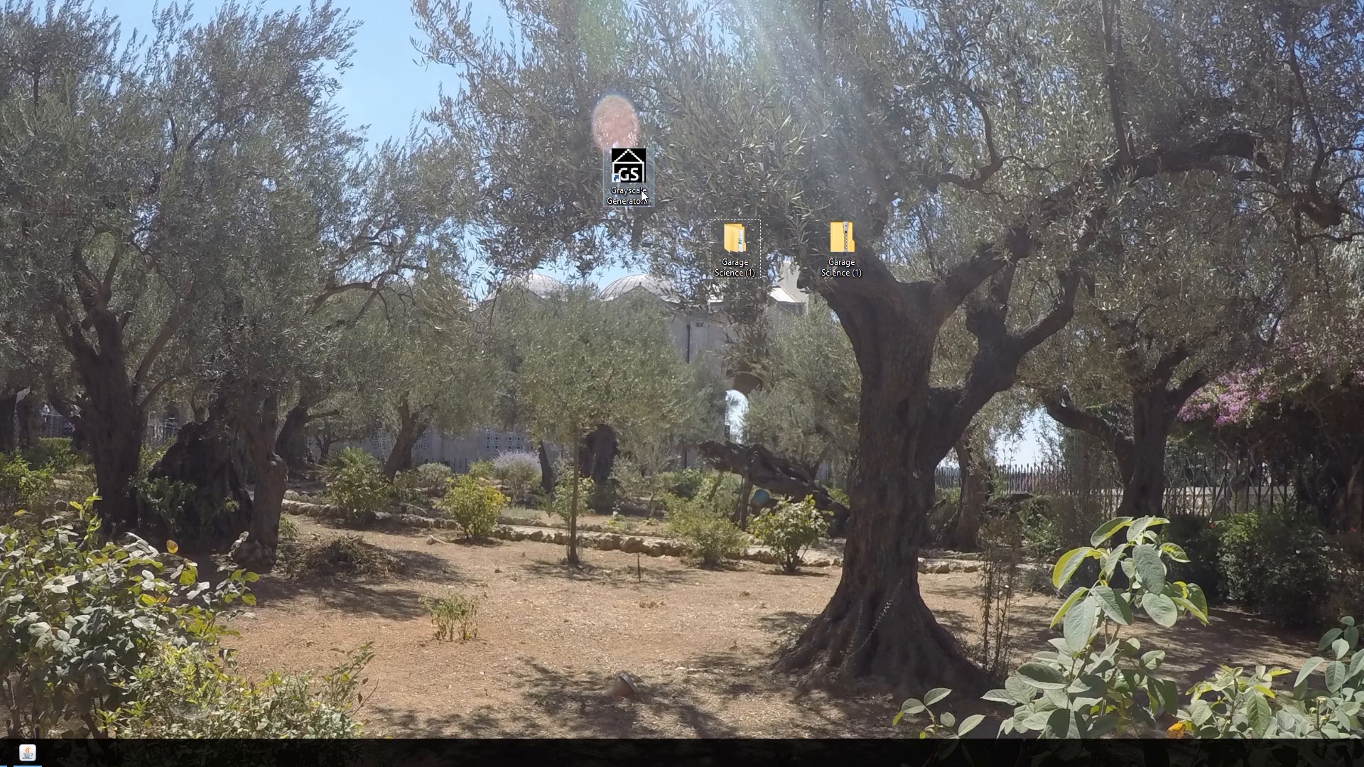
Step: Launch a second Grayscale Generator window from its desktop shortcut
double_click(626, 170)
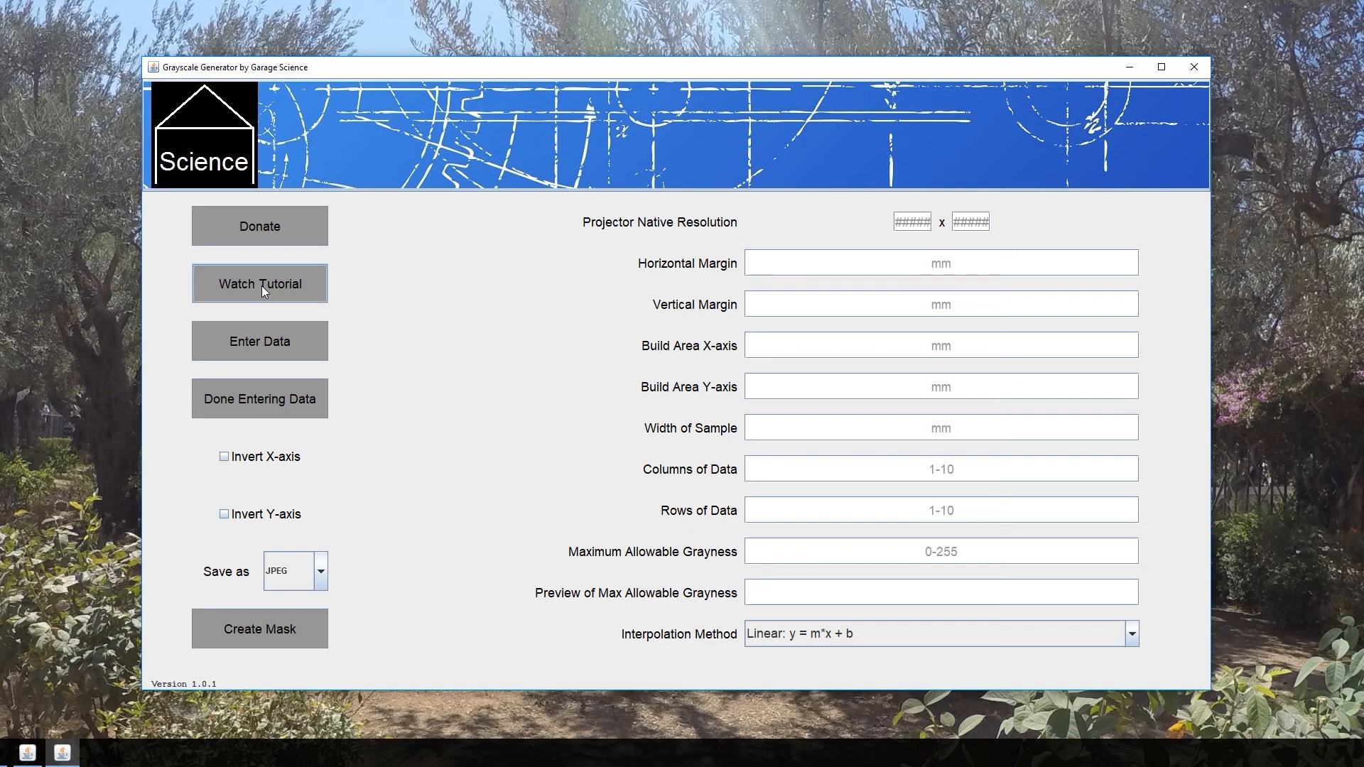
mouse_move(733, 372)
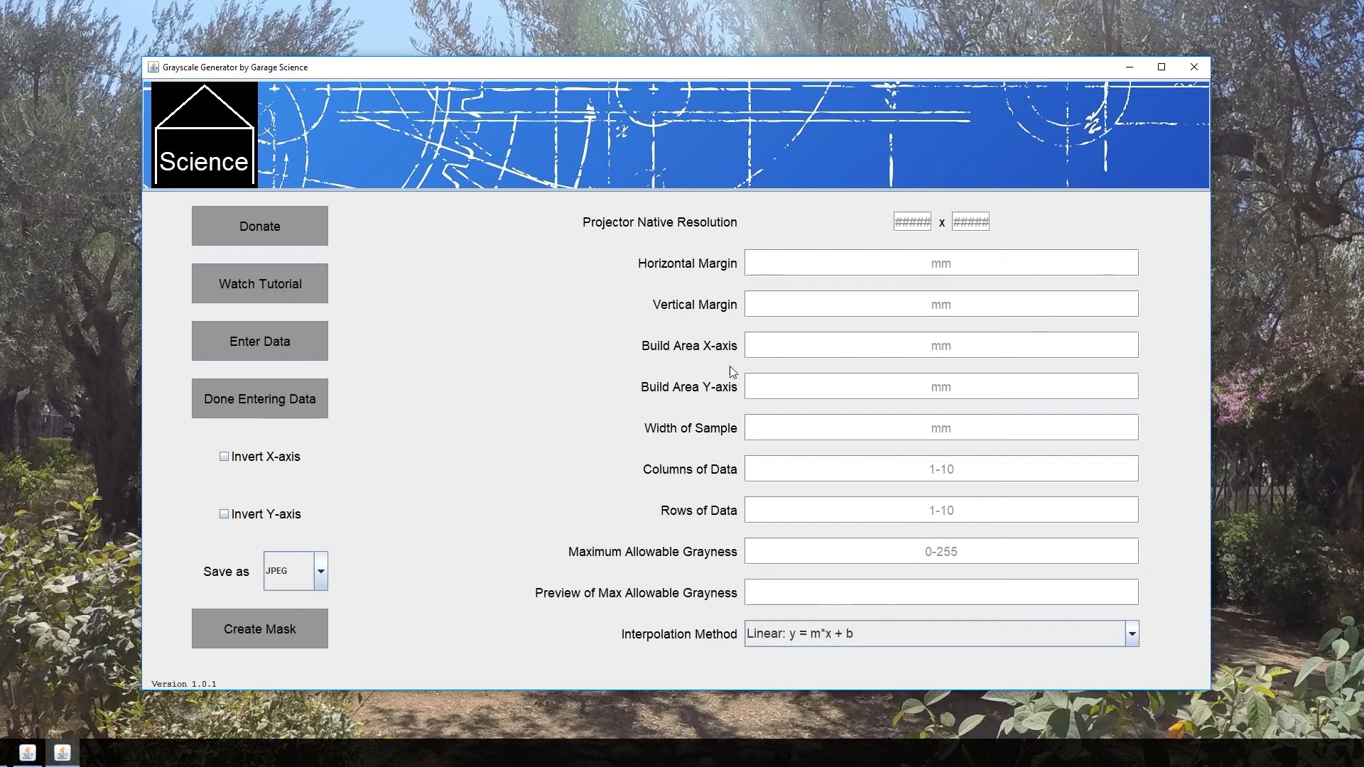
mouse_move(714, 379)
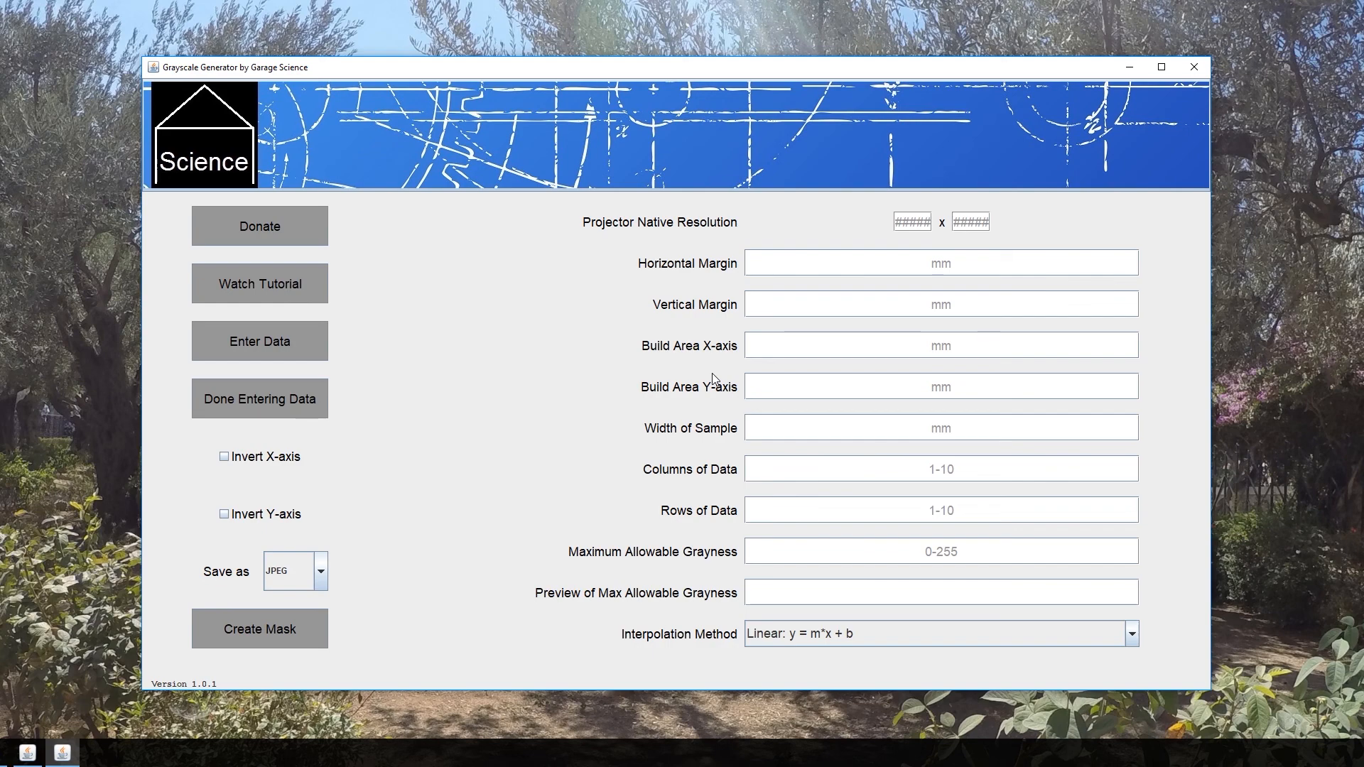
mouse_move(671, 378)
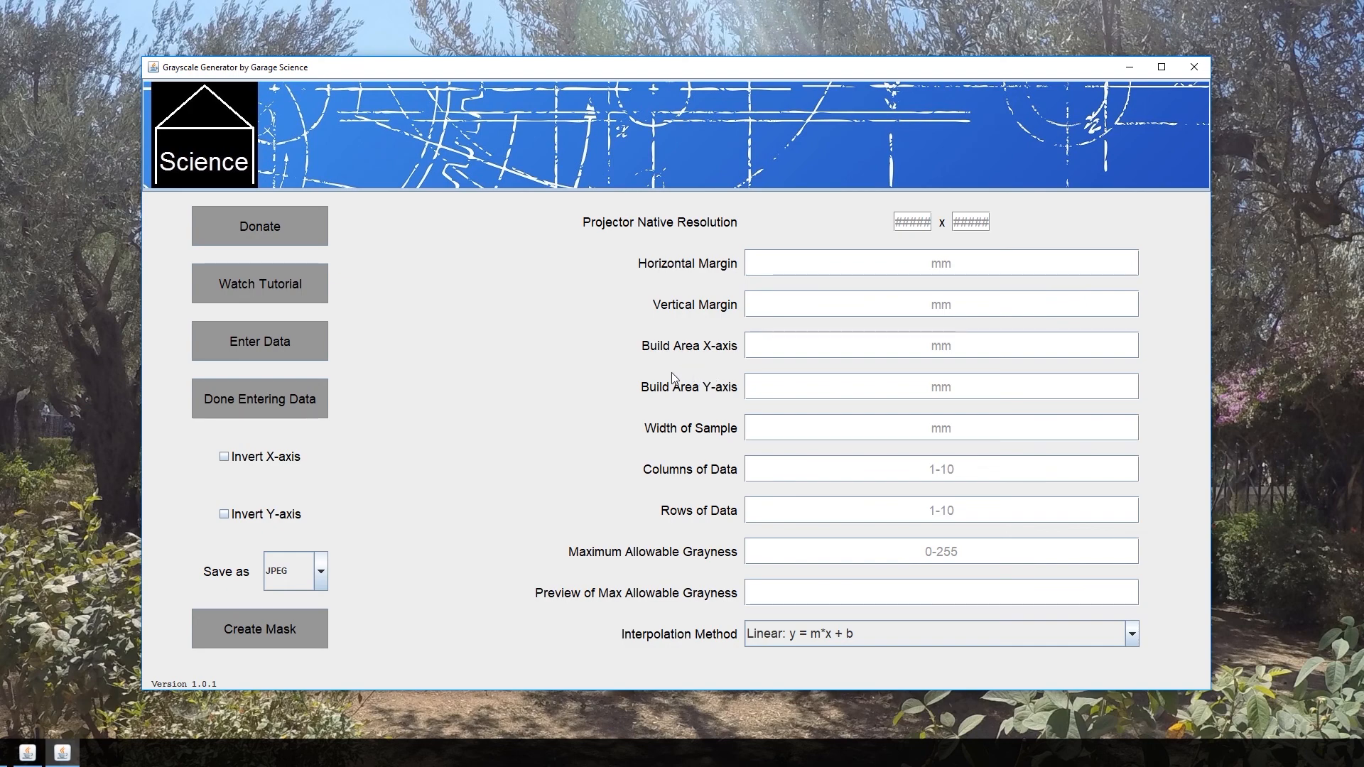
mouse_move(658, 371)
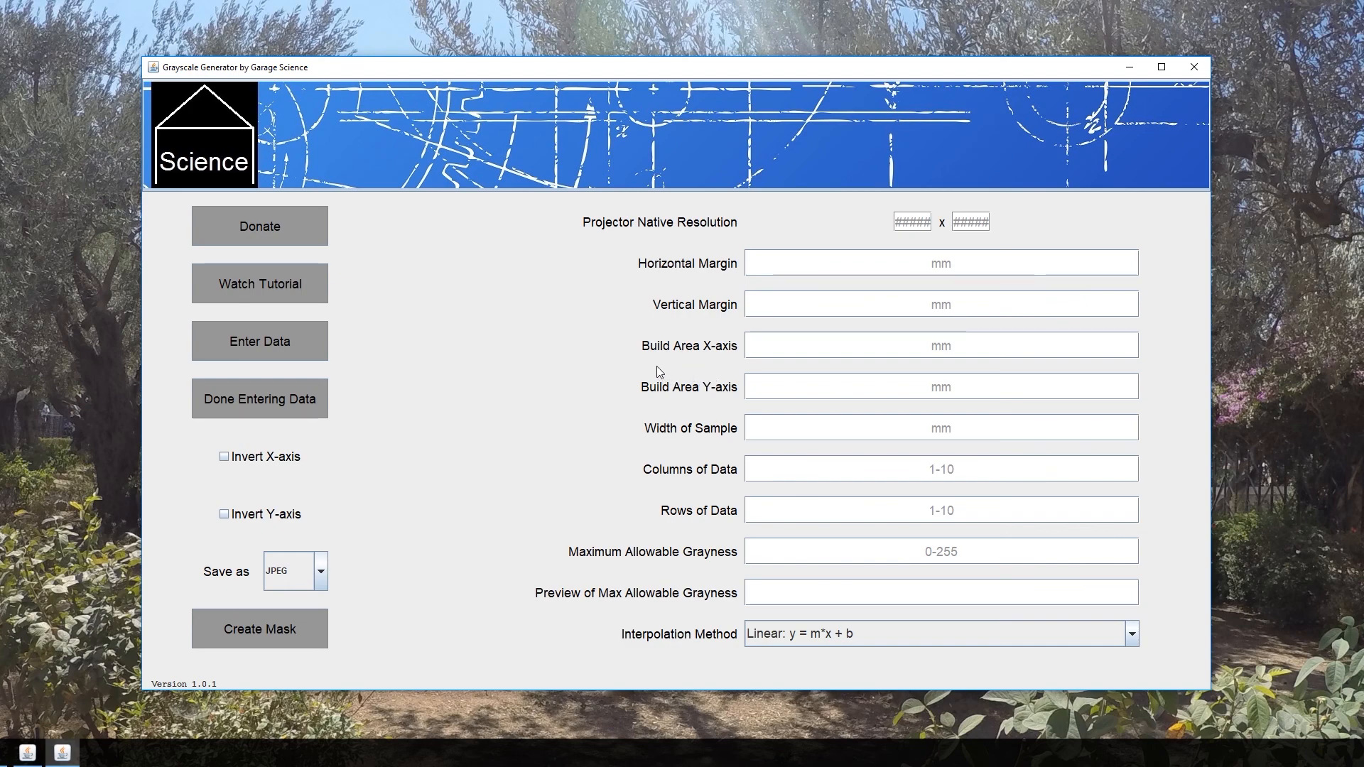
mouse_move(620, 368)
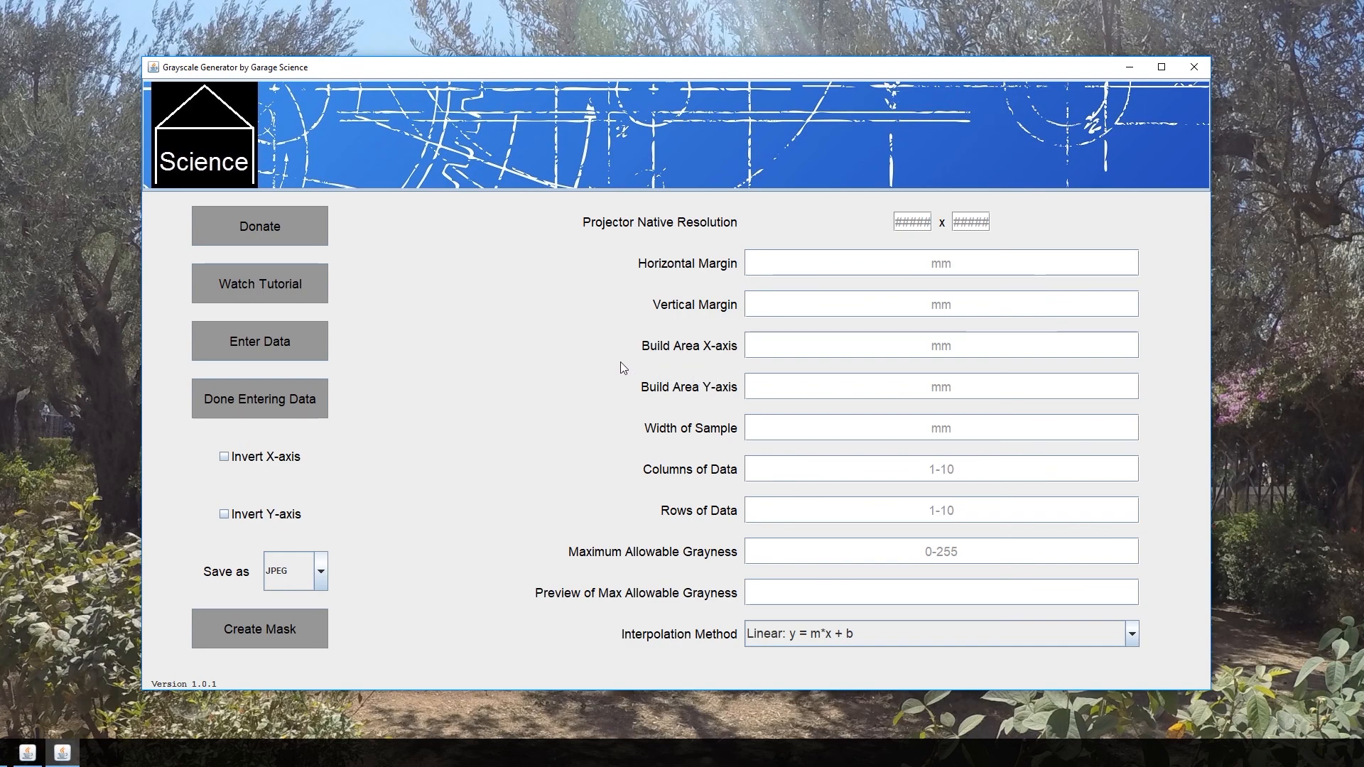